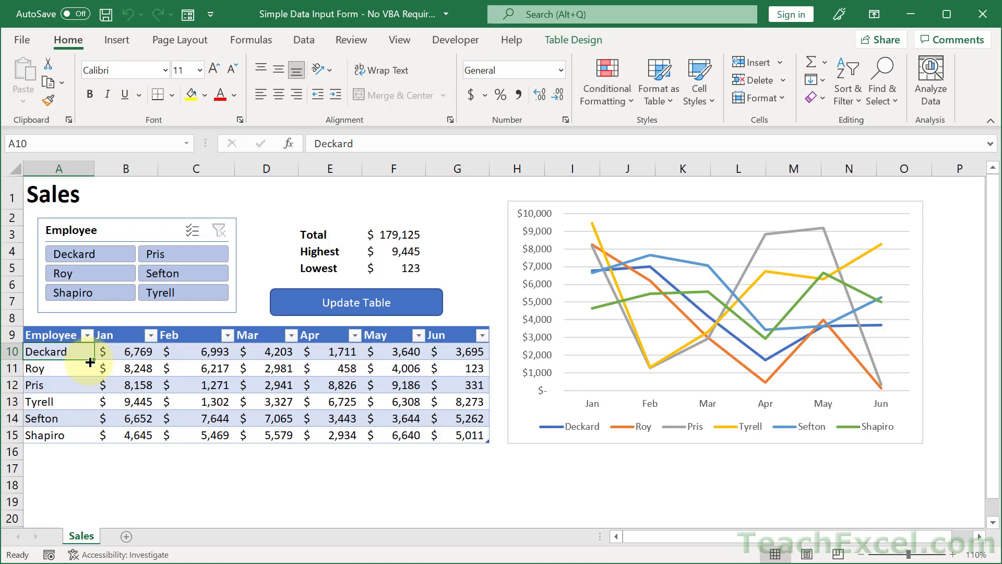
mouse_move(103, 369)
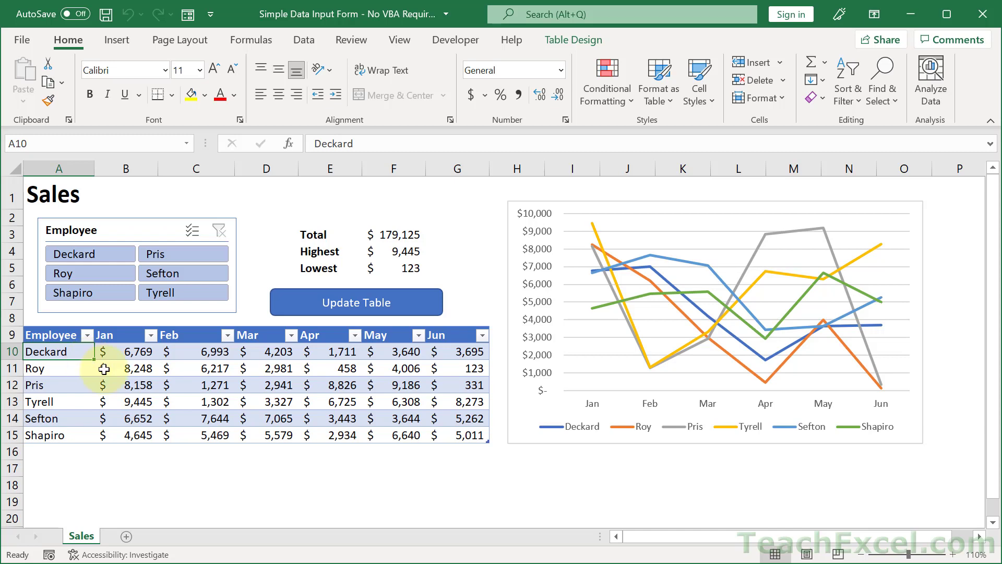
Step: Add a Thanos record through the Sales data form, then delete it and close the form
click(356, 303)
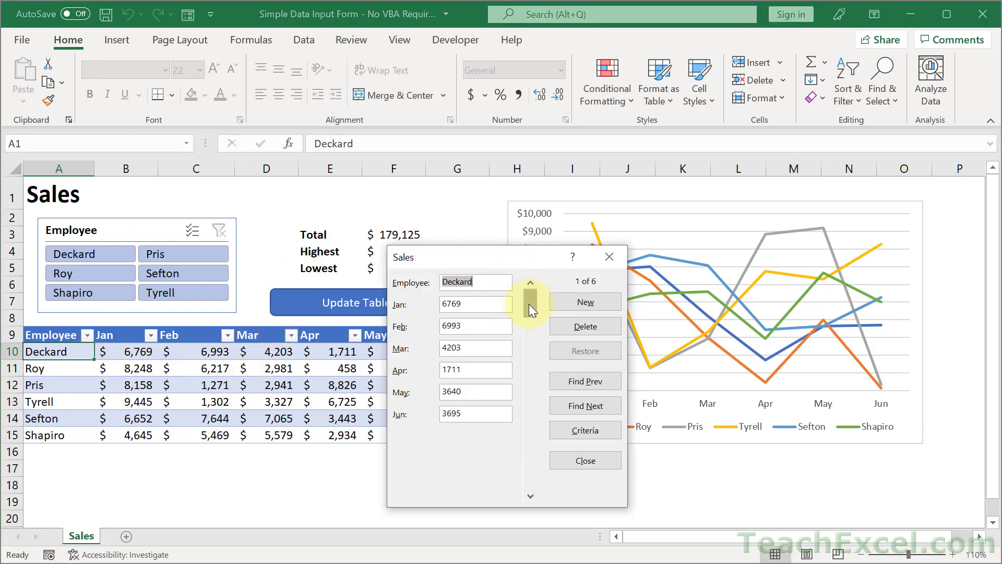
drag(530, 304, 531, 384)
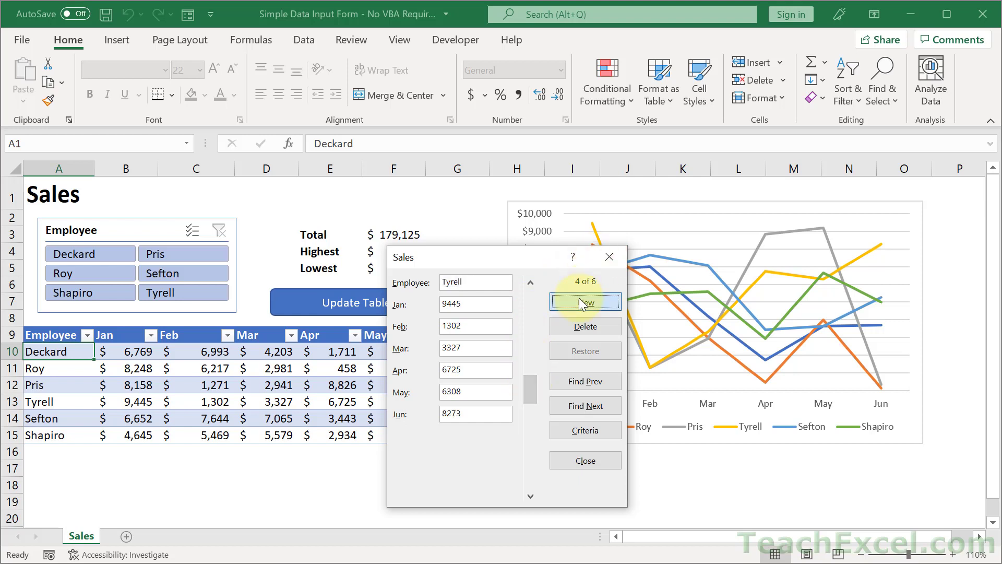
click(584, 302)
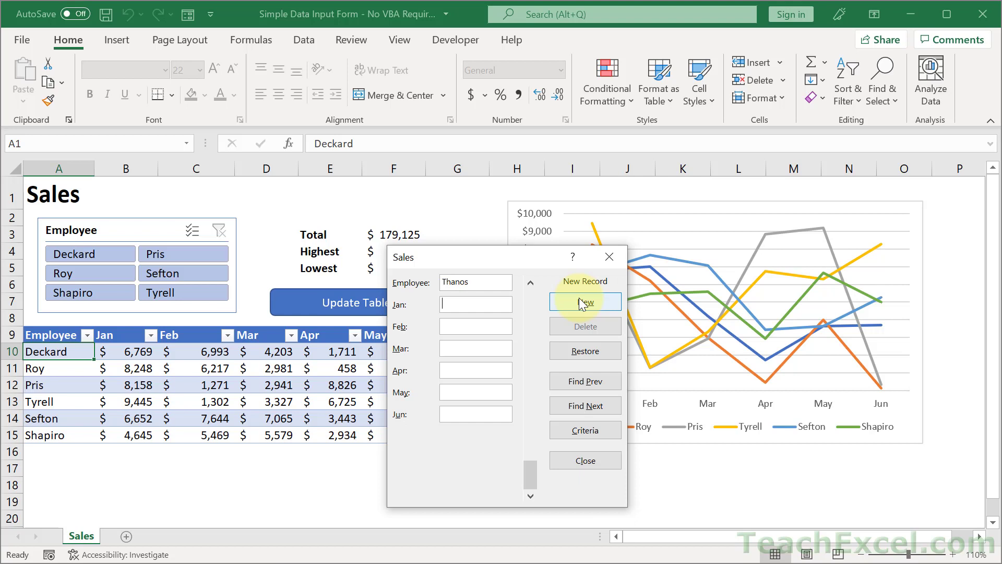
text(12133)
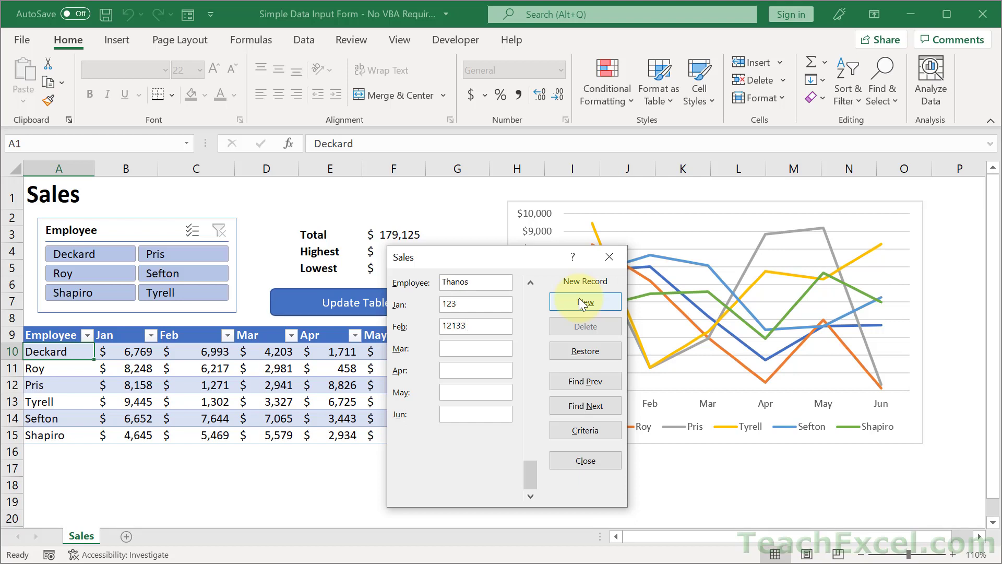
click(584, 301)
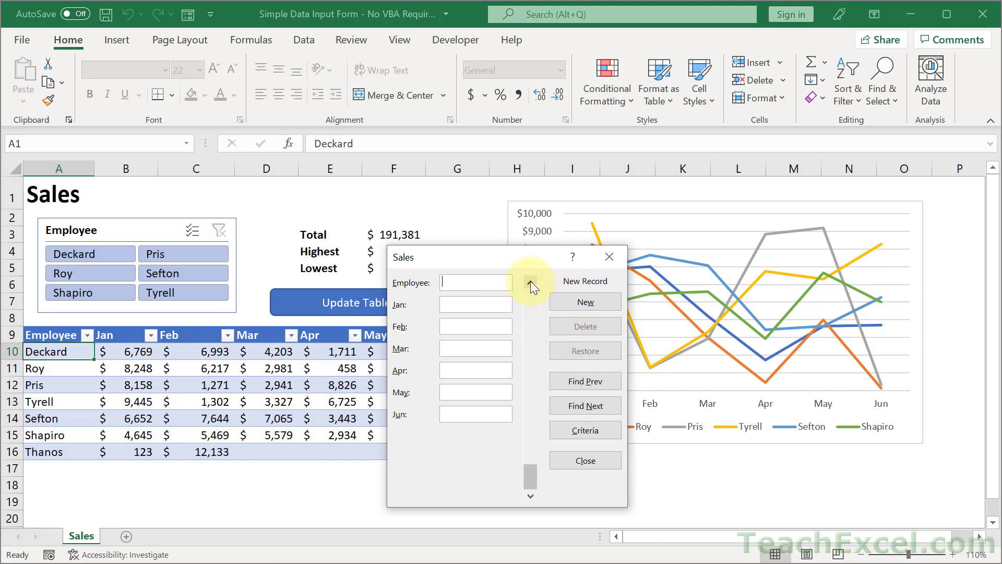
click(585, 325)
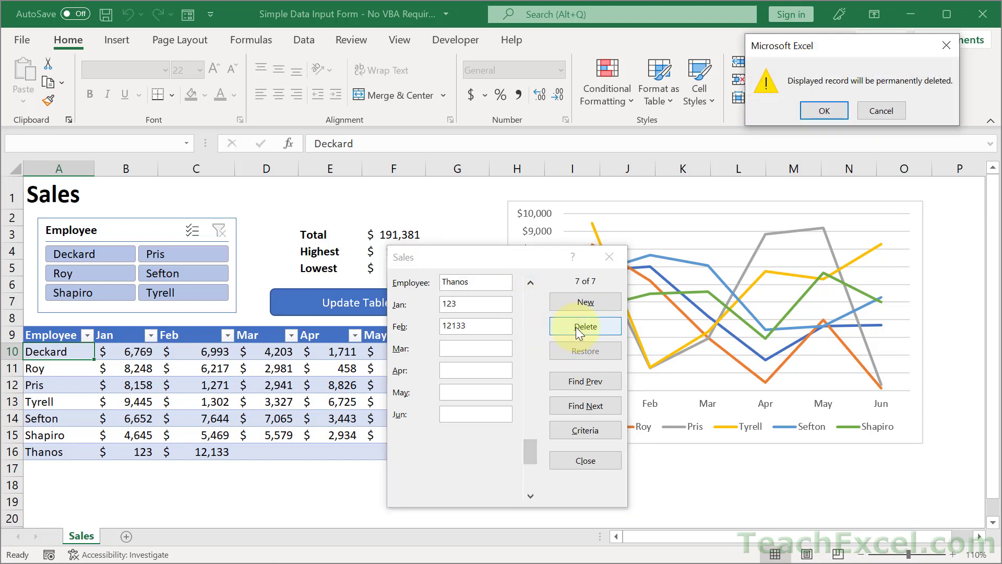
click(823, 110)
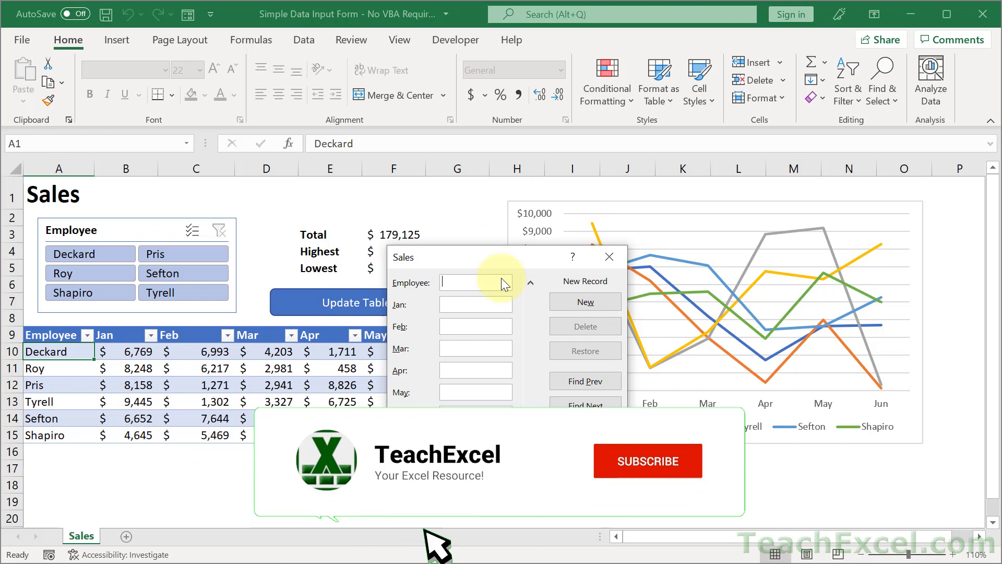
click(647, 461)
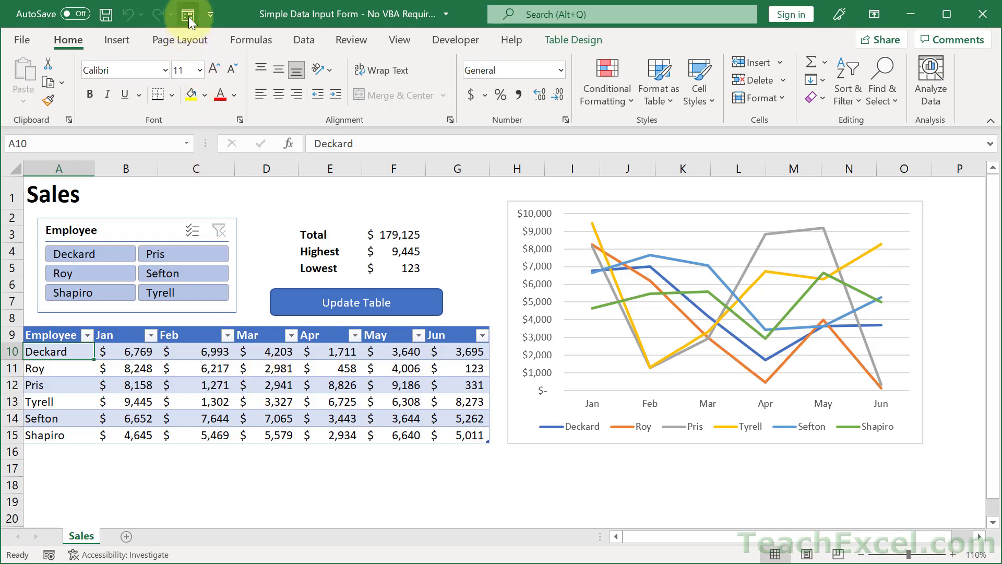
Step: Reopen and close the data form, then filter Employee to Sefton and clear the filter
click(188, 13)
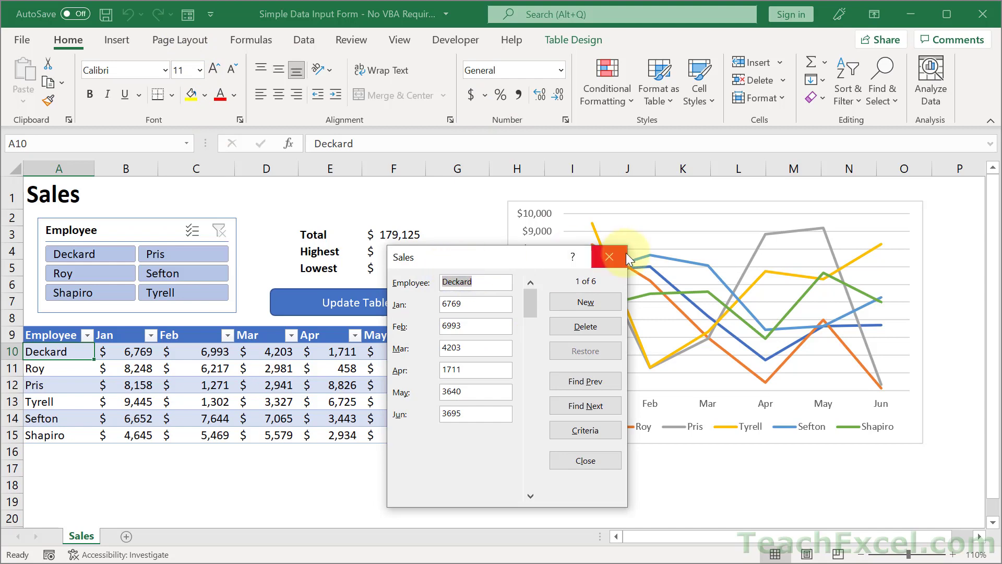
click(609, 256)
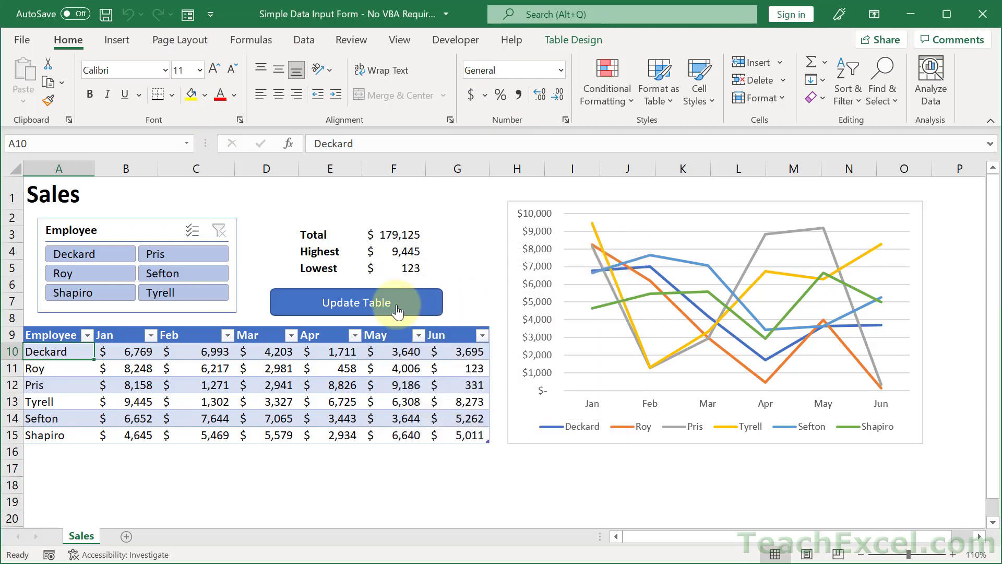
click(357, 302)
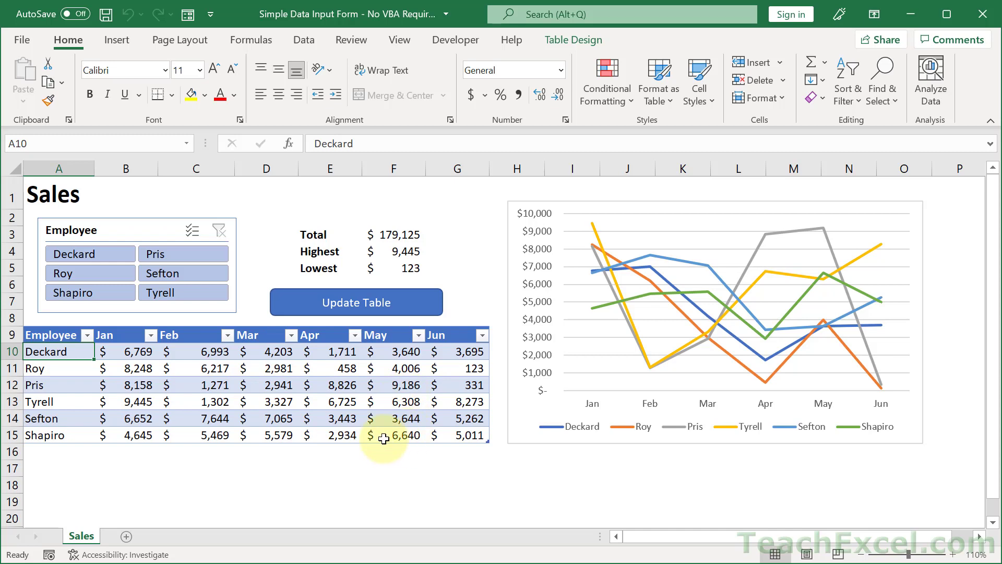
mouse_move(203, 376)
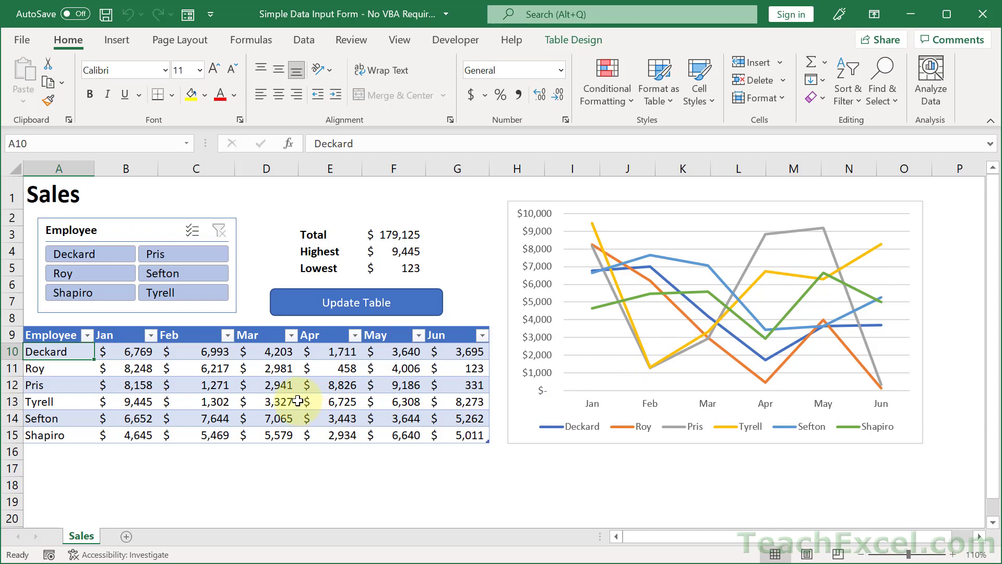
click(183, 273)
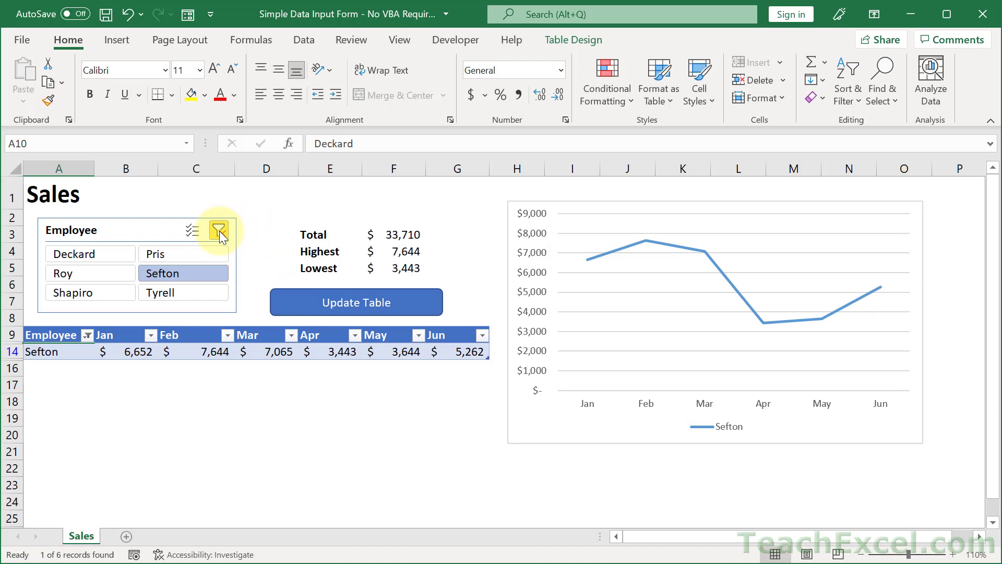
click(219, 230)
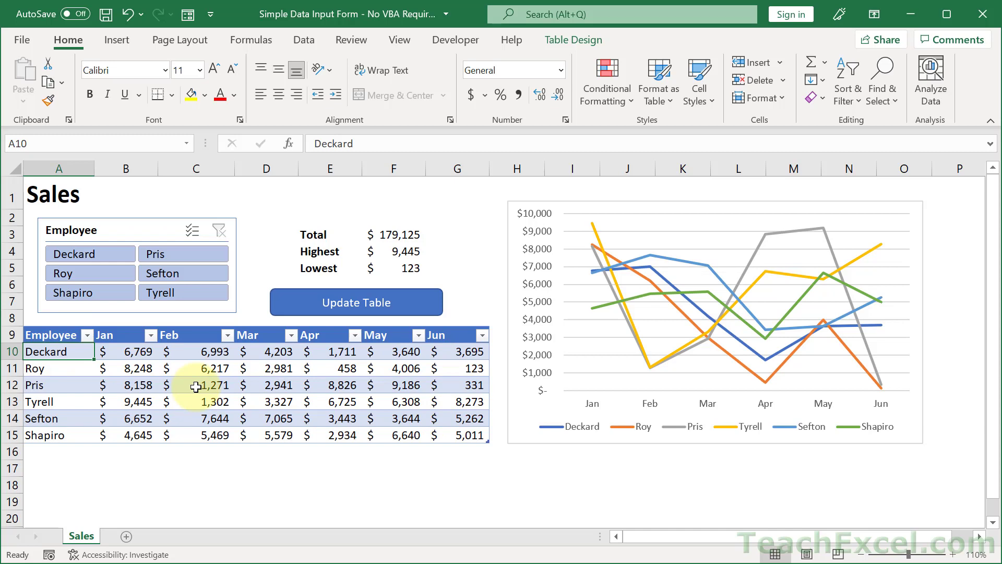
Step: Turn on the sheet gridlines from the View options
scroll(down, 3)
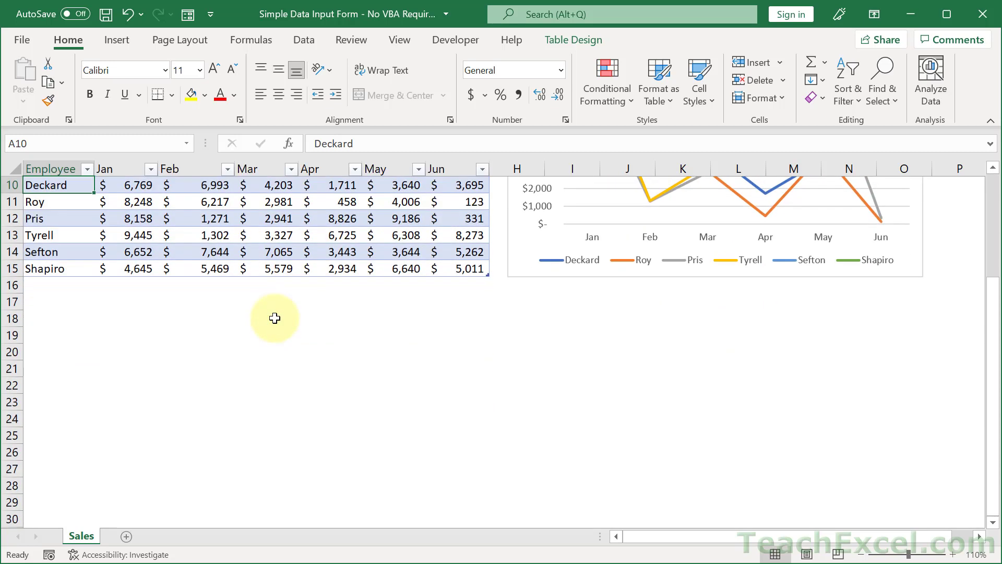
click(399, 40)
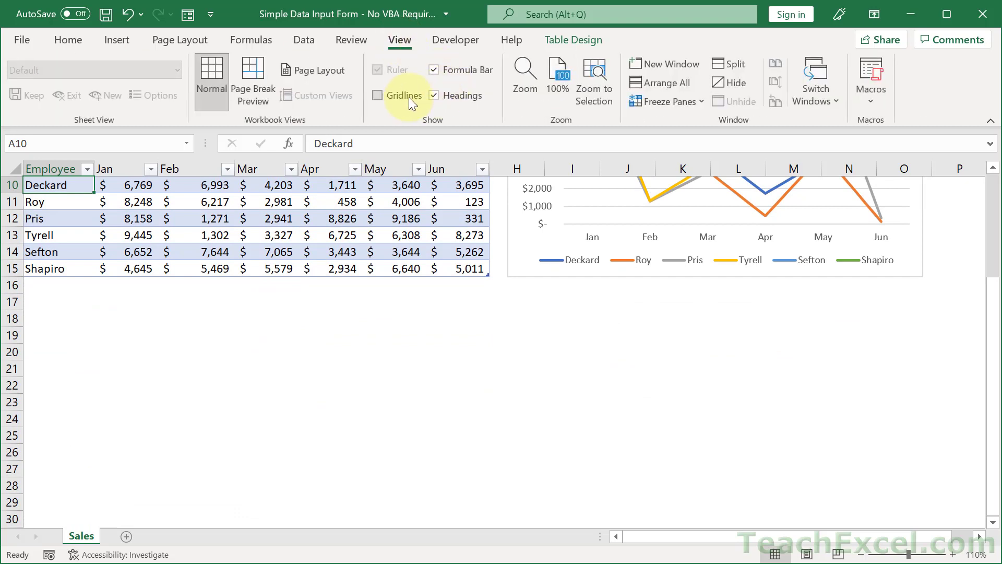
click(378, 95)
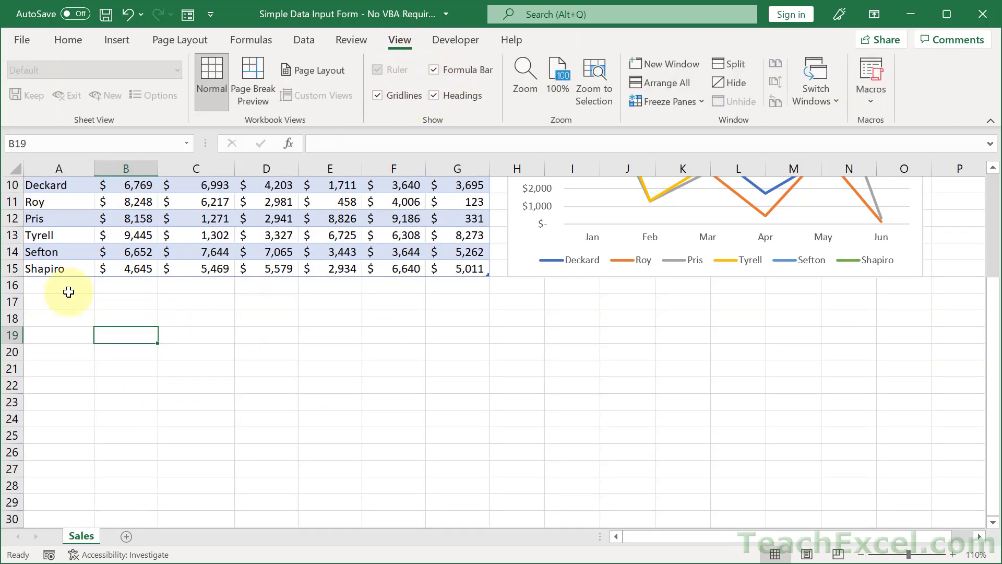
Step: Enter Color/Number headers with Green 1 and Red 2 in B19:C21, headers bold
text(Number)
click(126, 352)
text(Green)
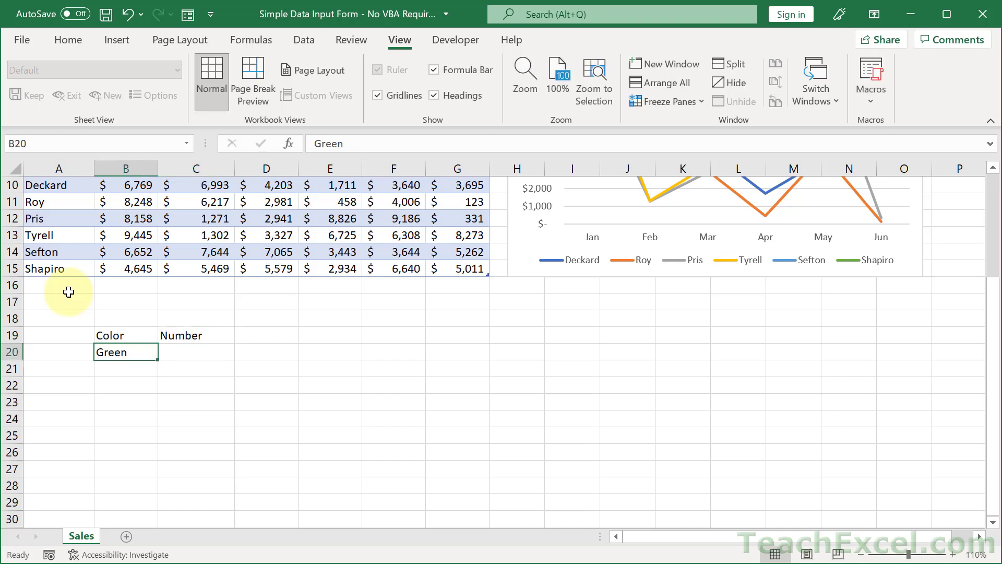
text(Red)
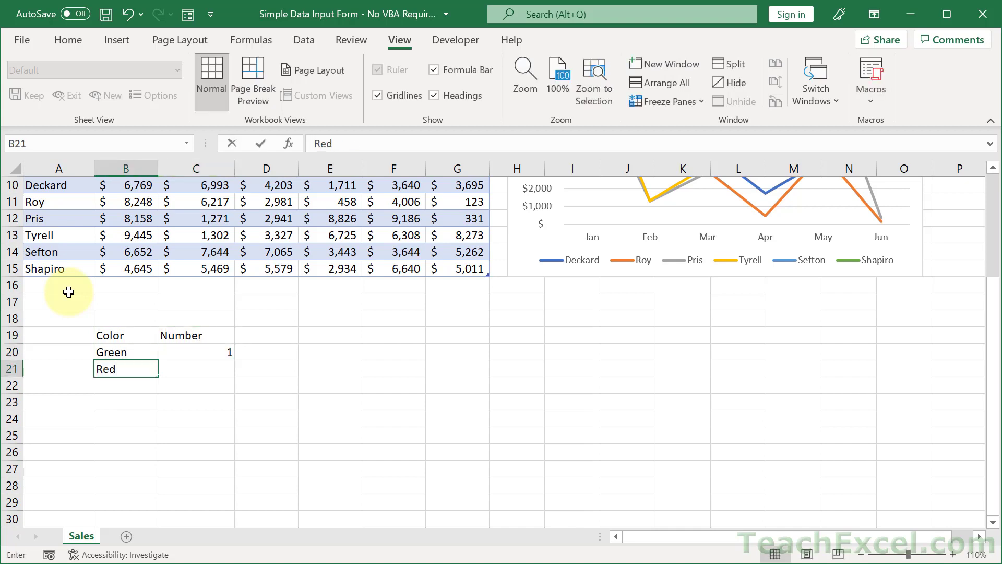
text(2)
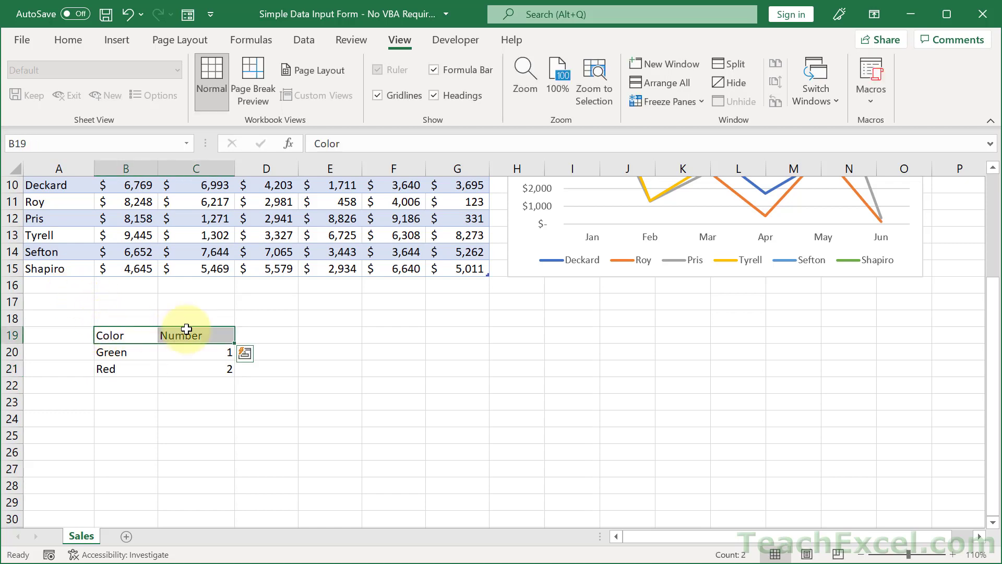
click(195, 352)
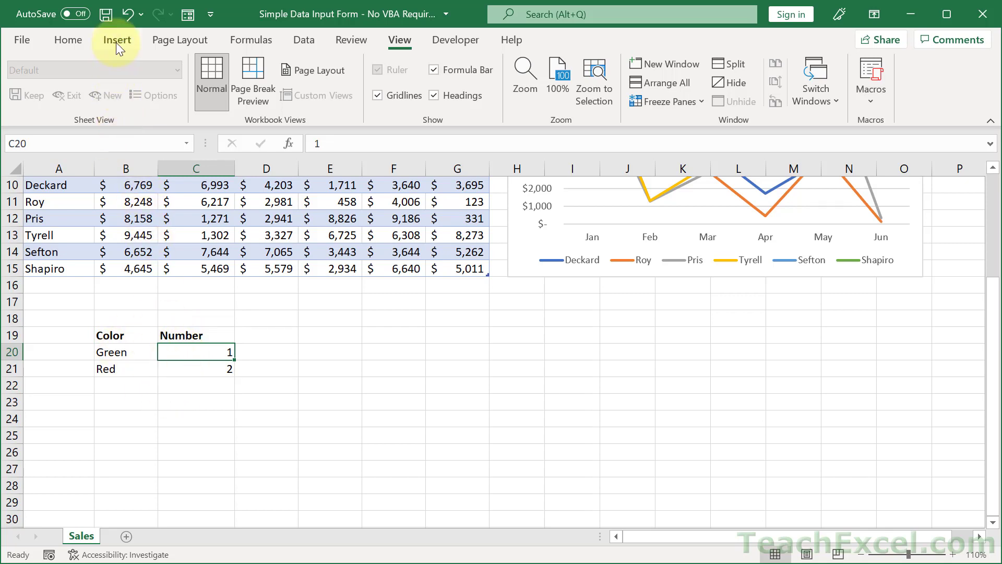
Step: Convert the Color/Number range into an Excel table
click(135, 73)
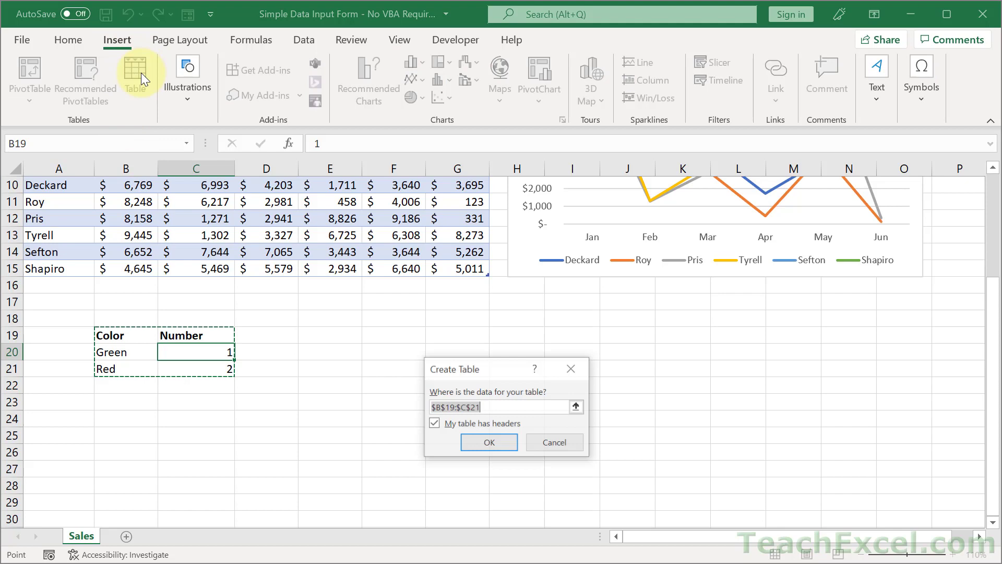
click(488, 442)
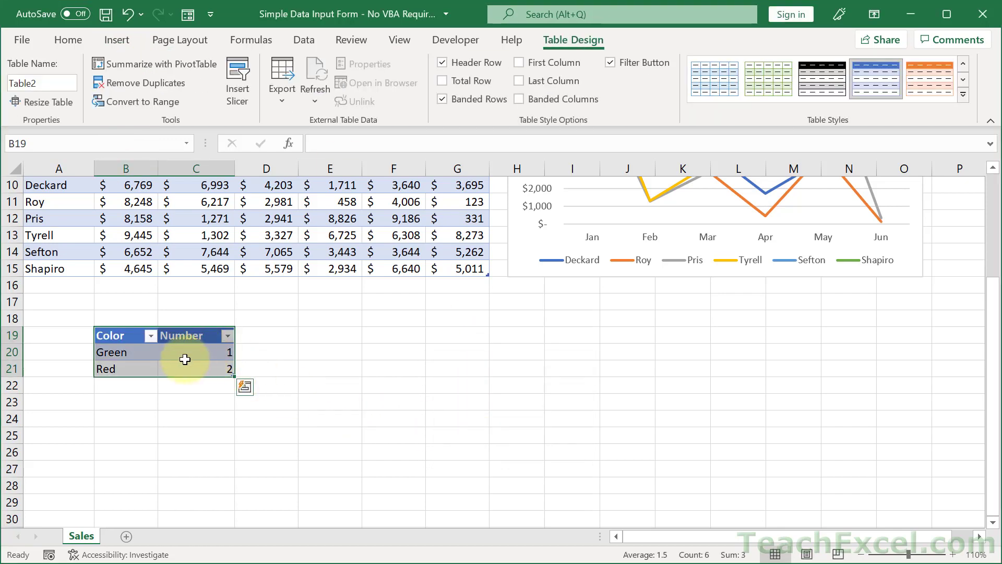
click(196, 352)
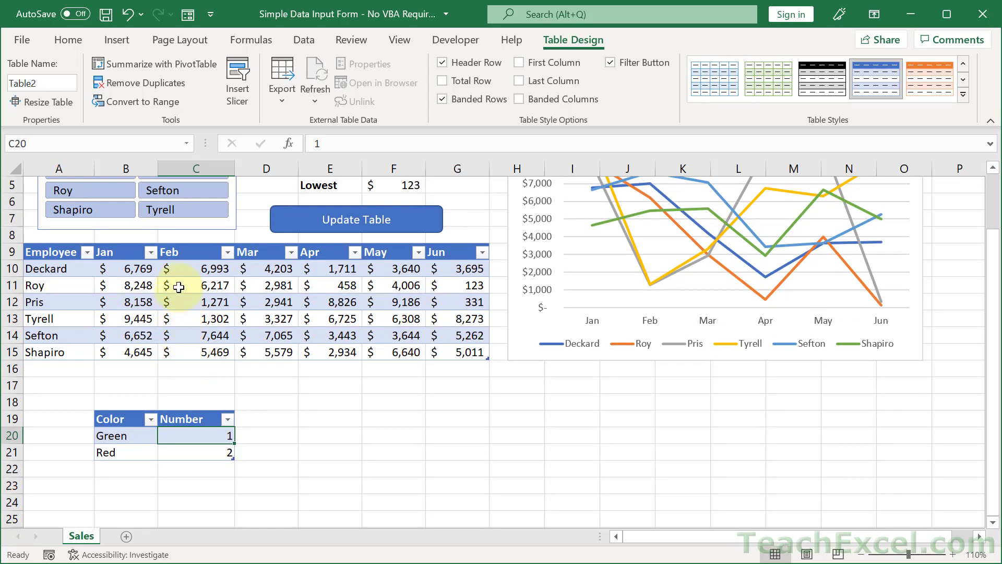
click(196, 285)
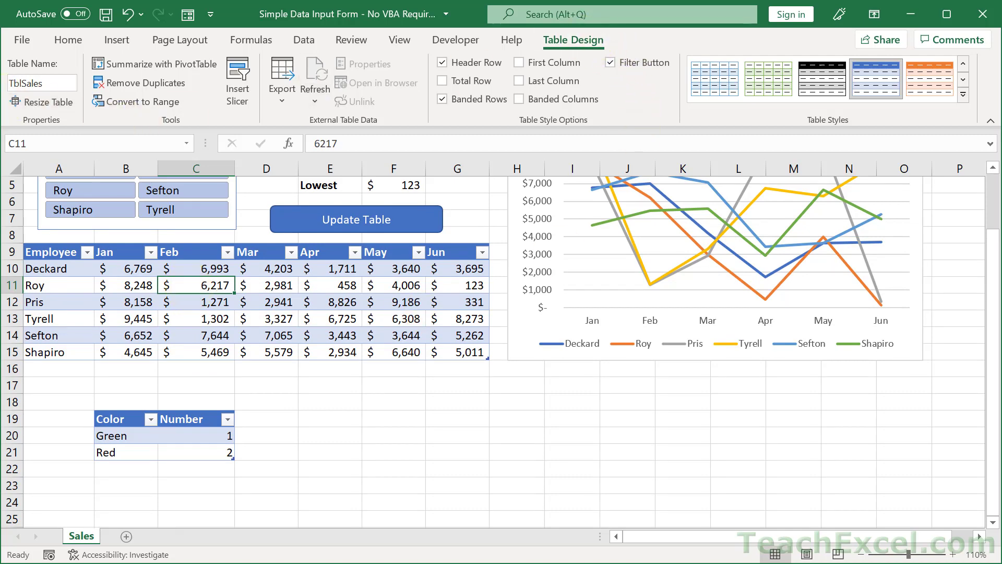
click(41, 83)
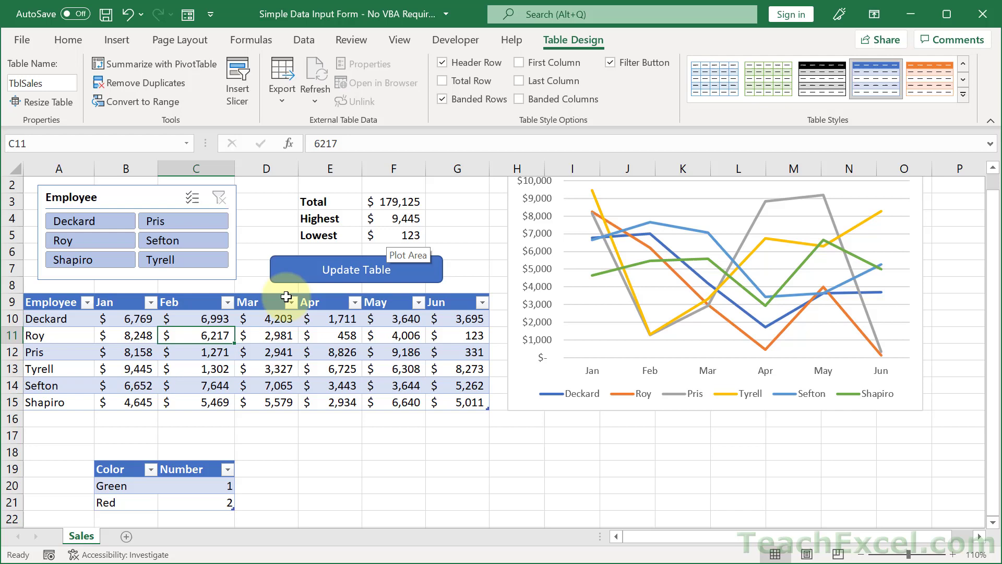
click(68, 40)
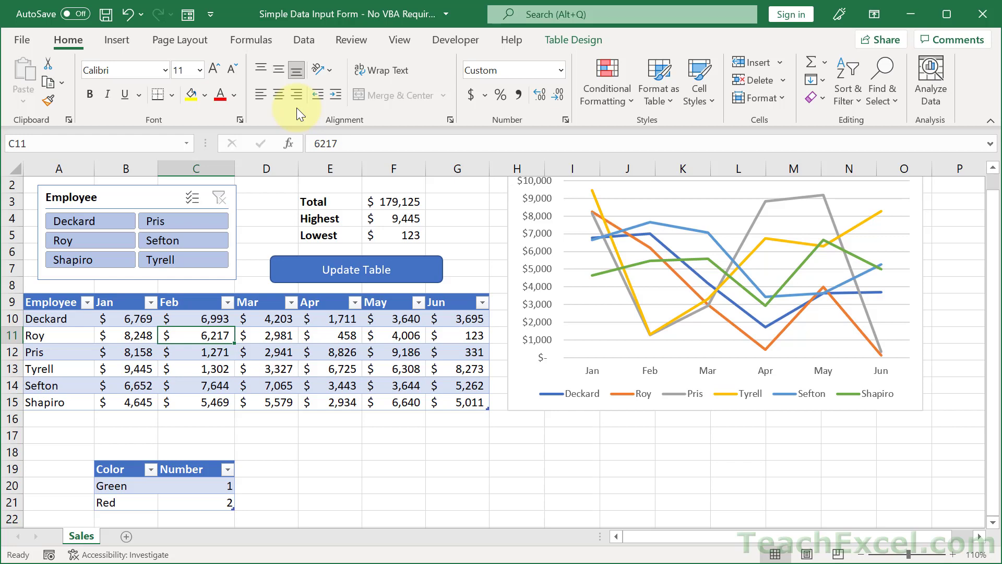
mouse_move(214, 62)
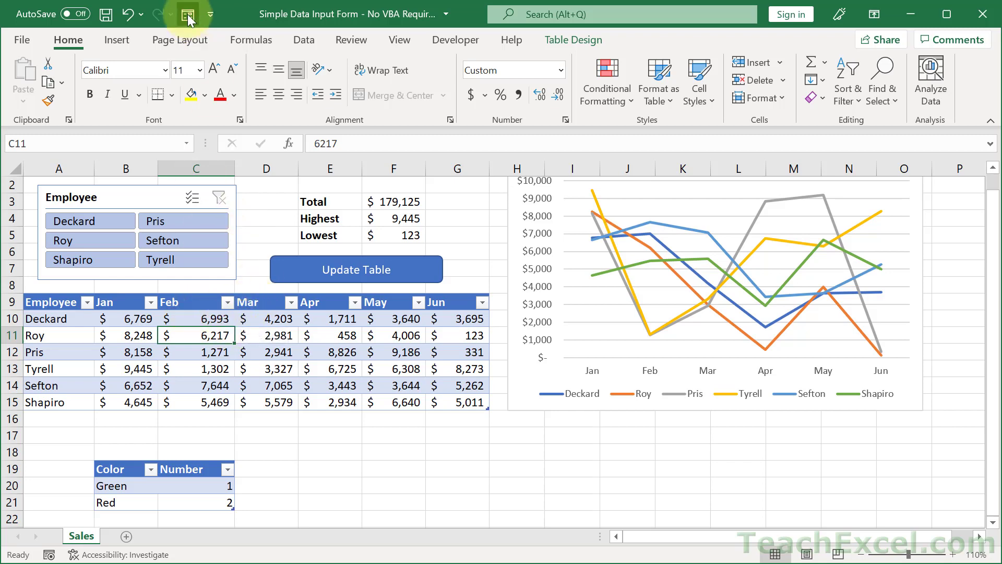
Step: Close the Sales data form and bring up Excel Options' toolbar customization
click(186, 14)
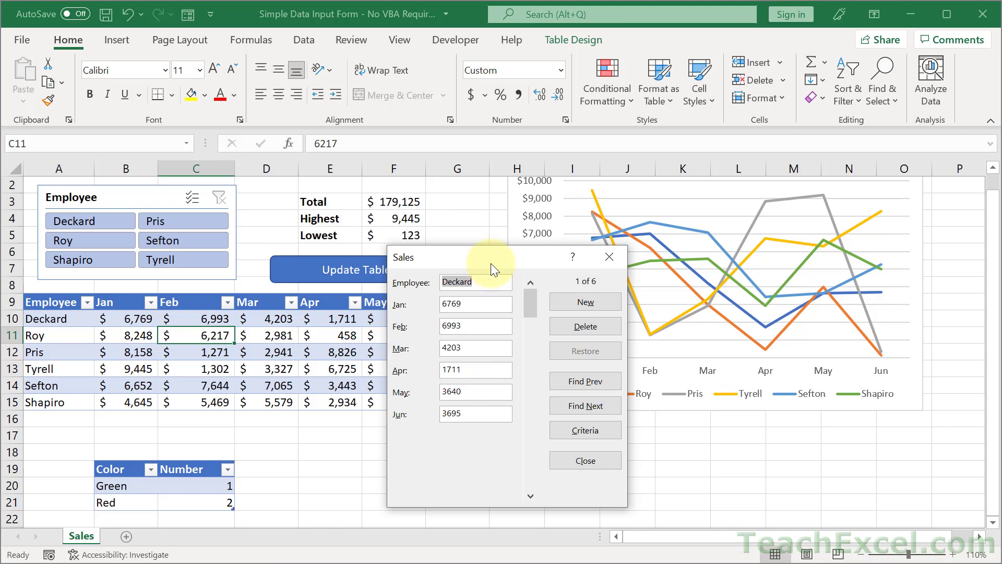
click(583, 460)
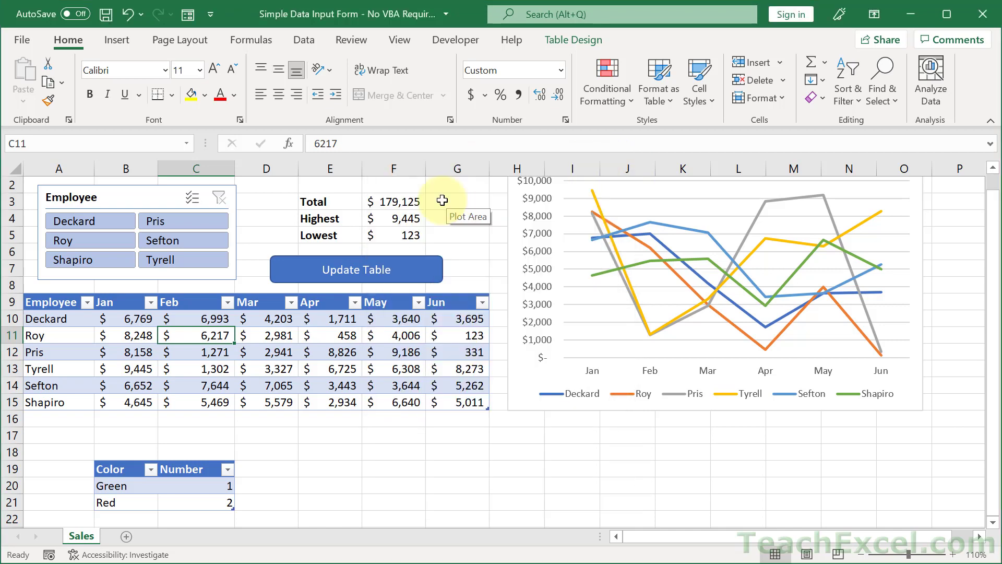
click(212, 14)
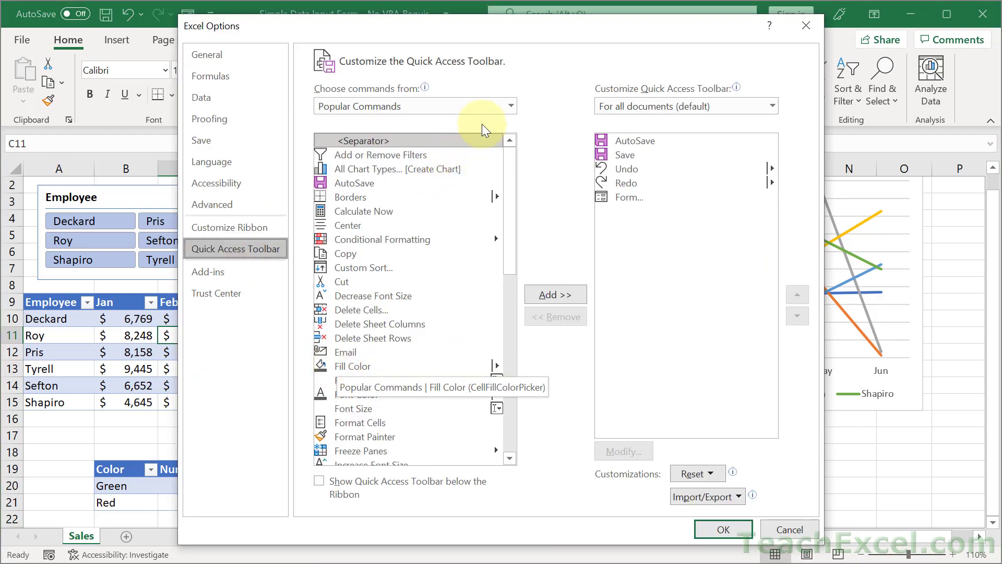
Step: Add Form from Commands Not in the Ribbon to the Quick Access Toolbar, then close Options
click(509, 106)
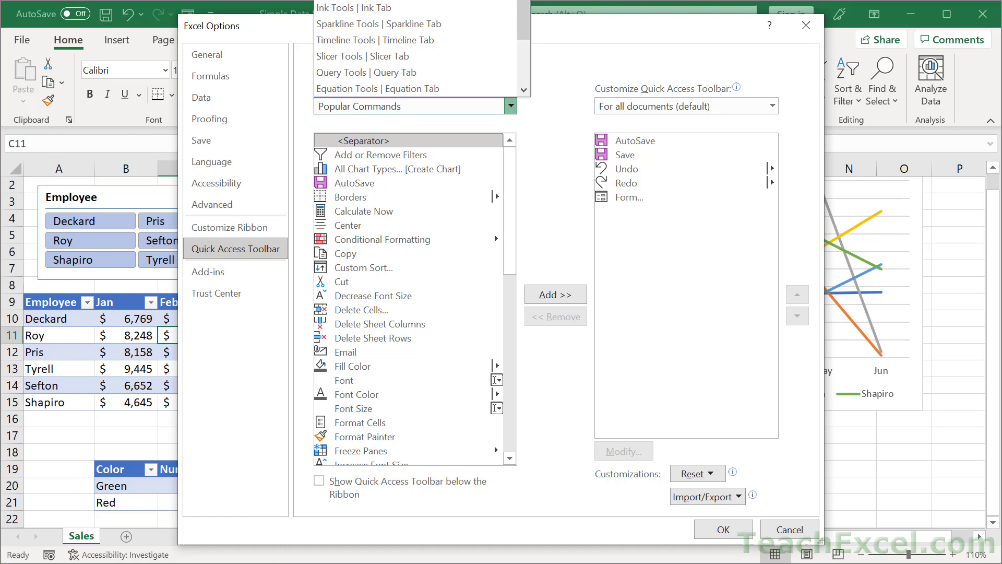
click(415, 106)
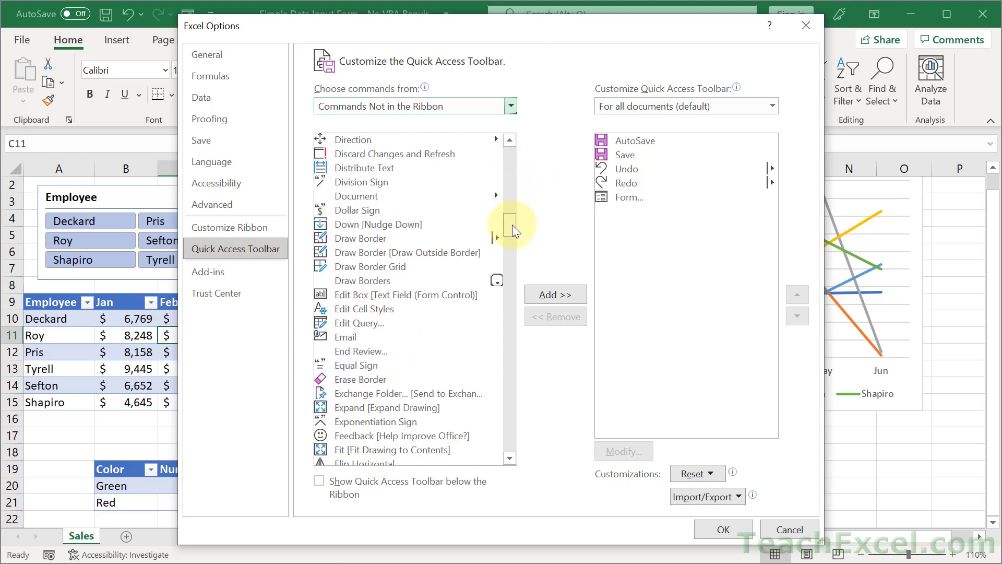
scroll(down, 3)
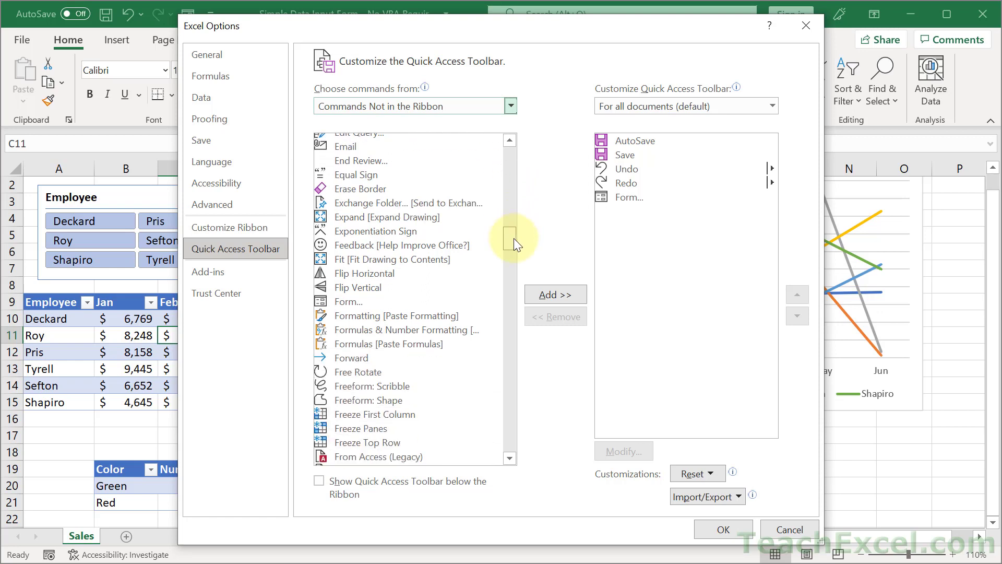
click(348, 301)
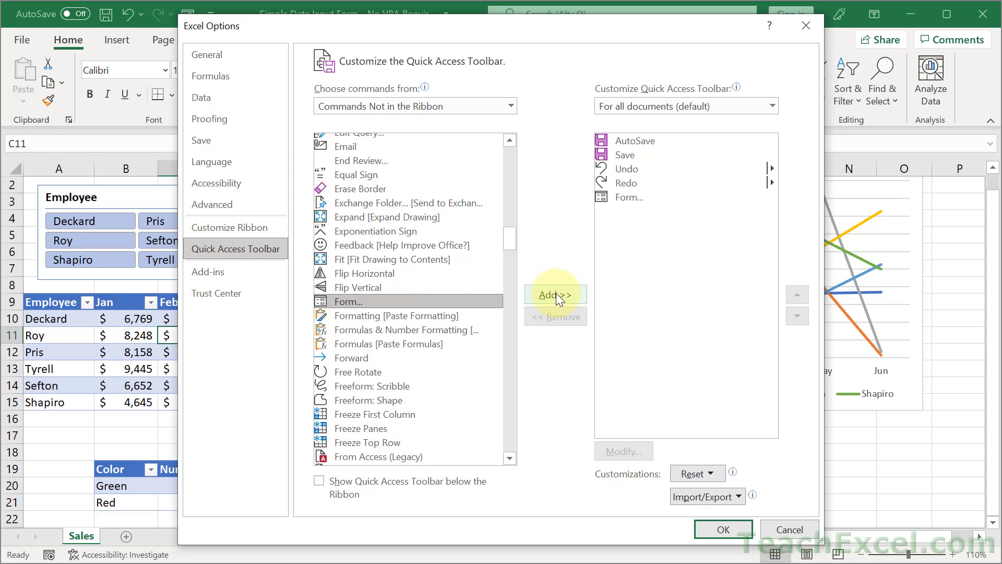
click(555, 295)
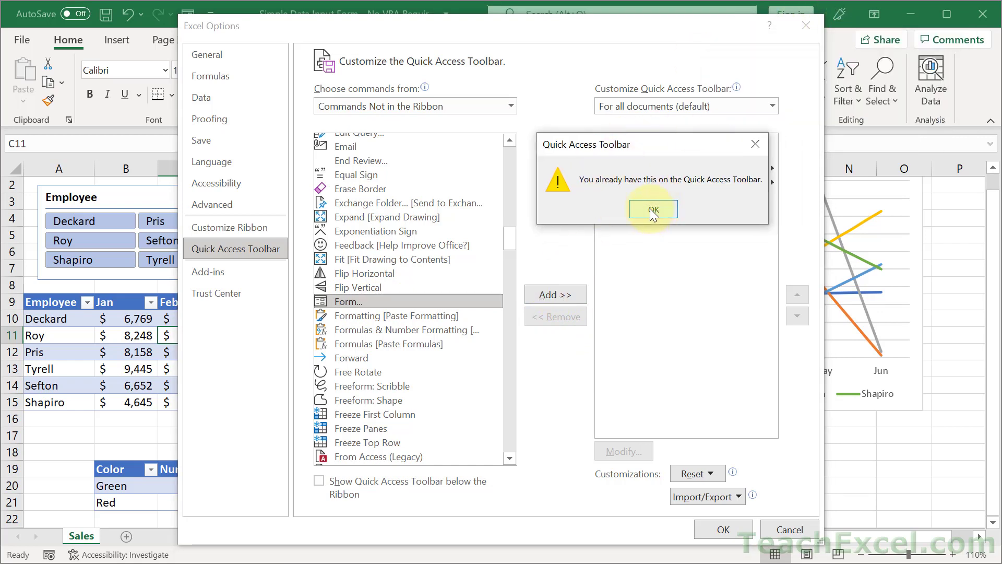
click(653, 210)
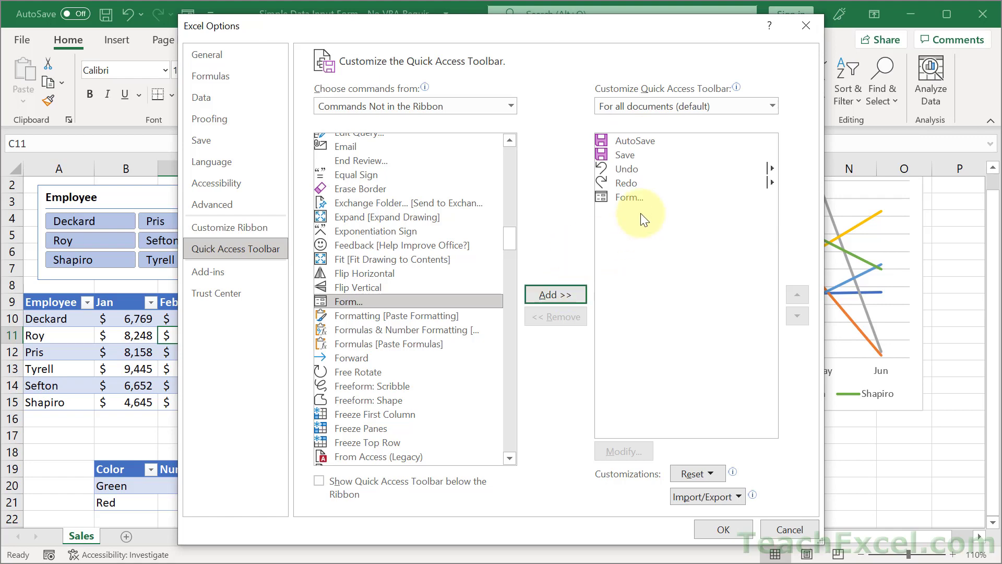
click(630, 197)
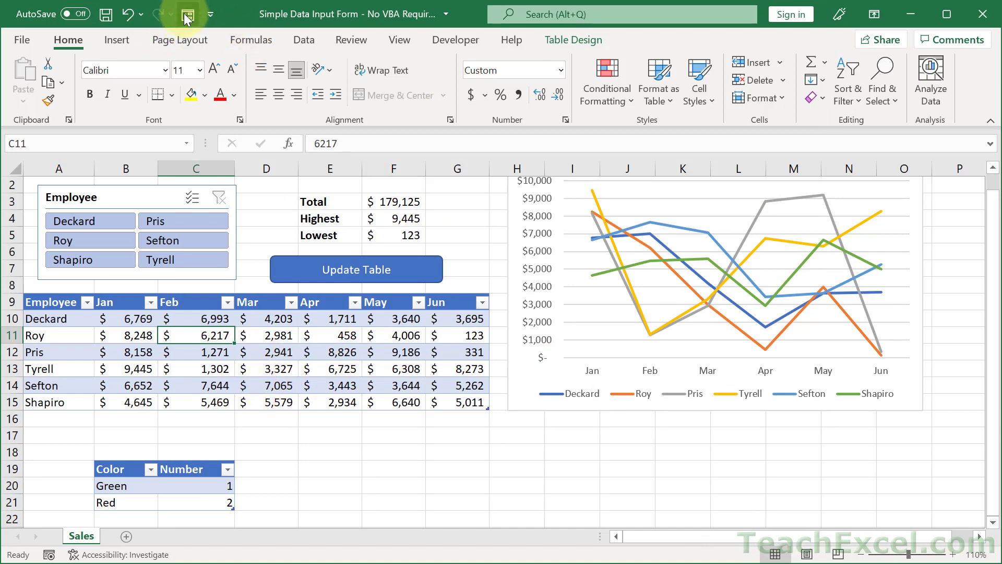
click(185, 14)
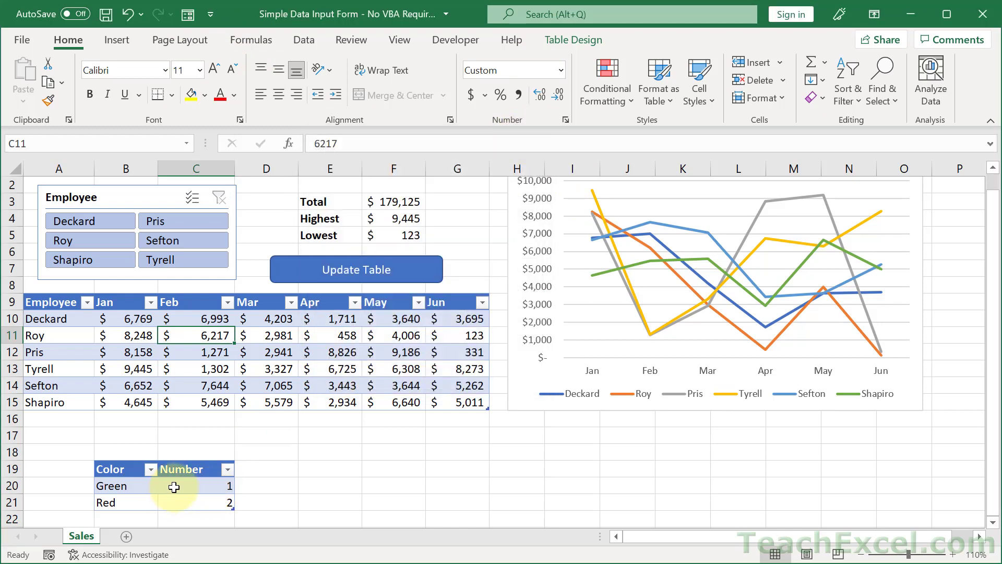
click(196, 486)
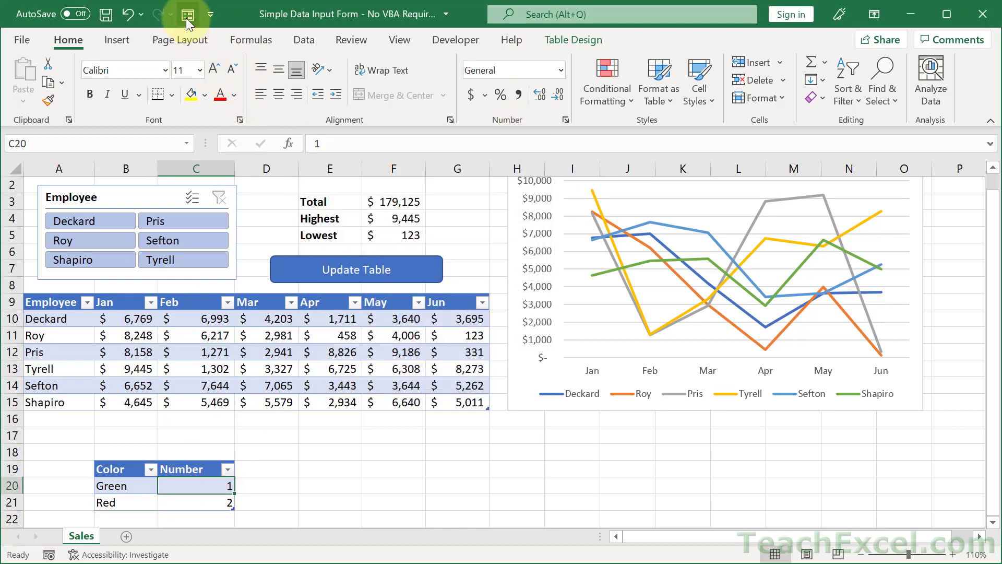
click(187, 14)
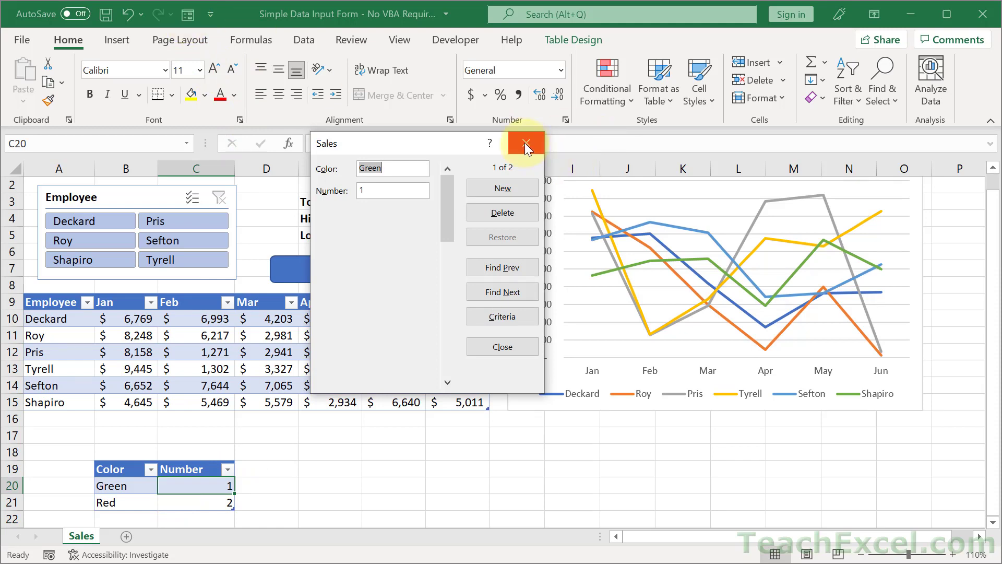
click(526, 142)
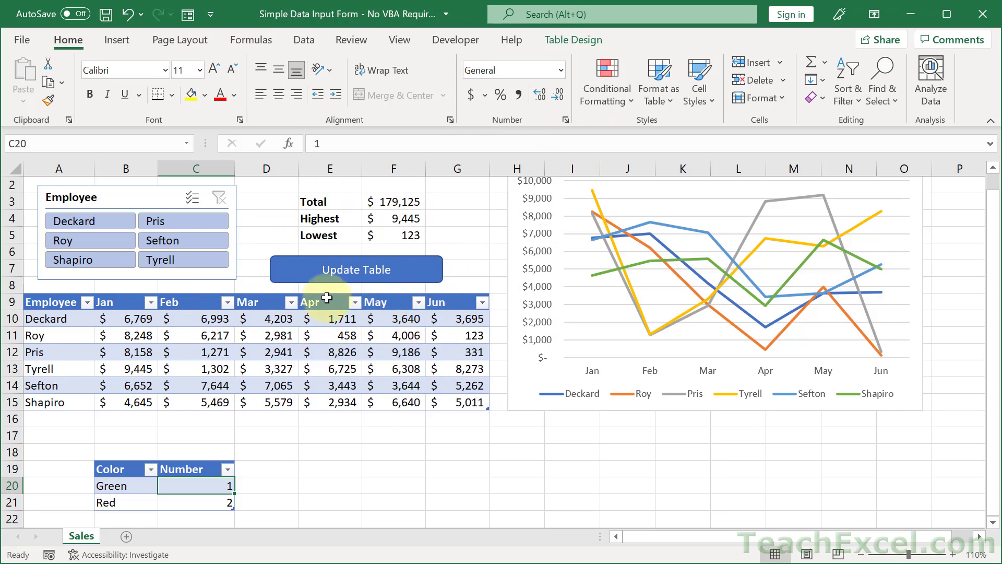
click(196, 335)
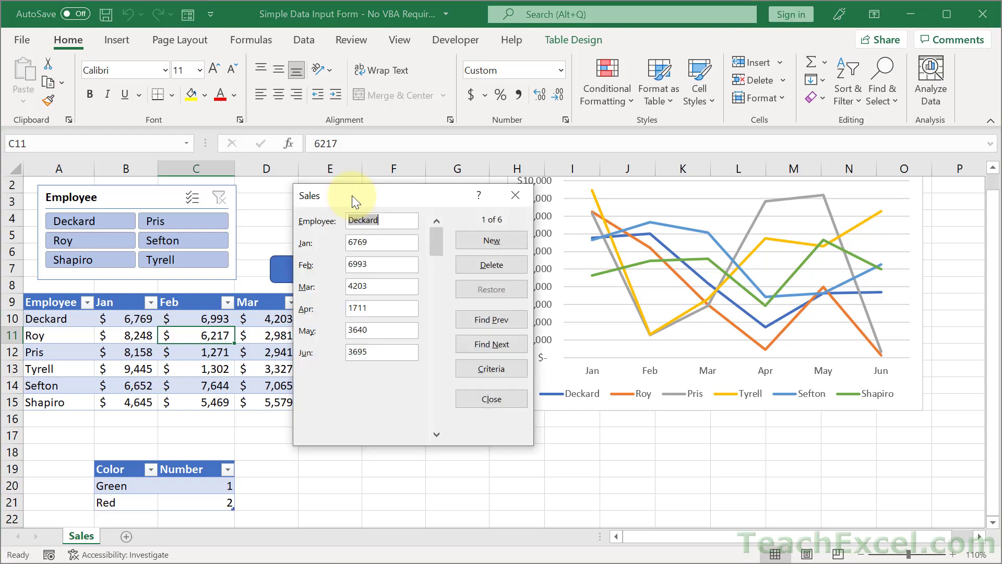
mouse_move(313, 217)
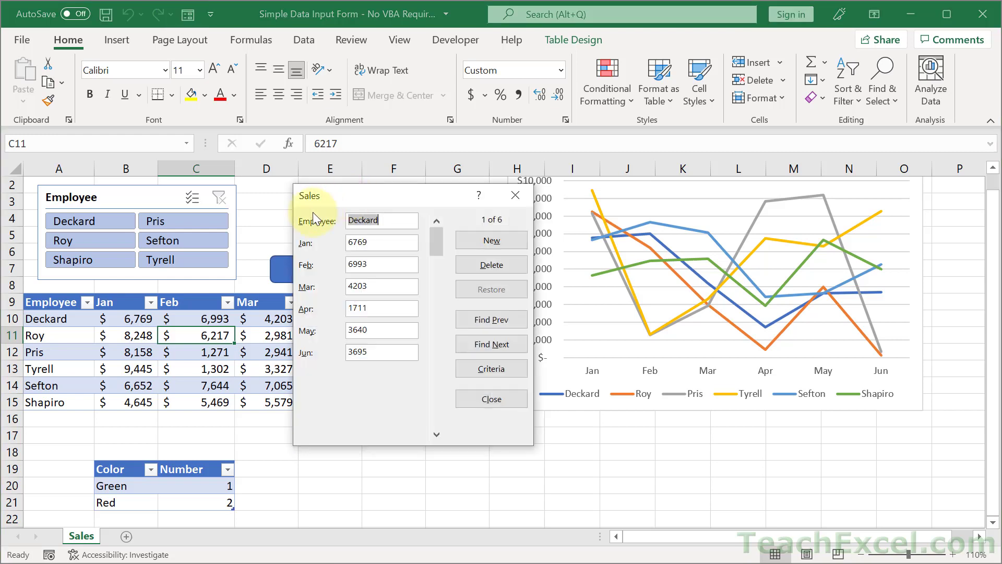
mouse_move(315, 237)
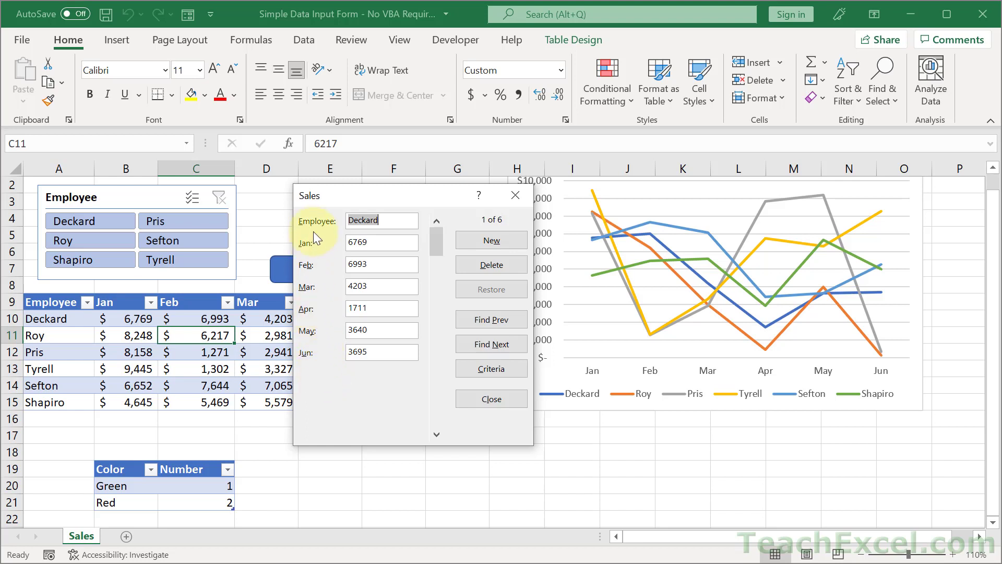
mouse_move(374, 373)
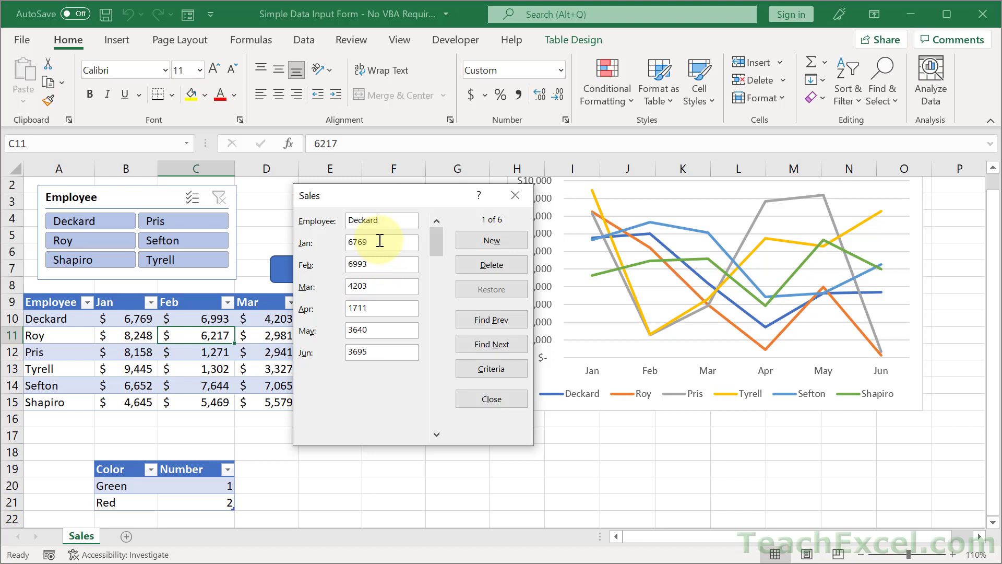
Step: Change Deckard's January value to 6000 in the data form
click(382, 242)
text(6)
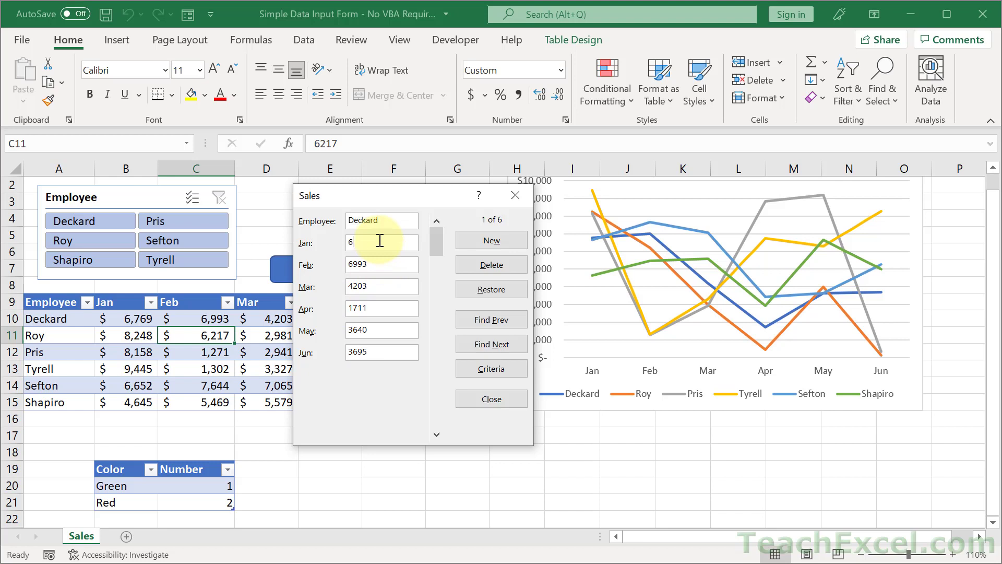
text(000)
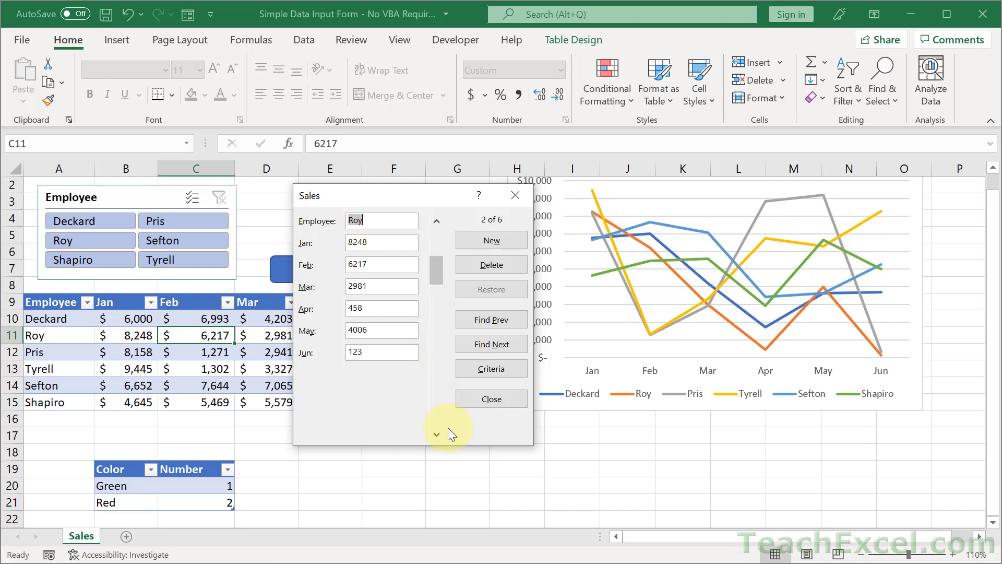
Step: Page through employee records with the scroll bar and Find buttons, ending on Deckard
click(436, 435)
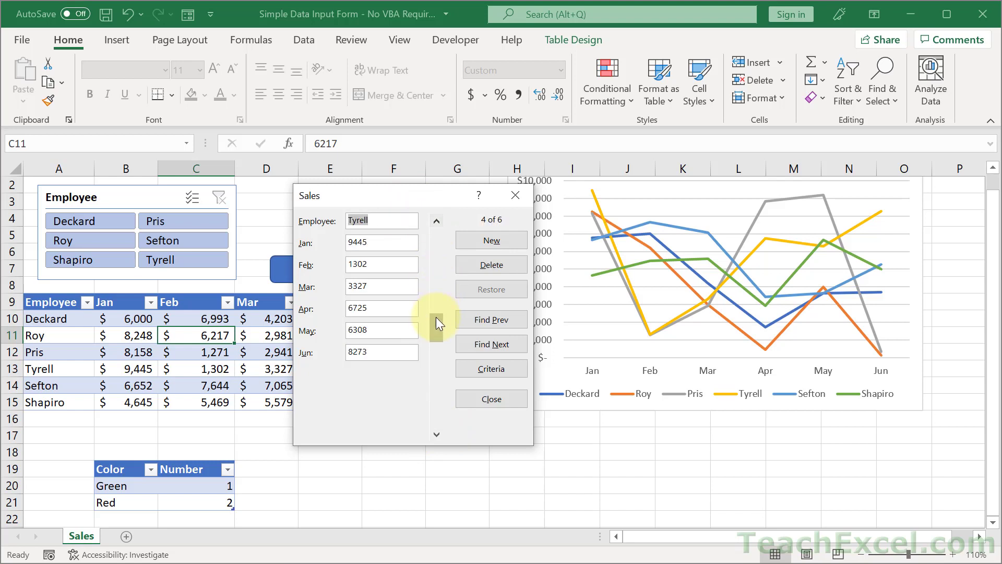
click(437, 220)
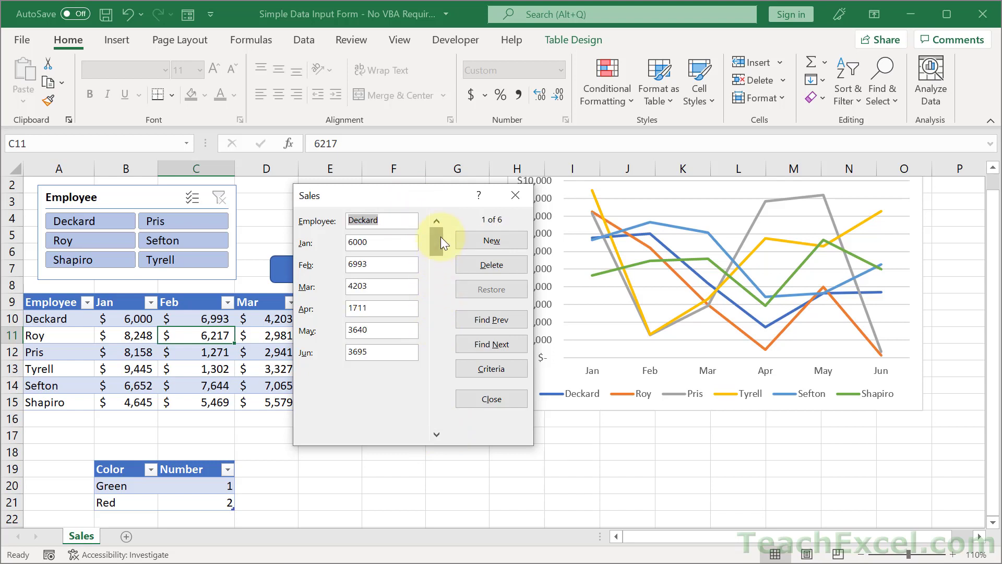
click(491, 319)
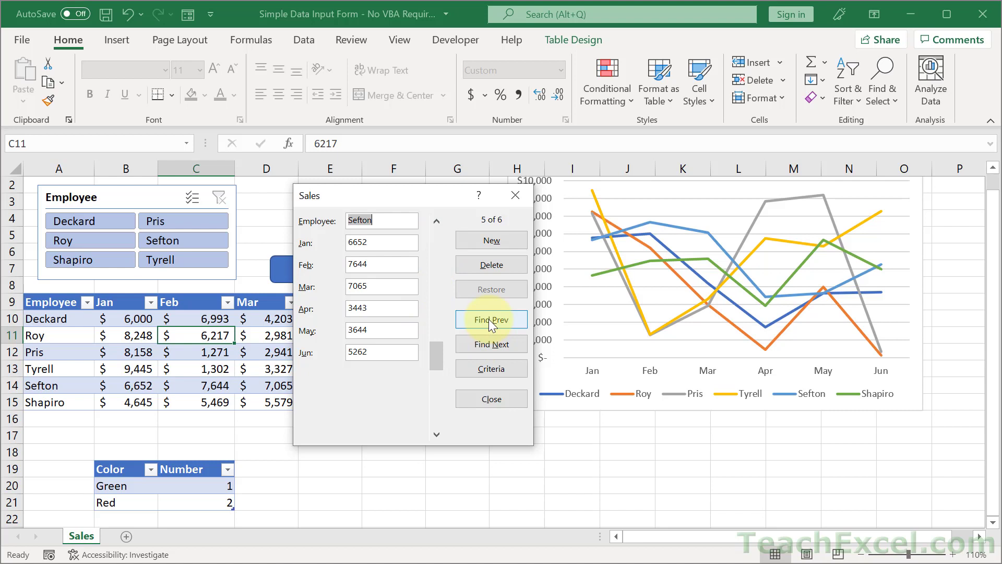
click(491, 319)
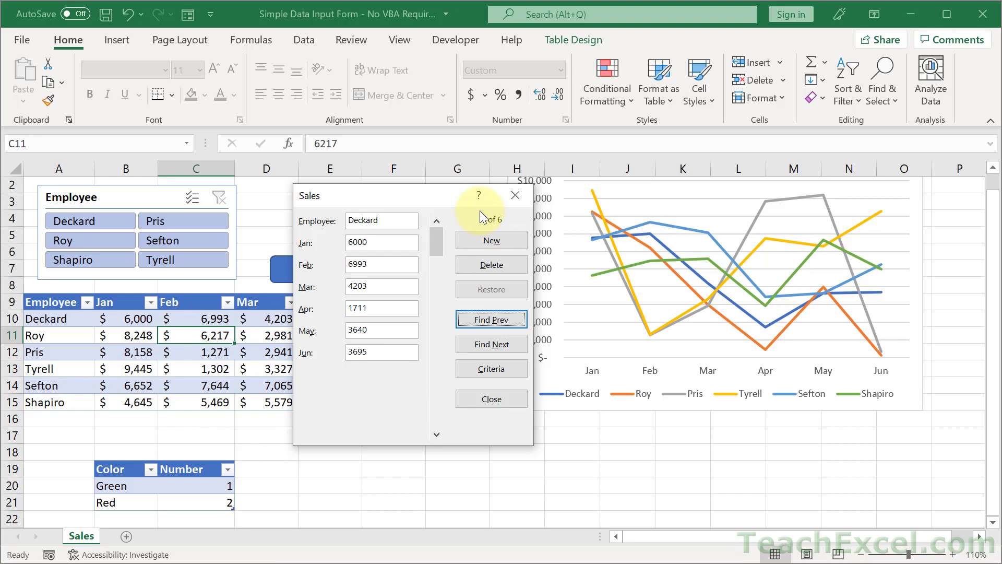
Step: Add a new Thanos record with January 123 and February 1,223
click(491, 239)
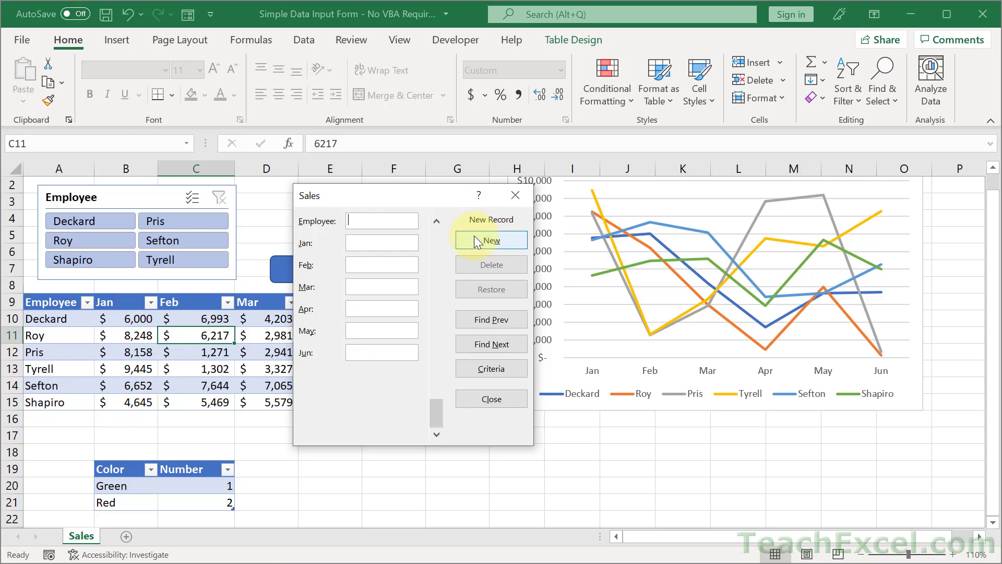
text(Than)
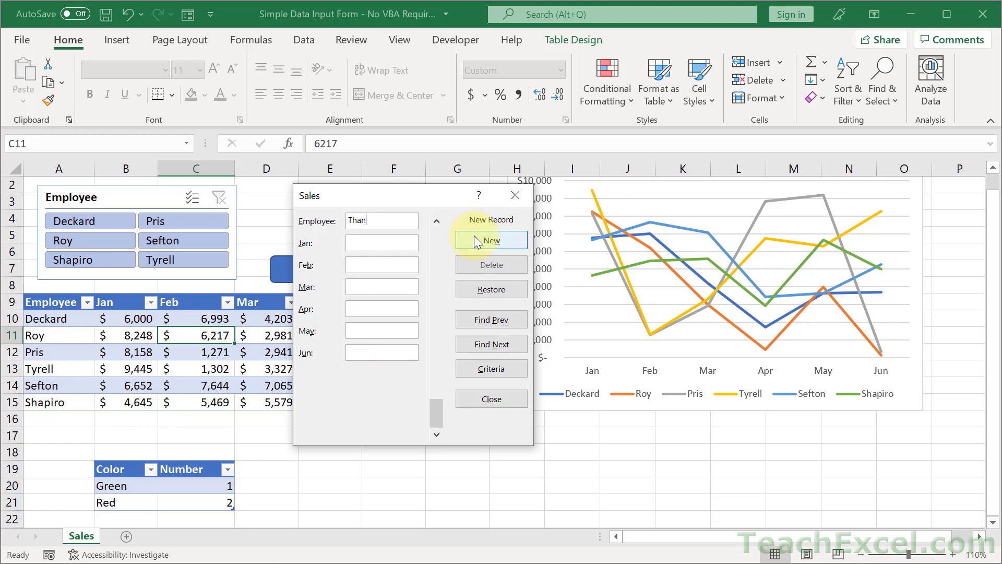
text(123)
click(382, 264)
text(1223)
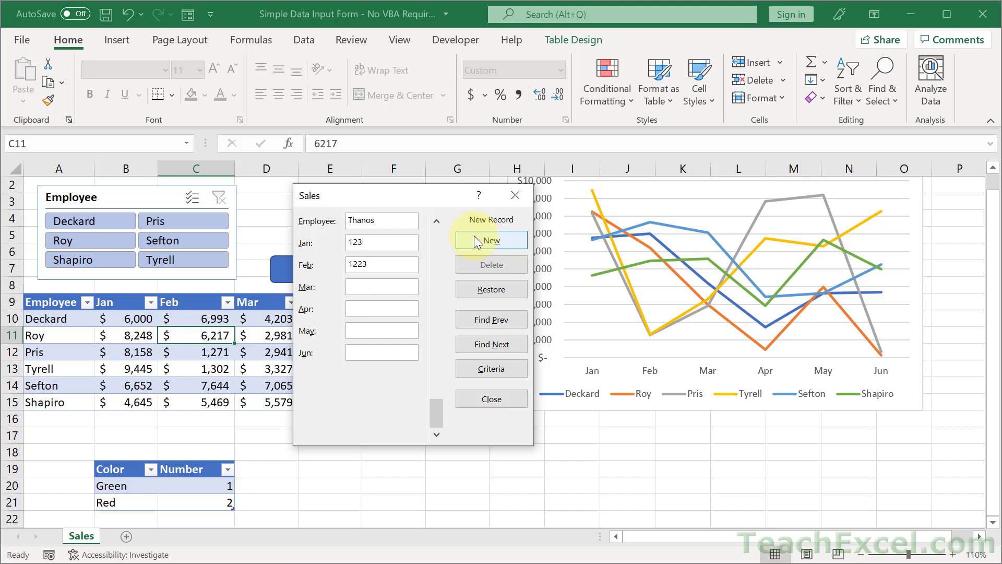
text(5)
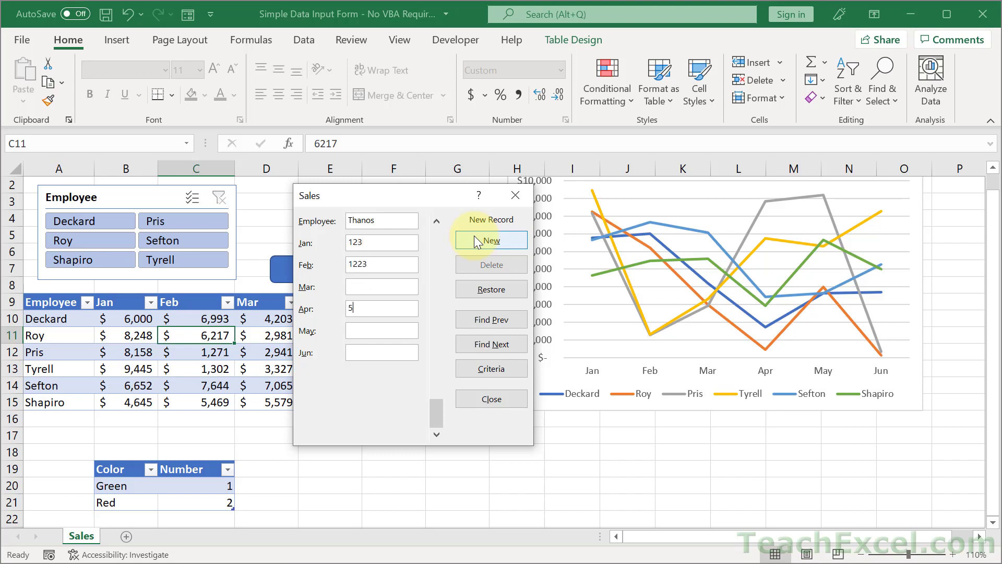
text(123)
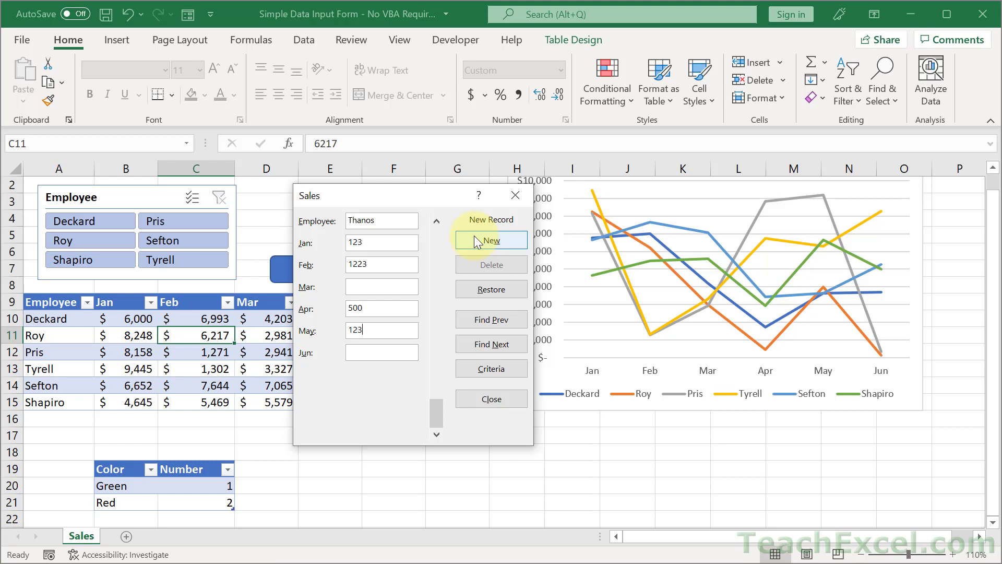
click(491, 240)
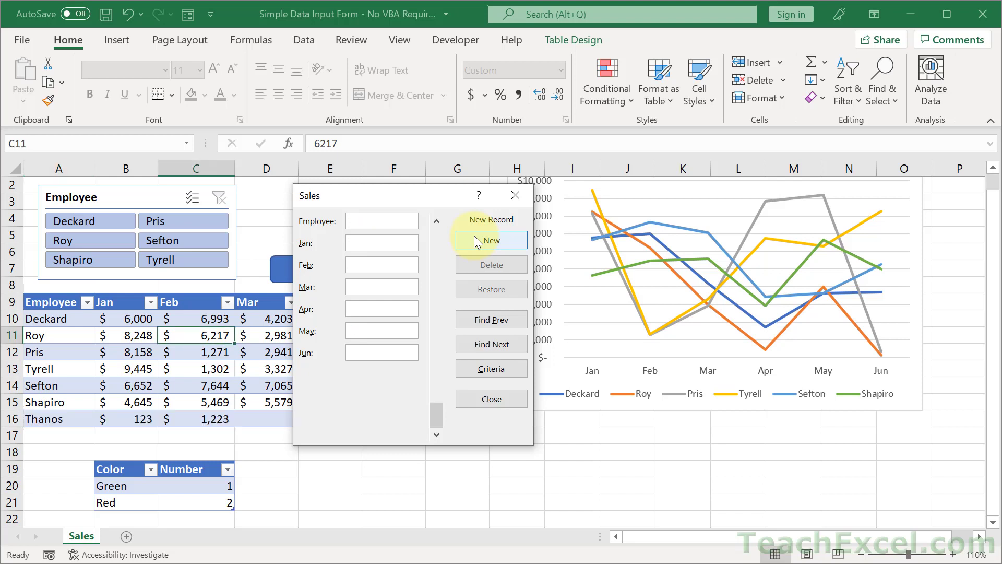
mouse_move(412, 201)
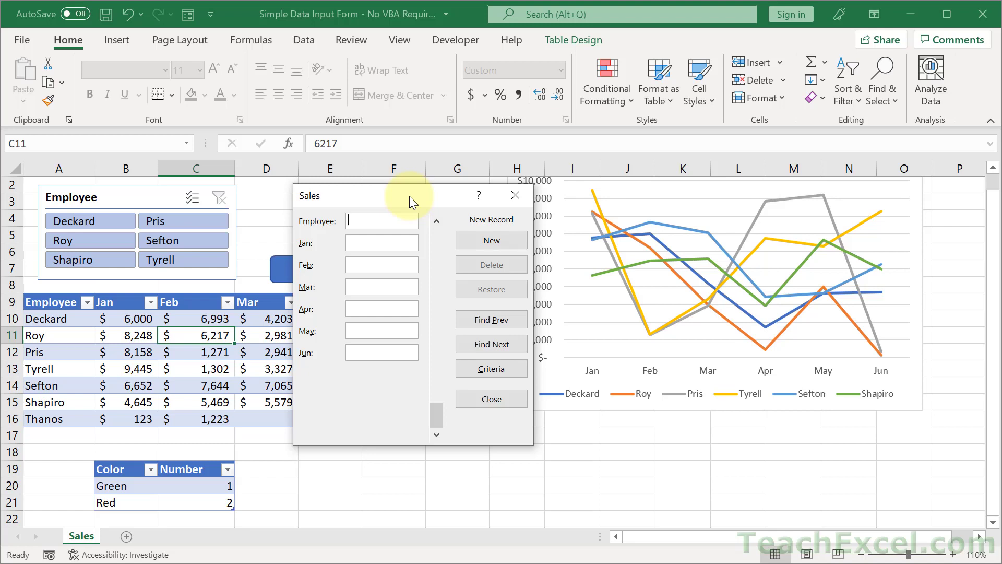
mouse_move(438, 224)
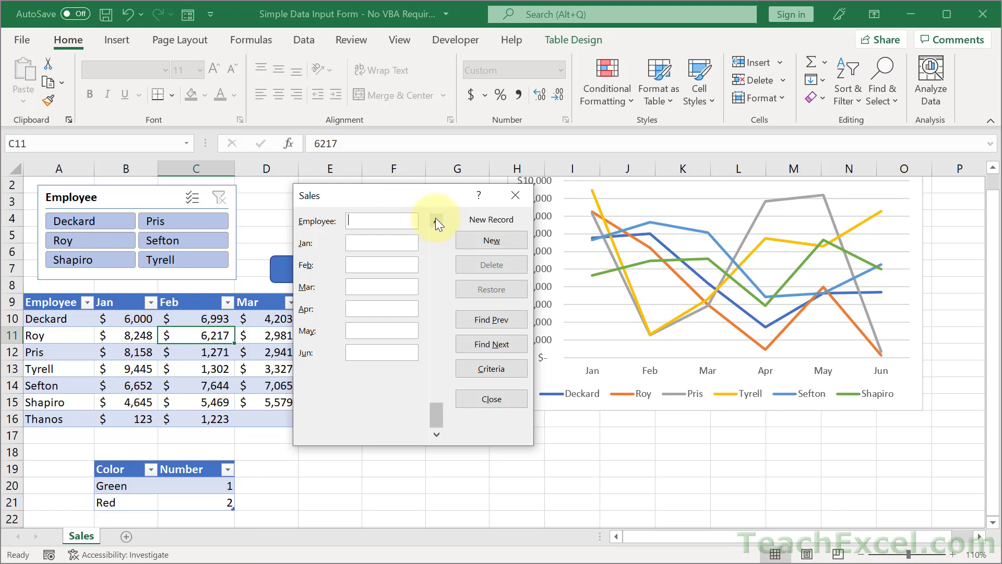
Step: Go to record 7 of 7, Thanos, and permanently delete it
click(437, 220)
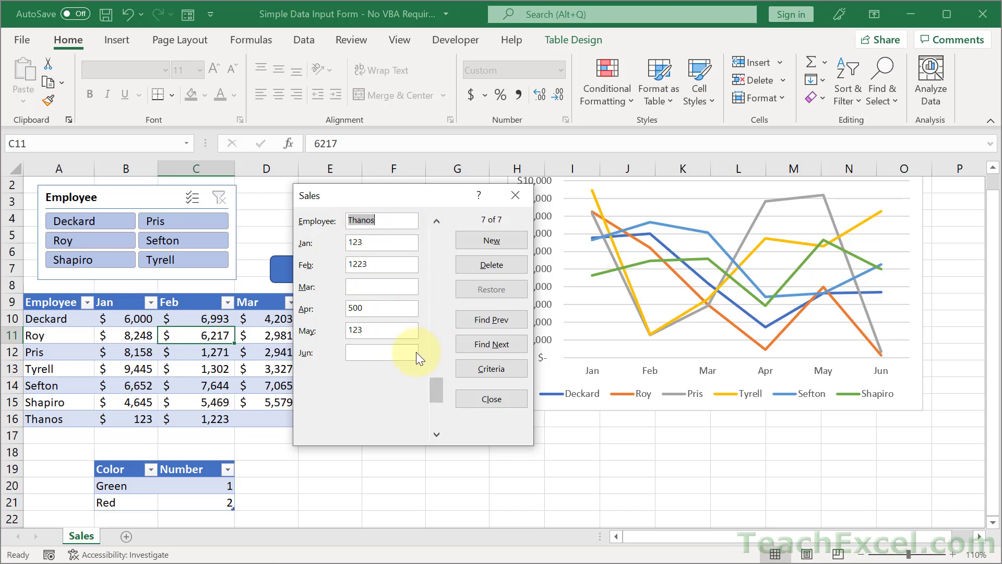
click(491, 265)
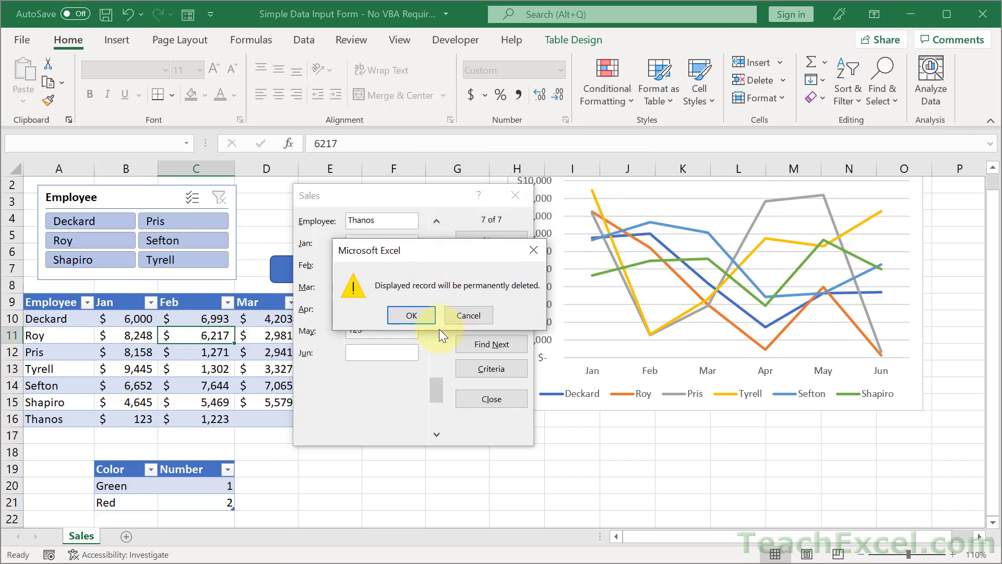
click(410, 316)
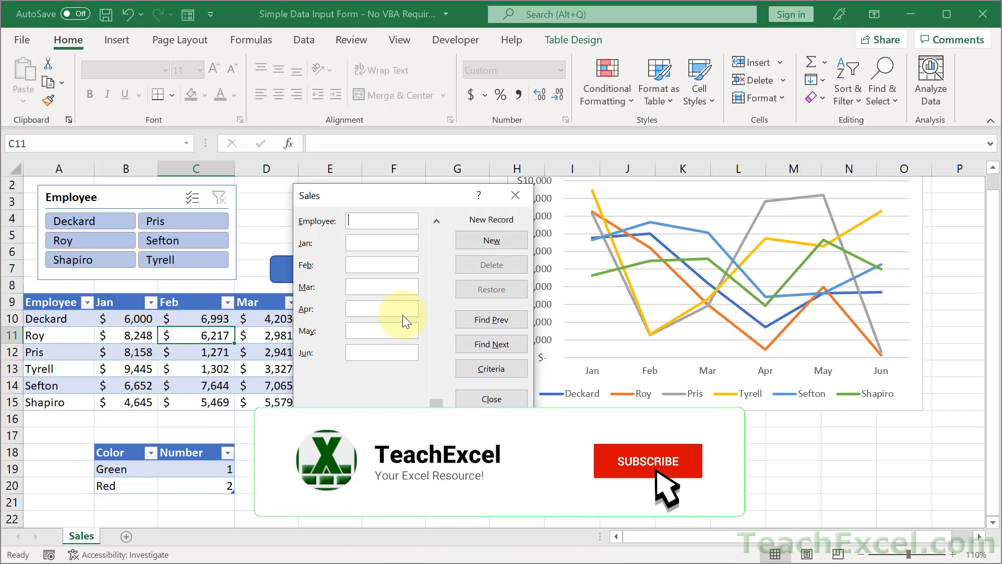
click(646, 461)
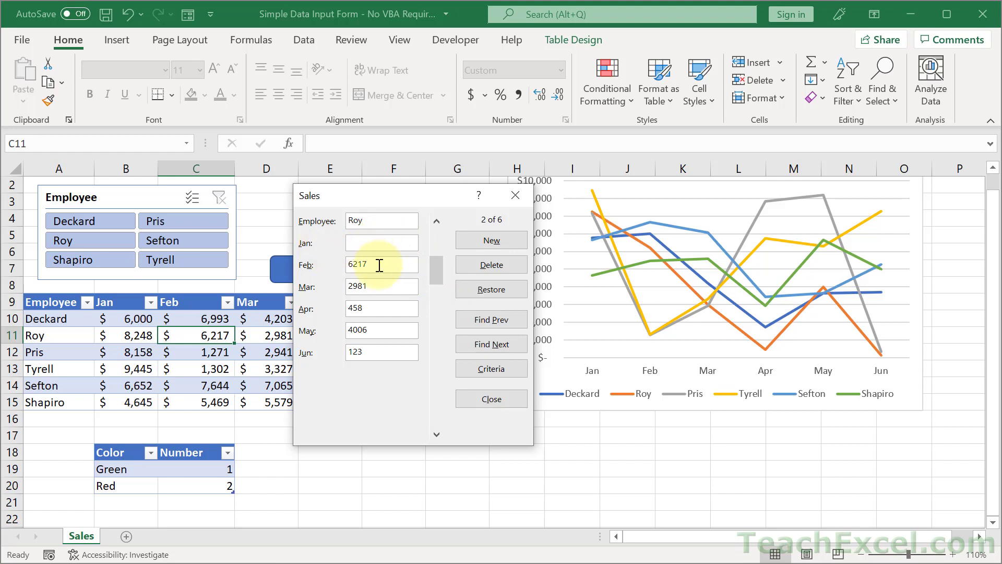
Step: Blank Roy's January and April values, then restore his original 8,248 and 458
click(381, 308)
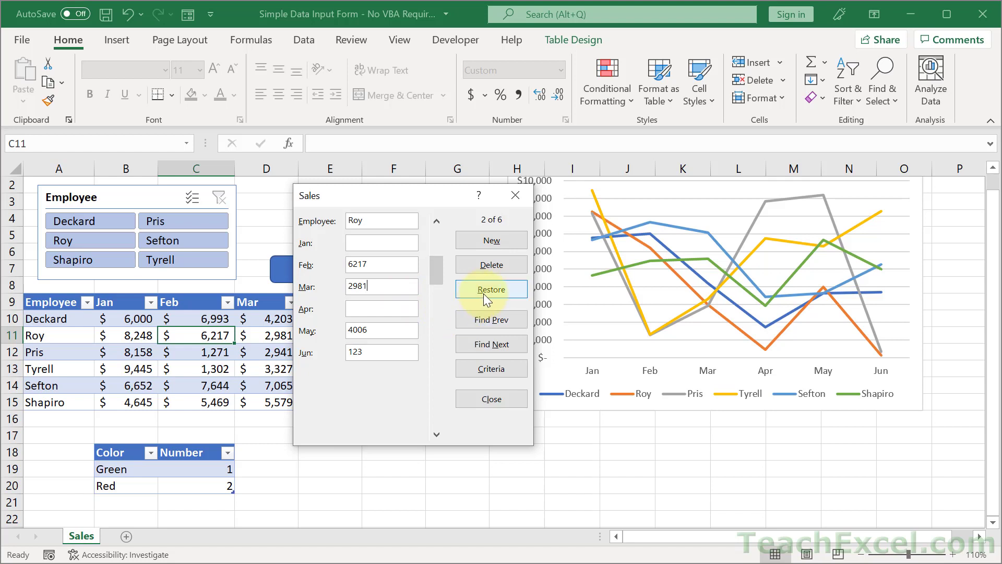
click(490, 289)
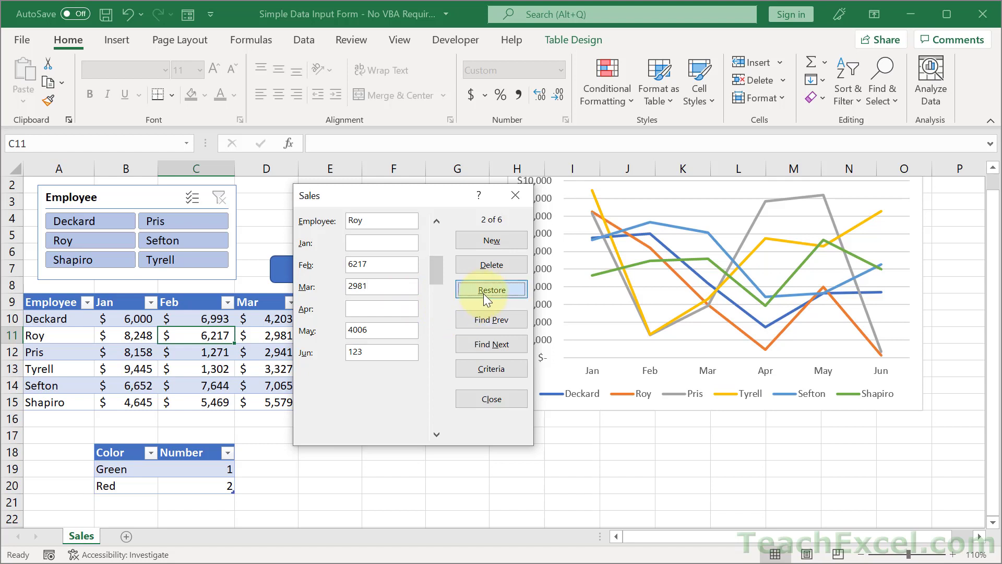
click(490, 290)
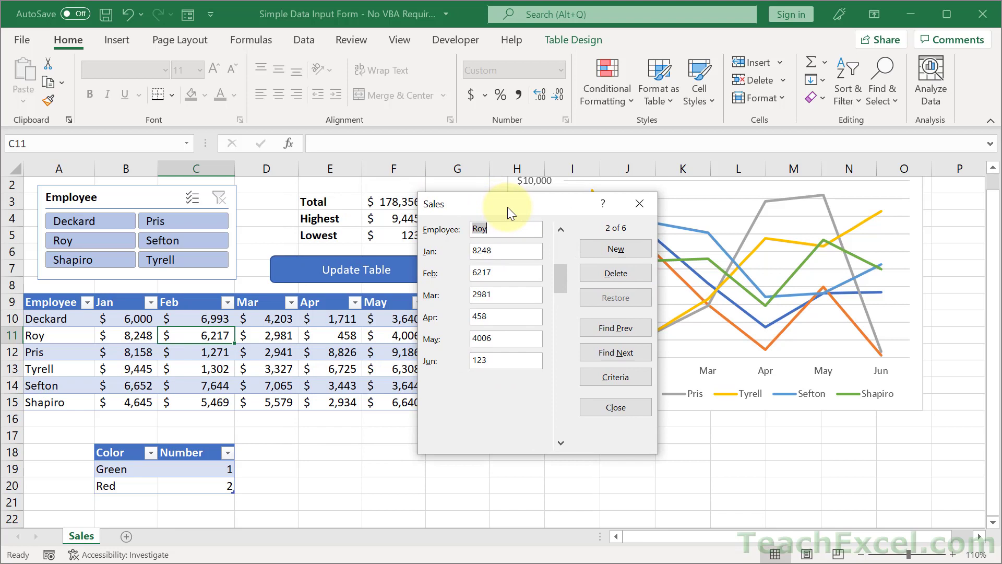
mouse_move(420, 412)
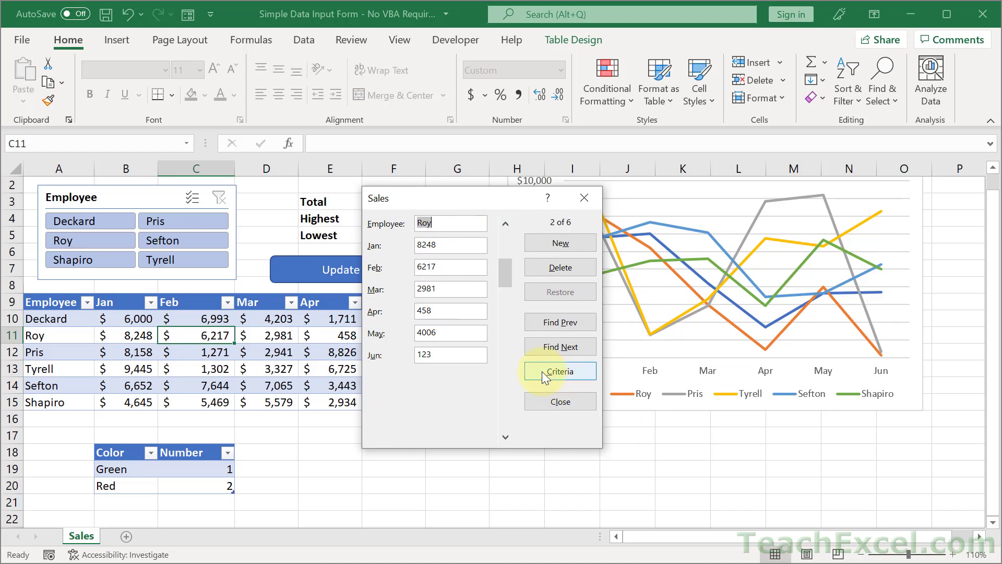
Step: Enter a January criterion of >8000 in the data form's Criteria mode
click(559, 371)
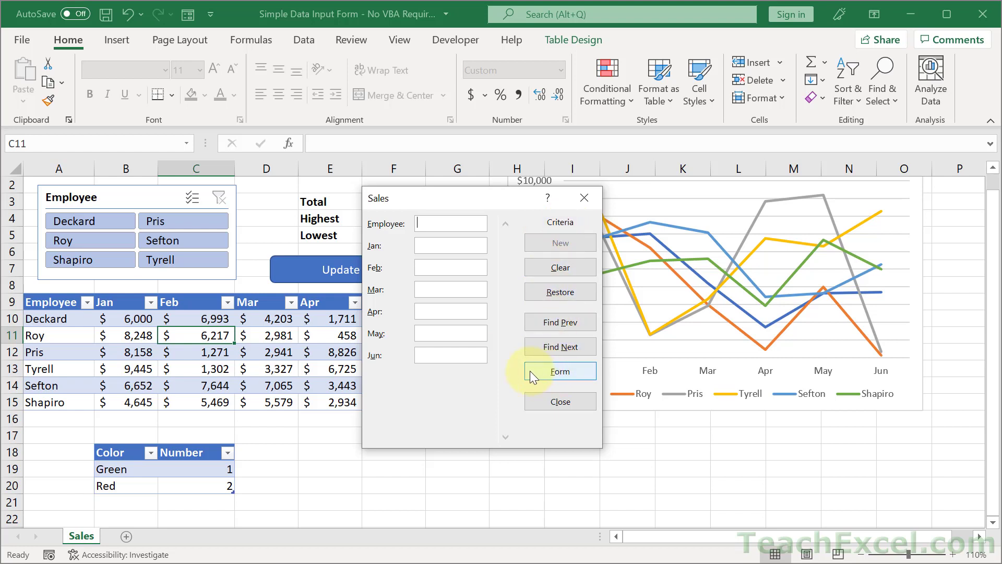
mouse_move(587, 378)
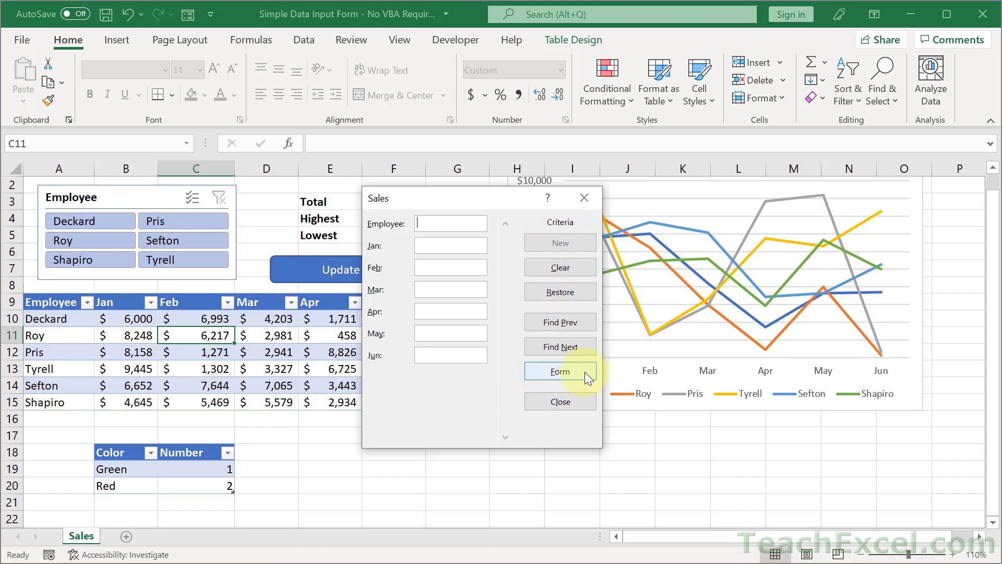
click(559, 371)
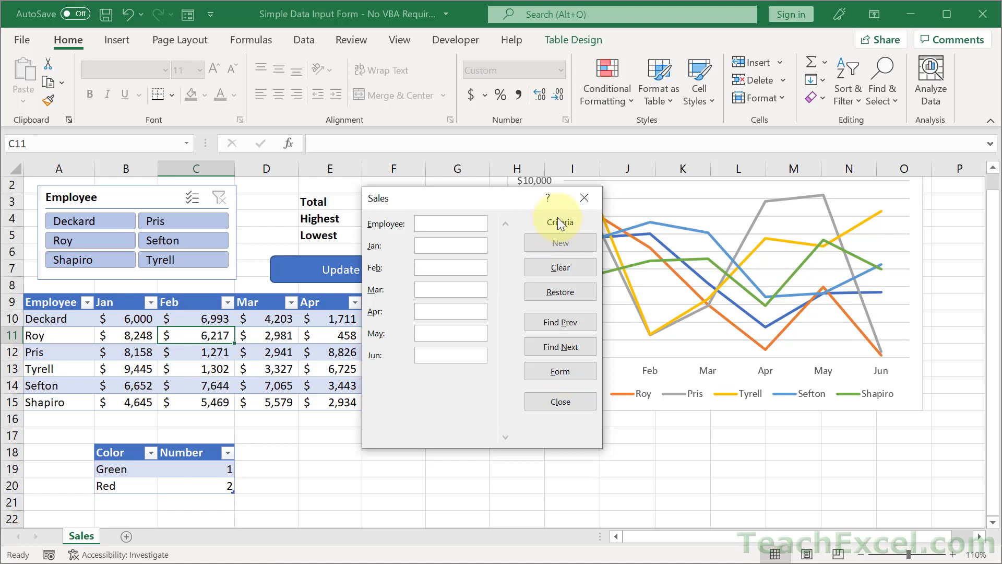
click(560, 222)
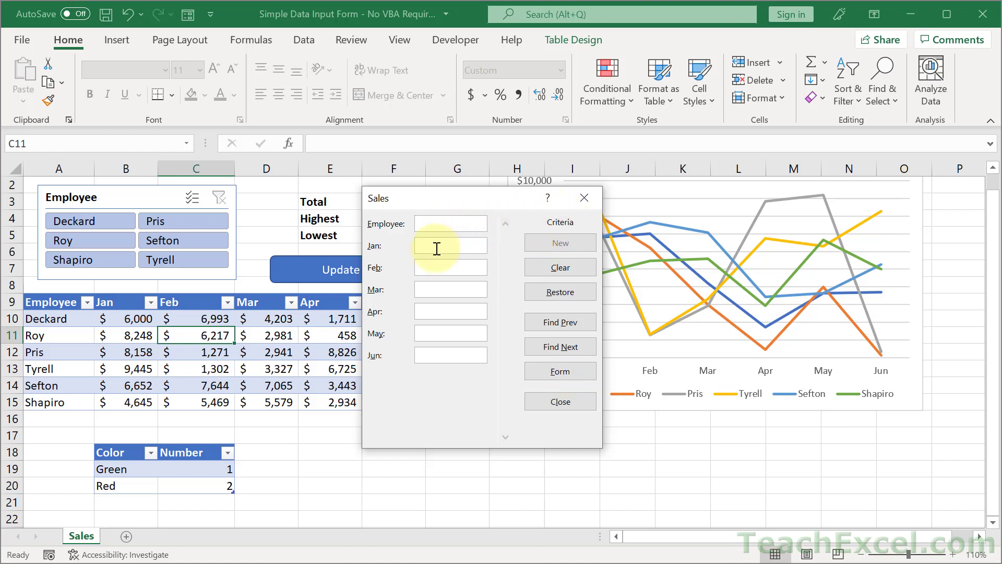
click(449, 245)
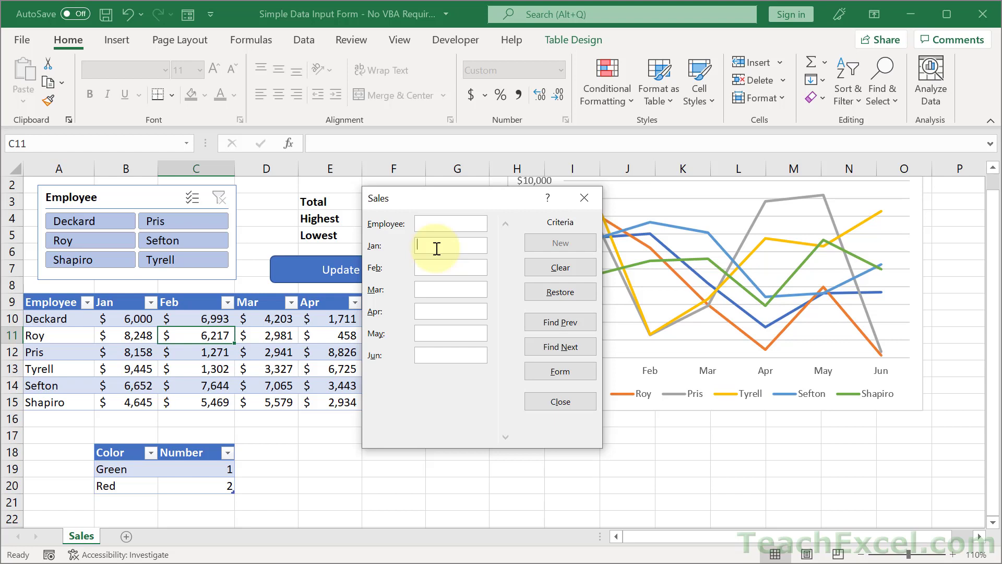
text(>8000)
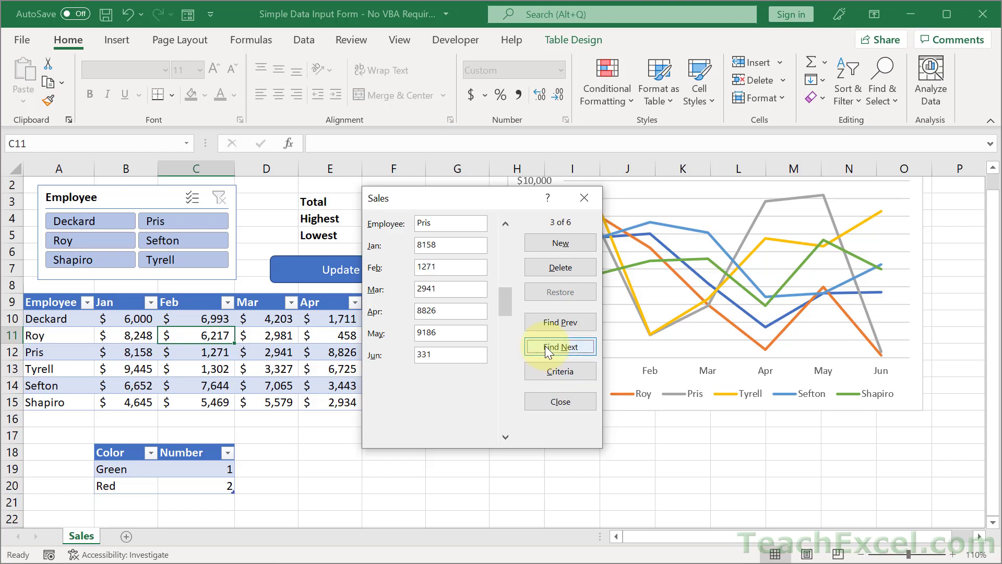
Step: Step through matching employees such as Pris and Tyrell with Find Next and Find Prev
click(559, 347)
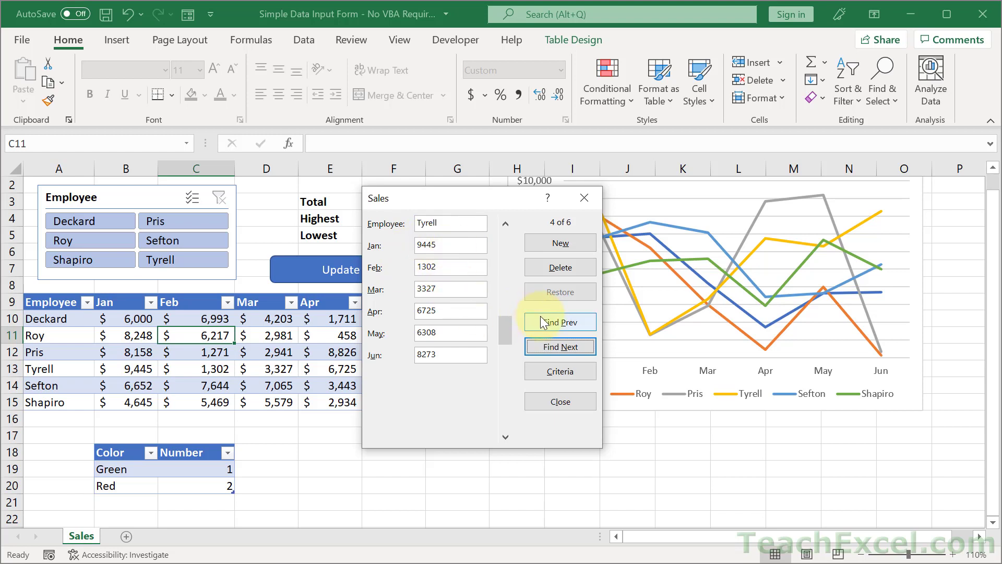
click(560, 322)
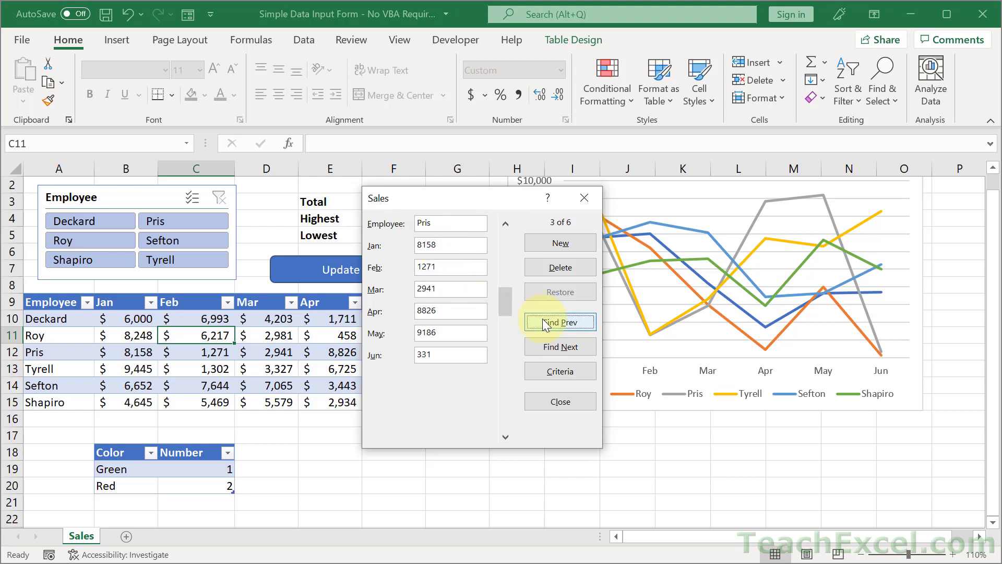
click(559, 321)
text(>8000)
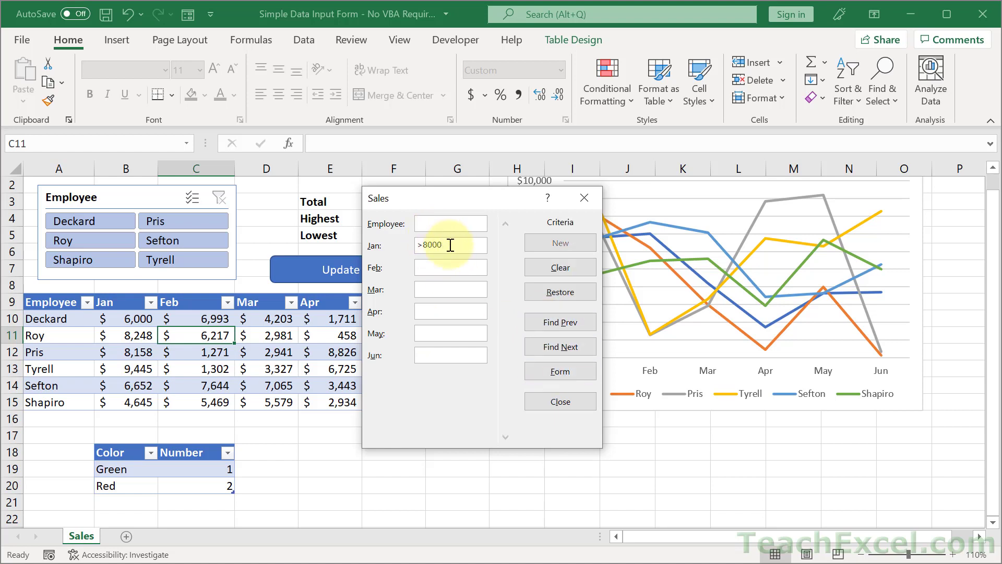
Step: Delete the >8000 January criterion and reopen Criteria with all fields blank
key(BackSpace)
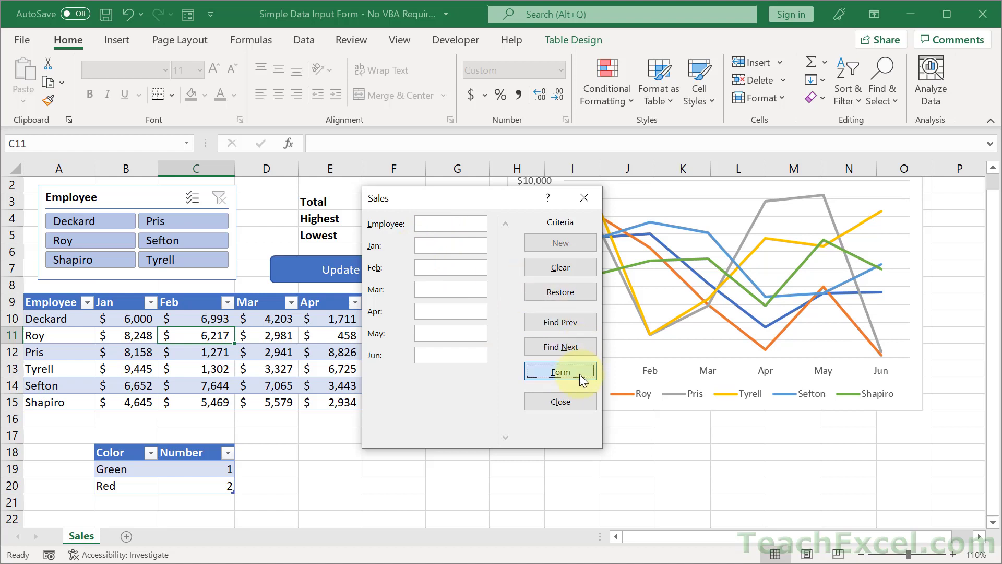
click(559, 370)
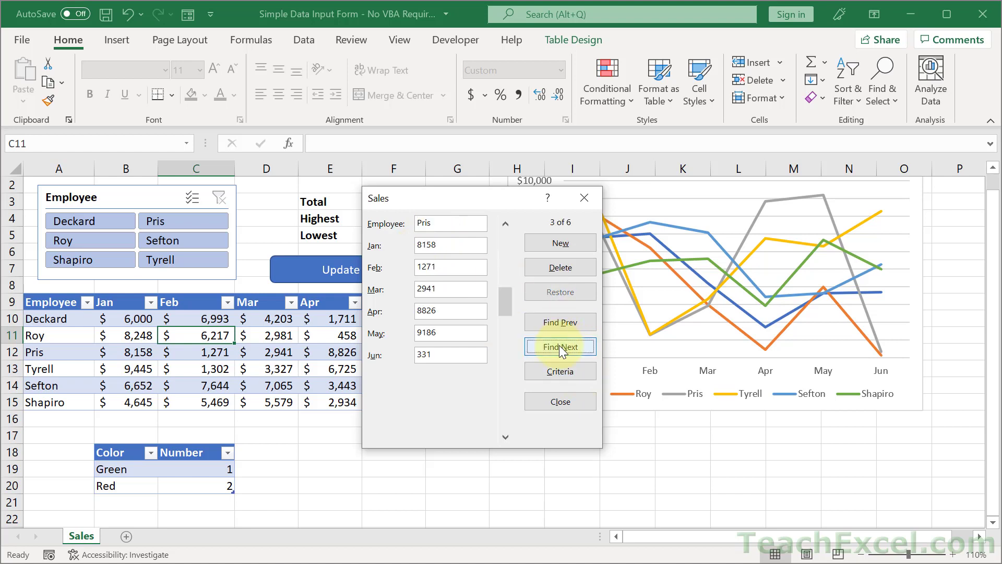
click(559, 346)
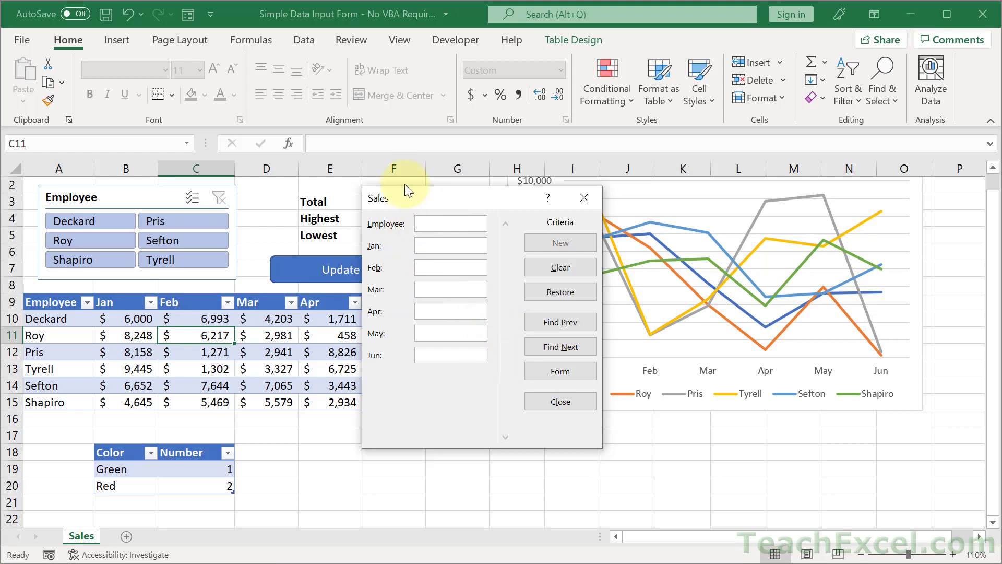
Step: Search the data form with Employee criterion S, browsing next and previous matches
text(S)
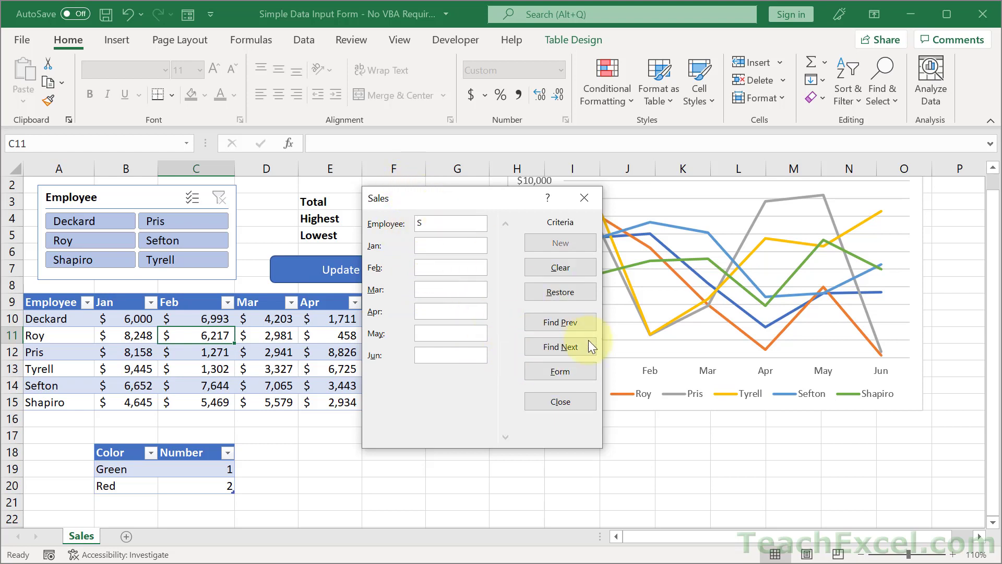
click(559, 346)
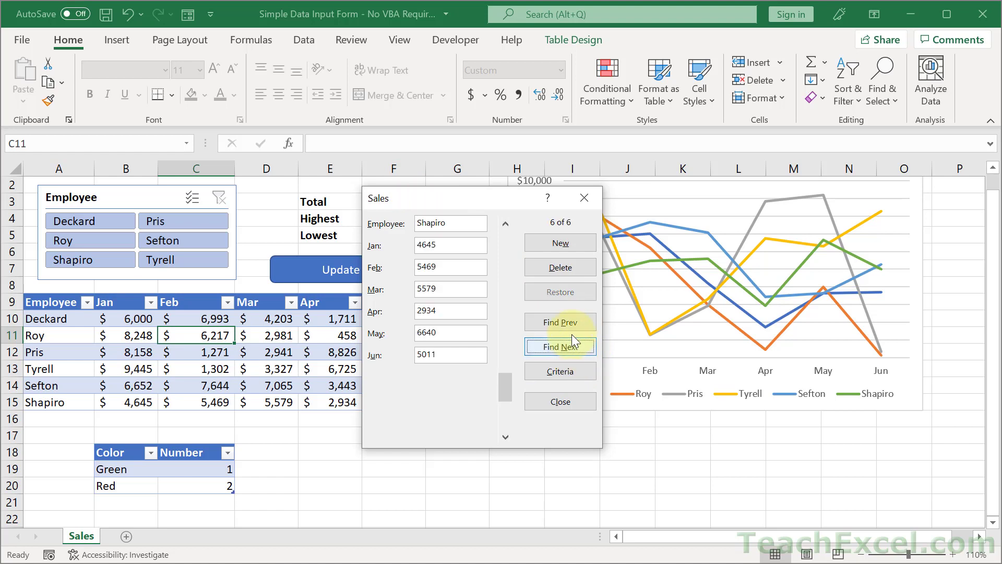
click(559, 322)
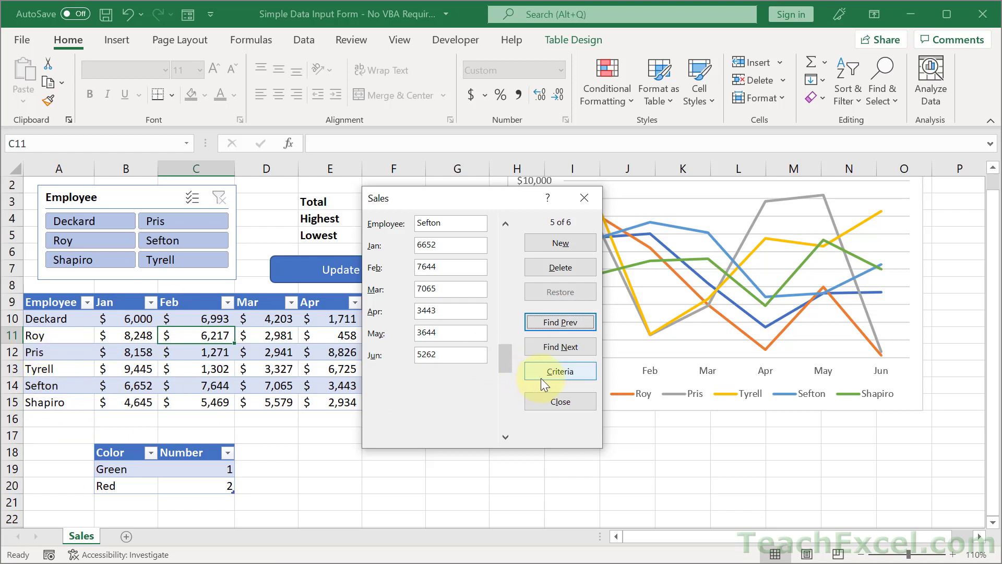
Step: Change the Employee criterion to *S* and browse next and previous matching employees
click(559, 371)
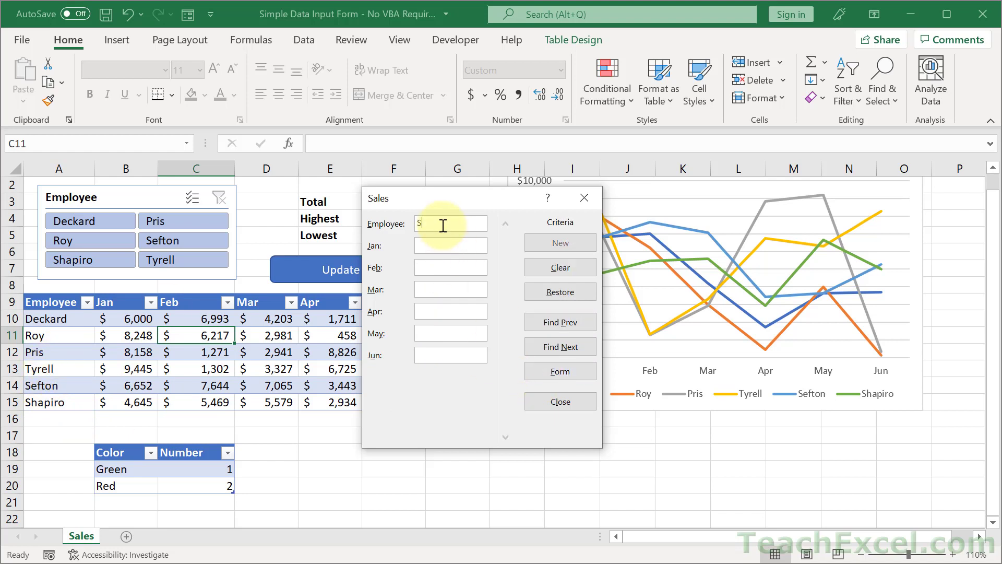
text(*)
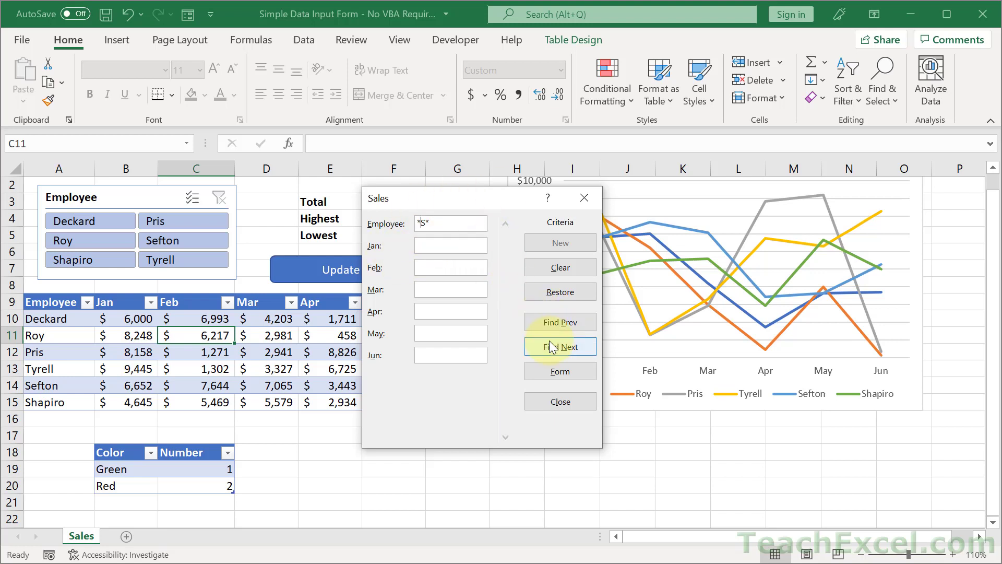
click(559, 346)
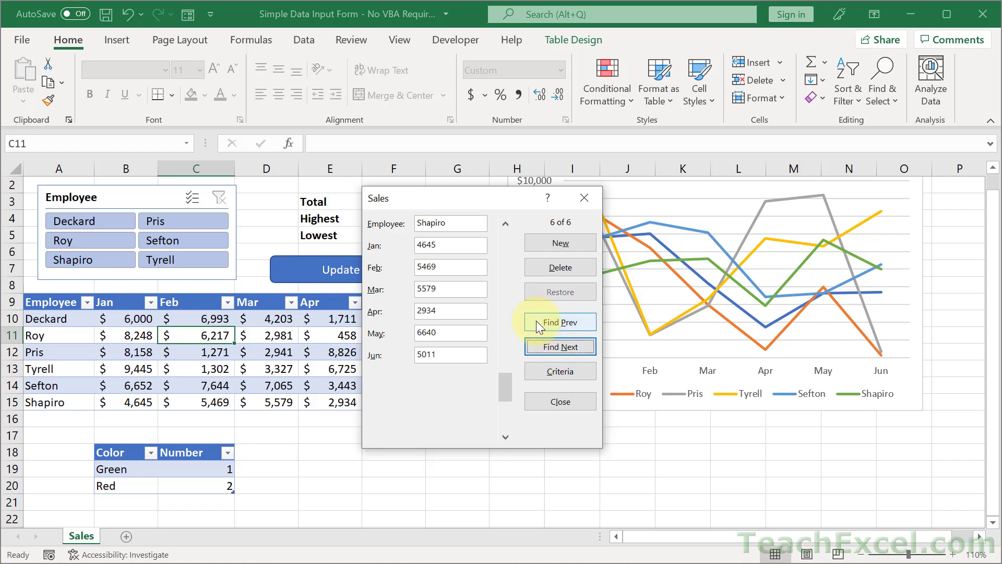
click(559, 322)
text(*S*)
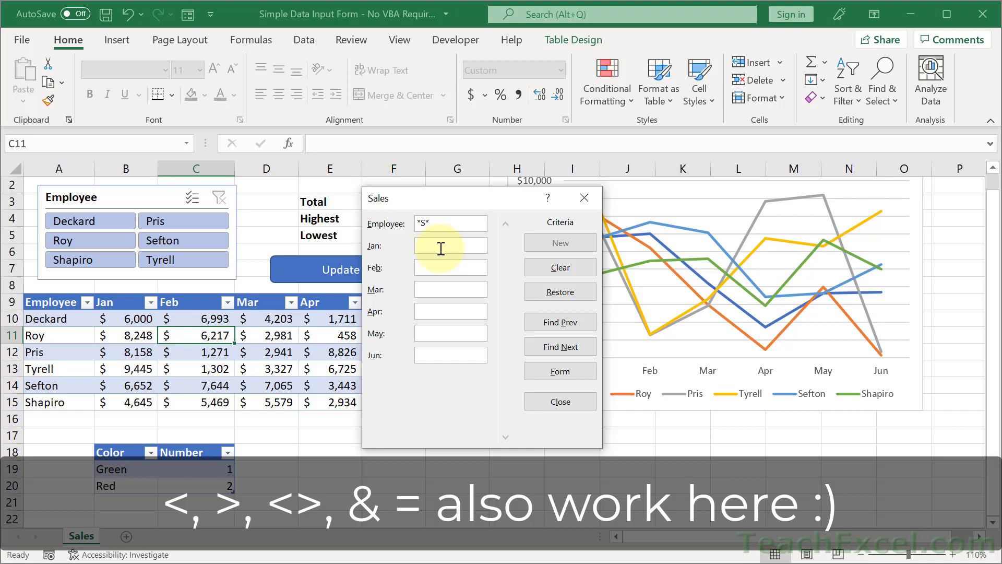
Step: Add a >5 criterion and step to Pris's record, 3 of 6
text(>5)
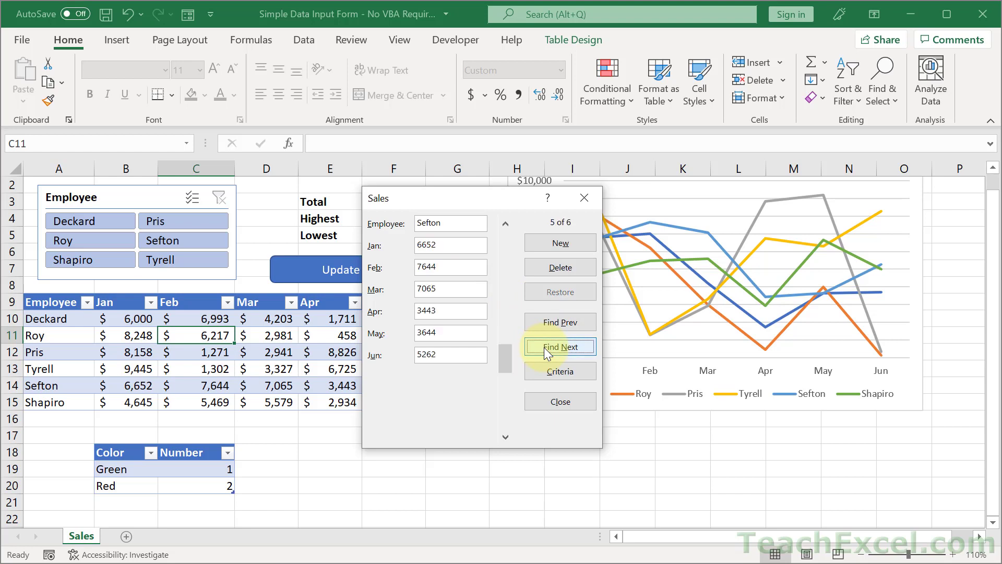
click(559, 322)
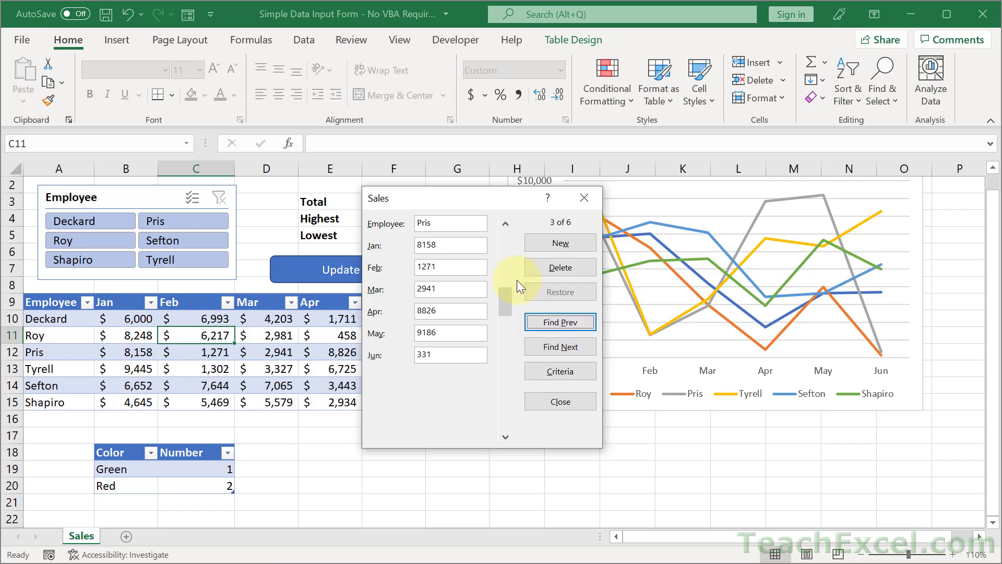
mouse_move(581, 197)
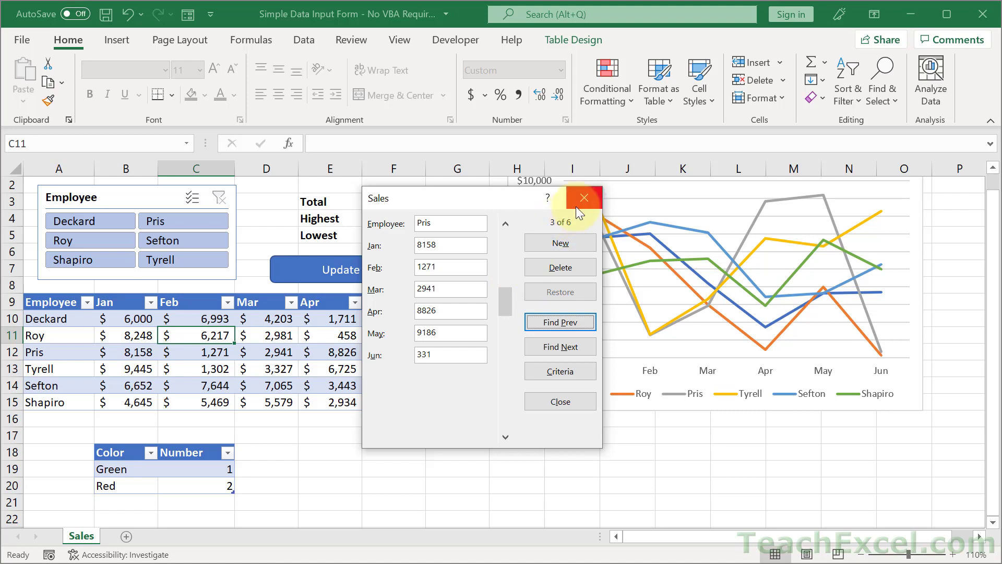
Step: Close the Sales data form, then open and dismiss the Mar filter list unchanged
click(582, 197)
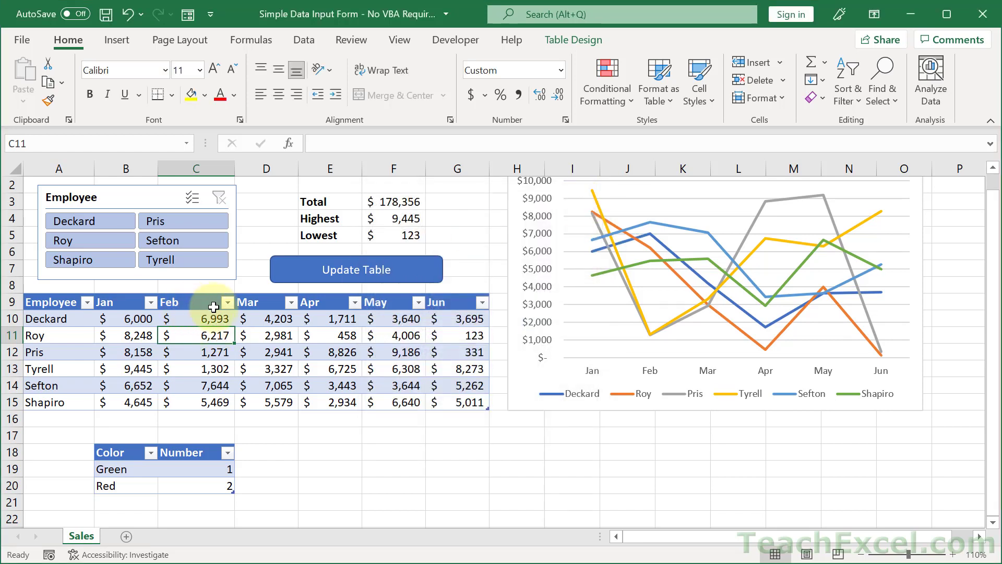
click(228, 302)
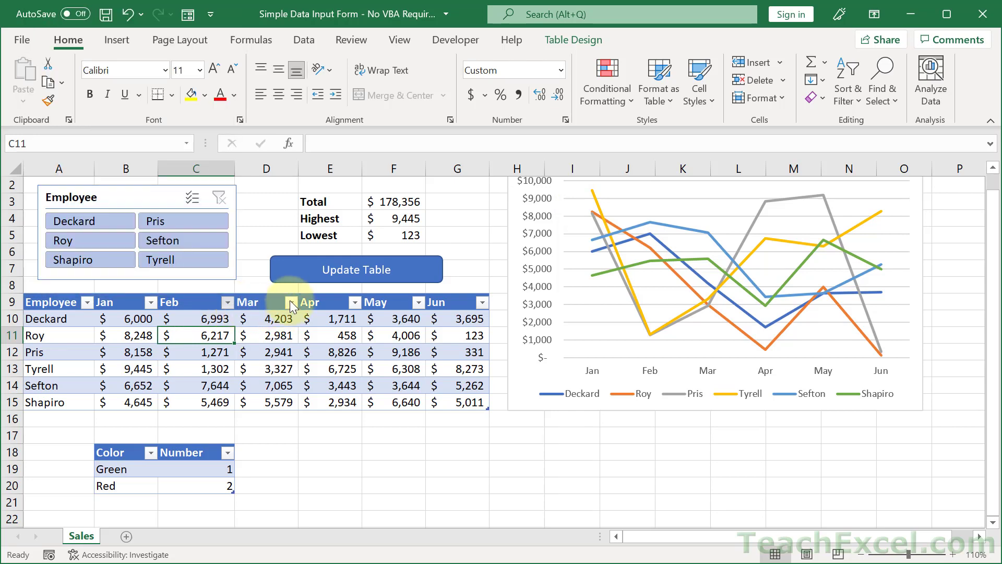
click(286, 302)
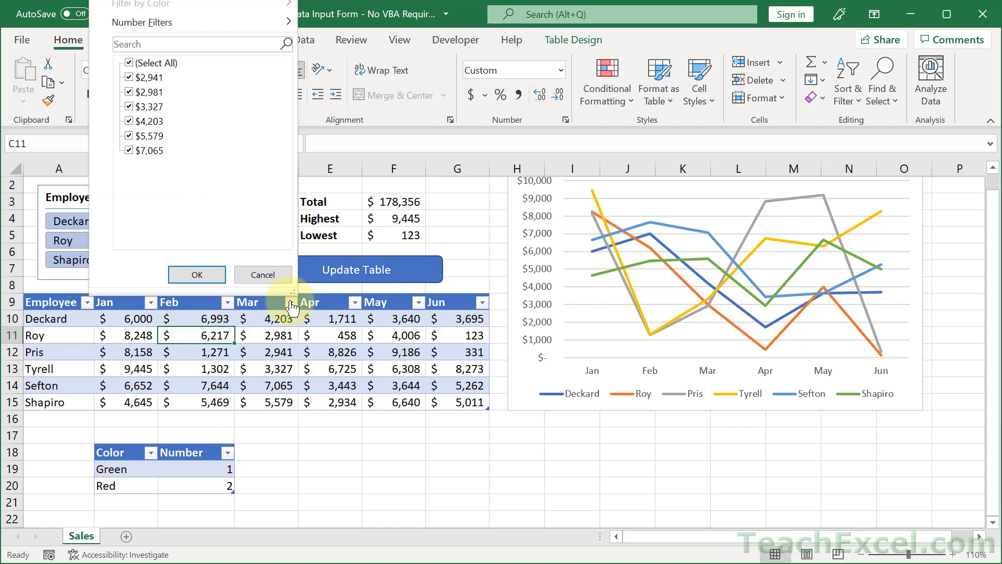
click(288, 22)
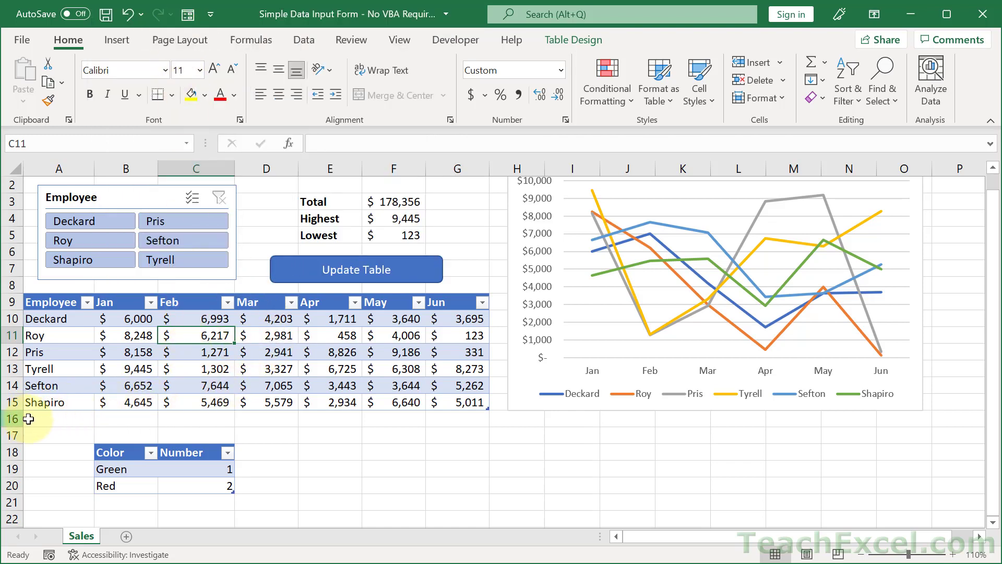
mouse_move(354, 426)
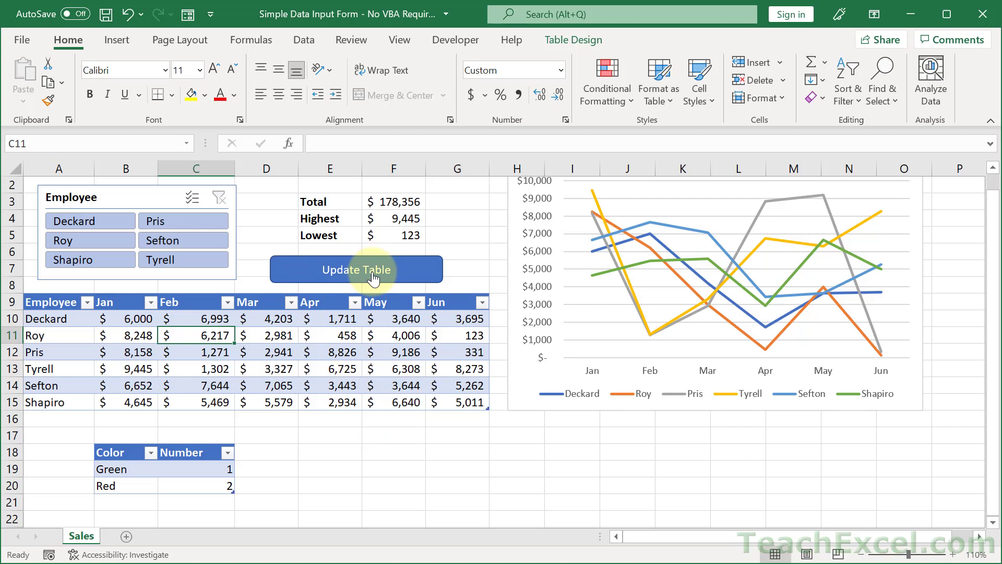
click(117, 39)
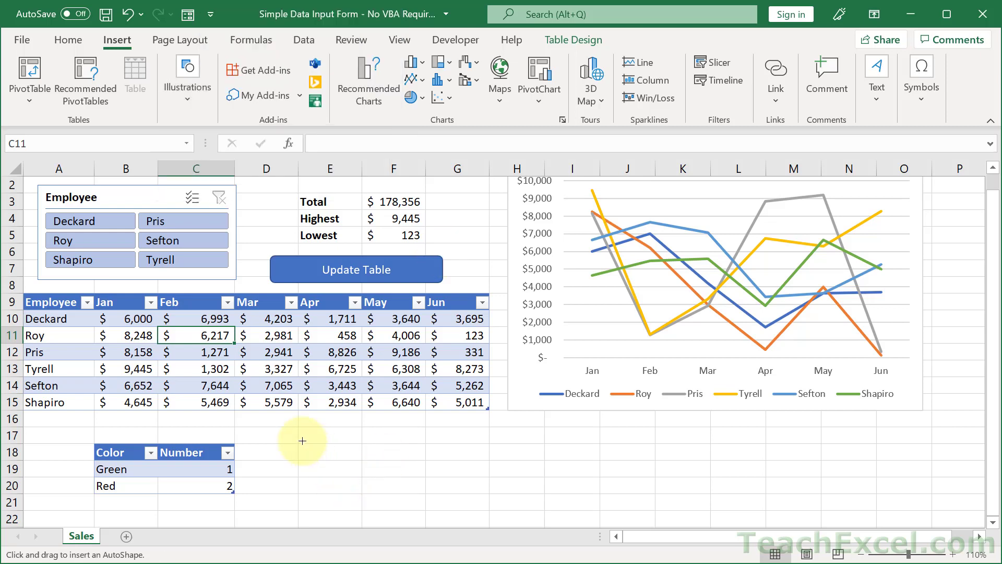
Step: Draw a rounded rectangle below the sales table labelled 'Update Table', centered
drag(302, 441, 492, 479)
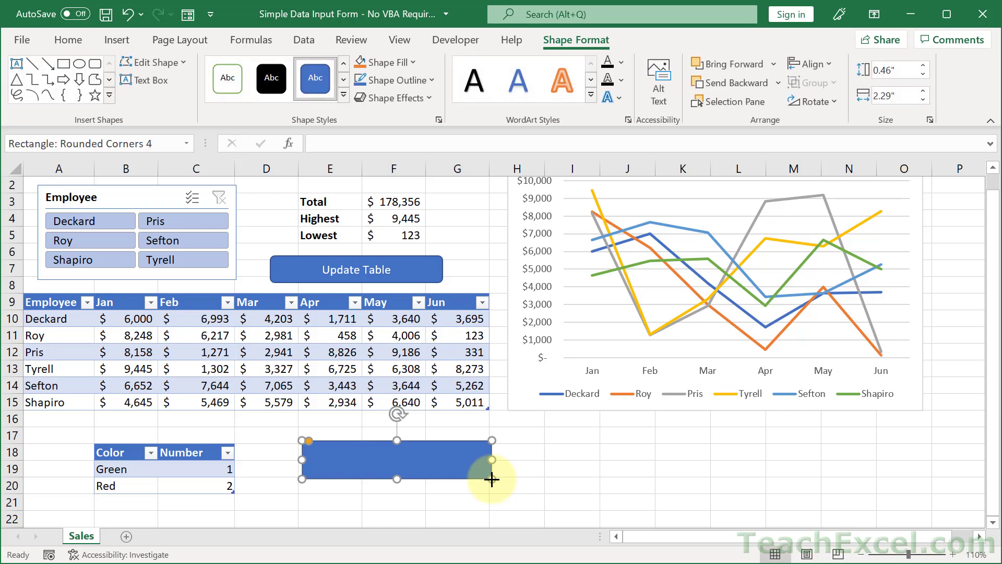
text(Update Table)
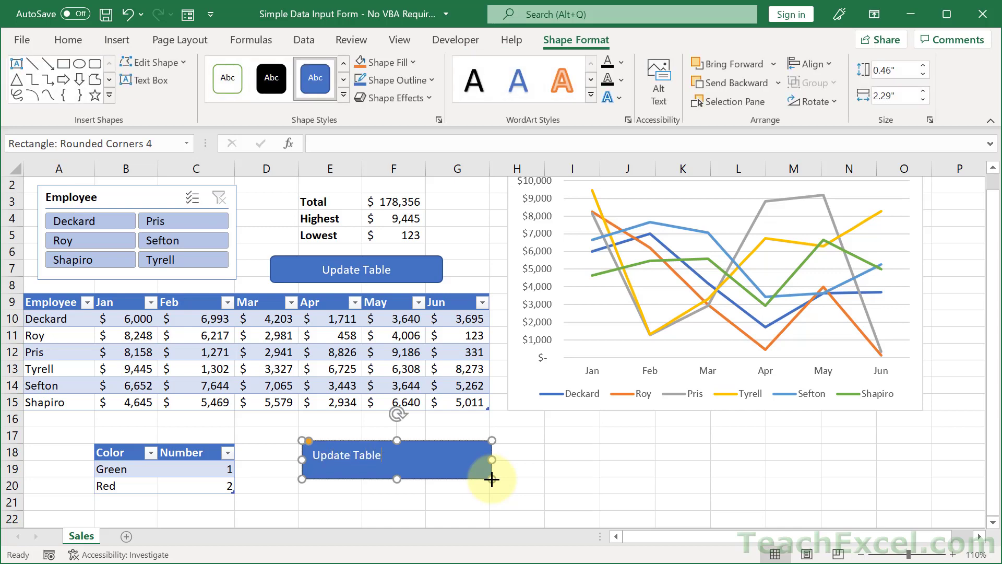
click(67, 40)
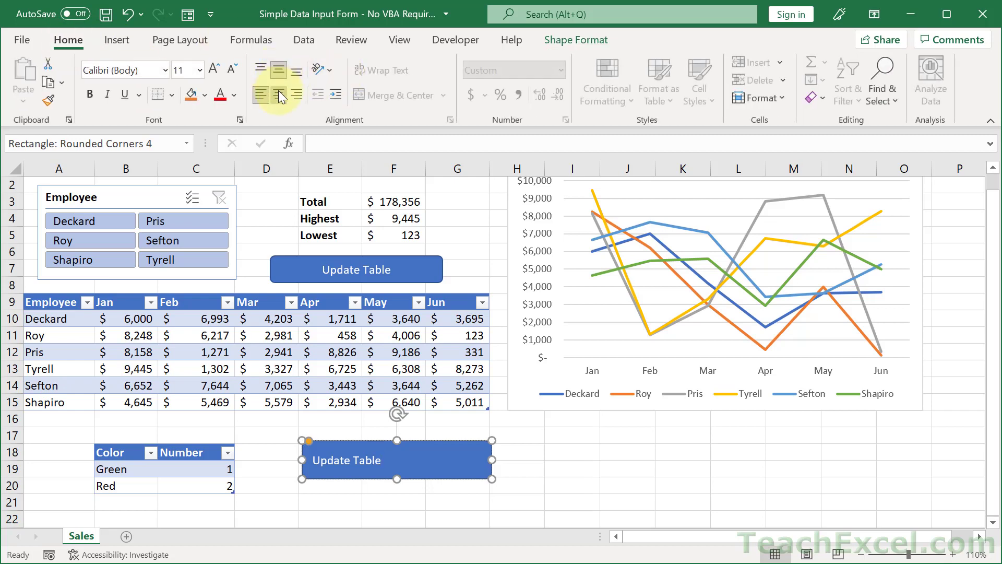
click(540, 476)
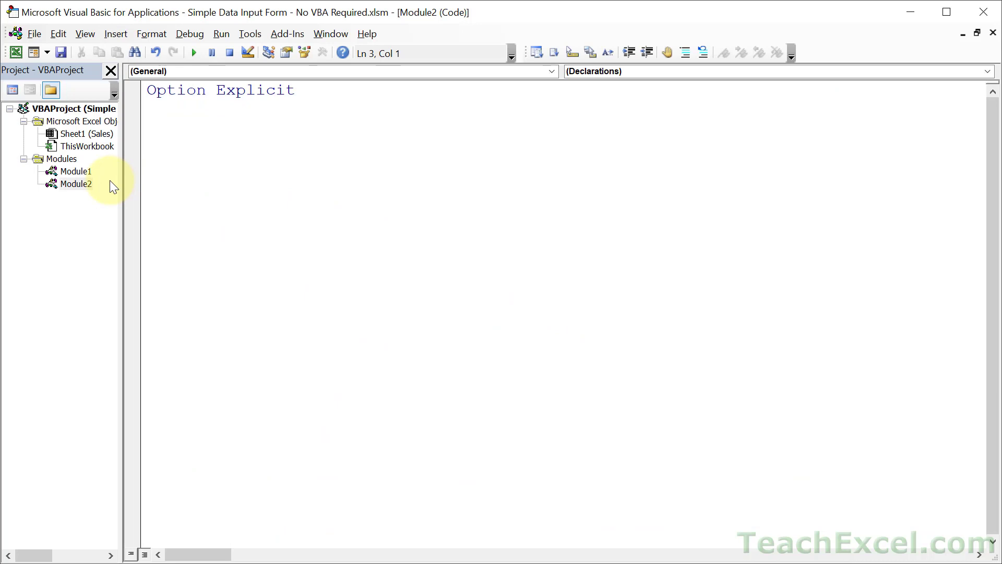
Step: Open Module1 and scroll through the callDataForm macro code
double_click(76, 171)
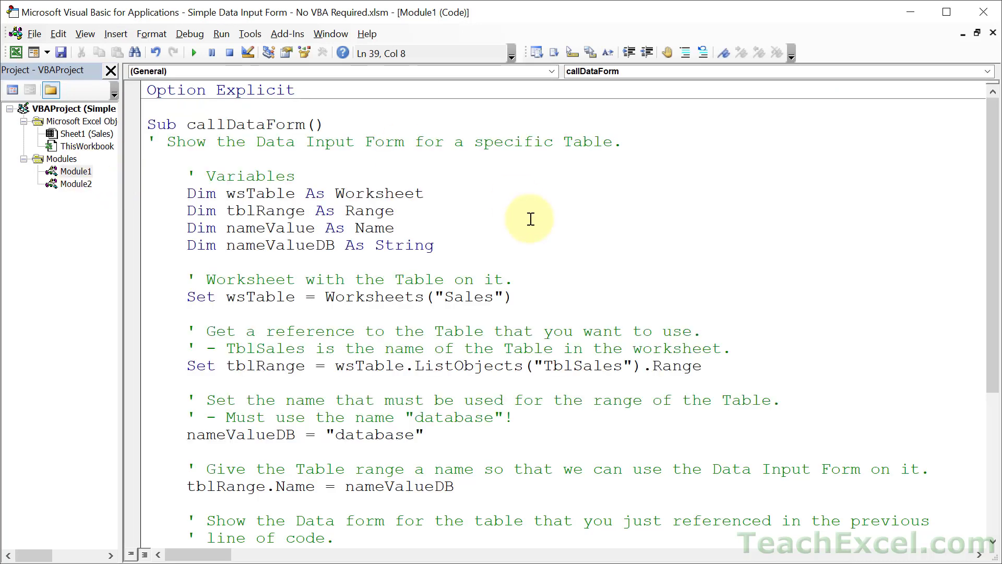
mouse_move(991, 234)
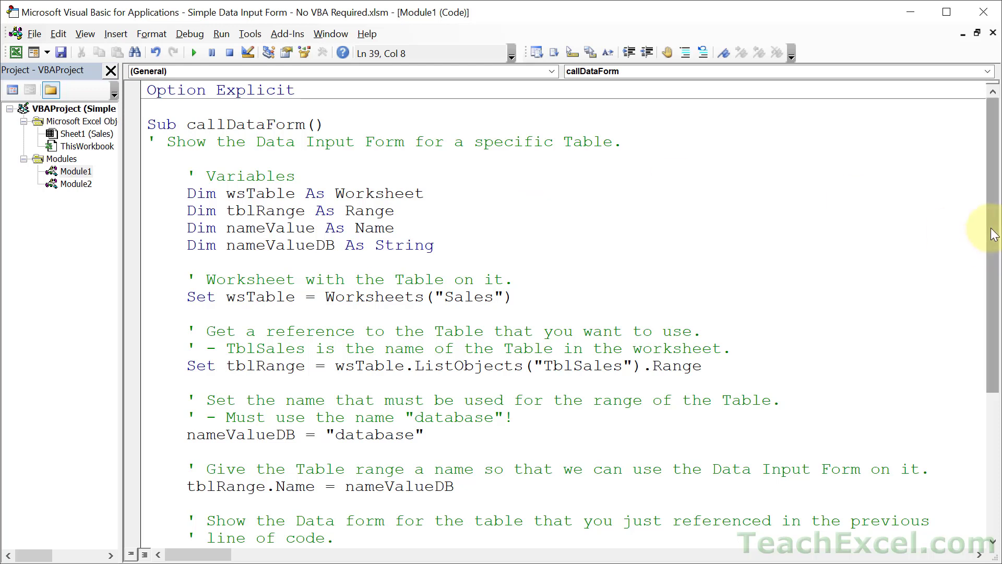
scroll(down, 3)
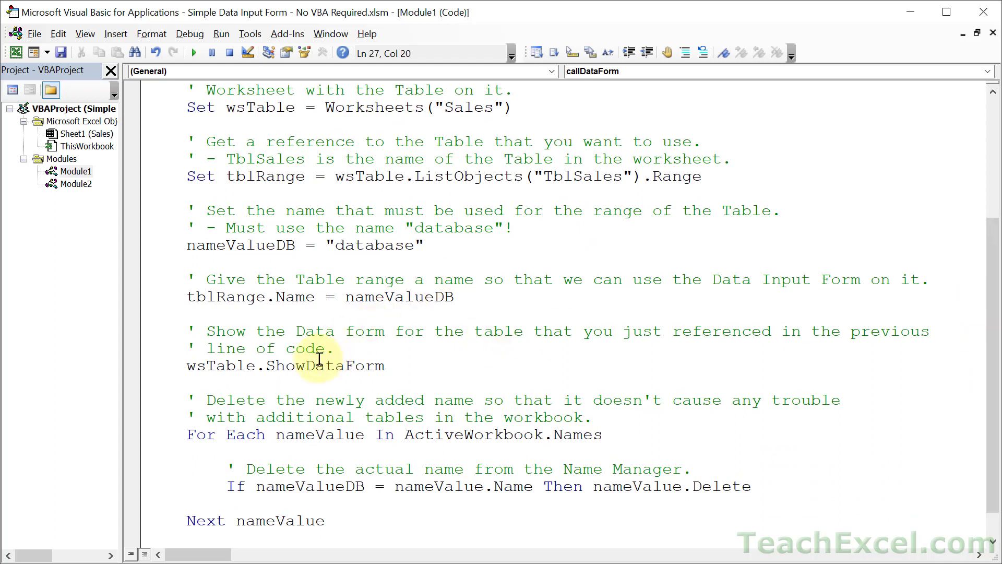
double_click(325, 366)
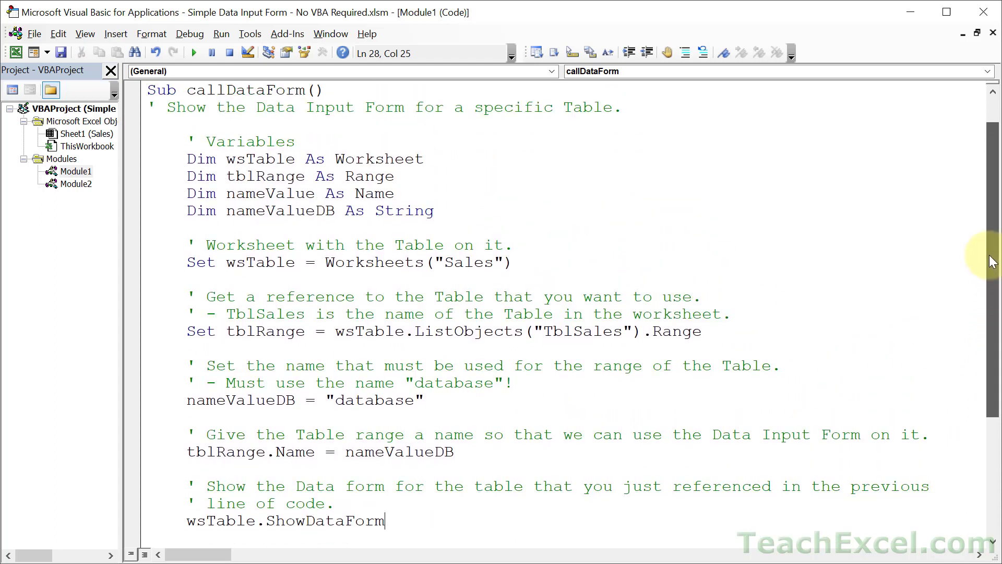
mouse_move(570, 124)
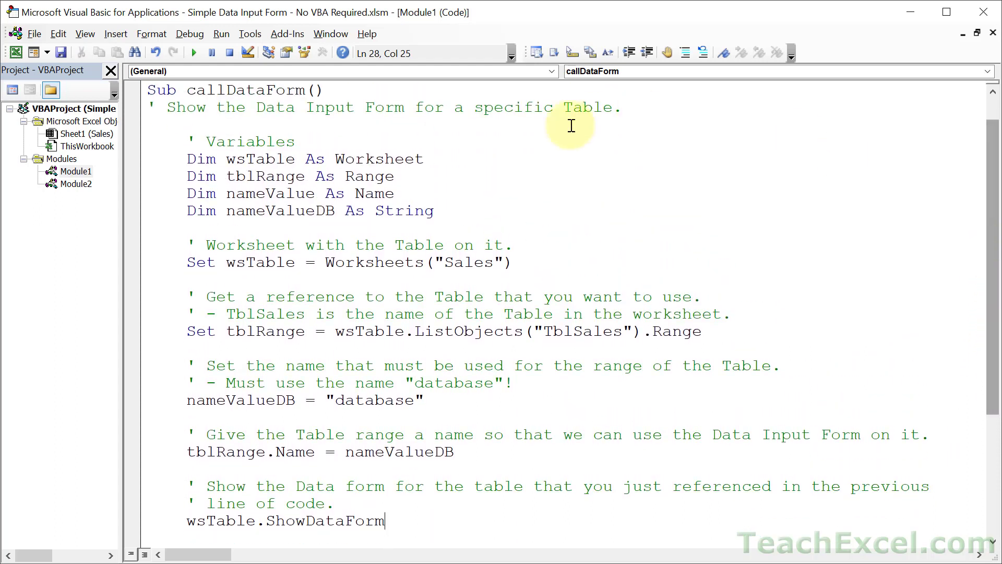
Step: Highlight TblSales in the ListObjects line and scroll to the macro's end
double_click(468, 262)
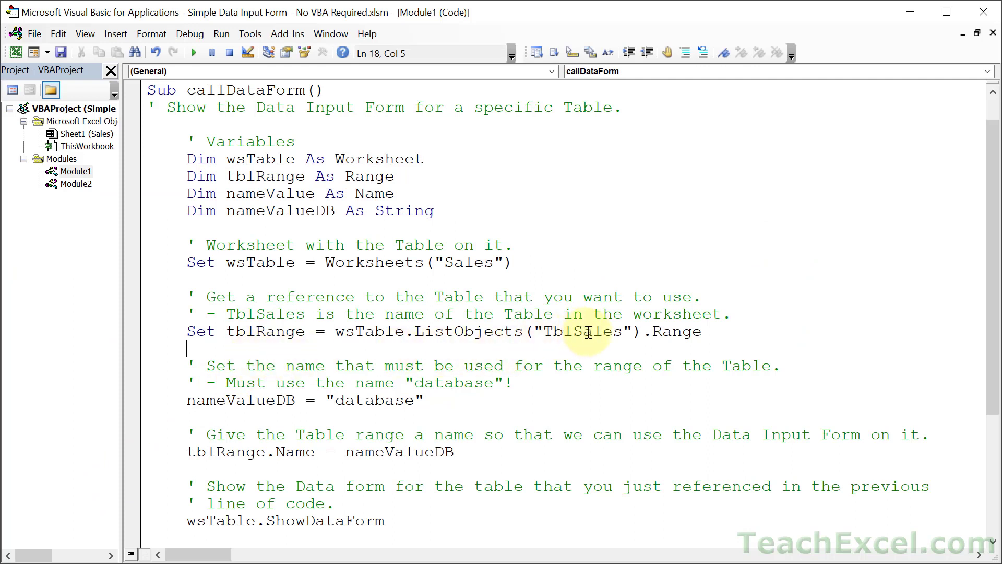
double_click(581, 331)
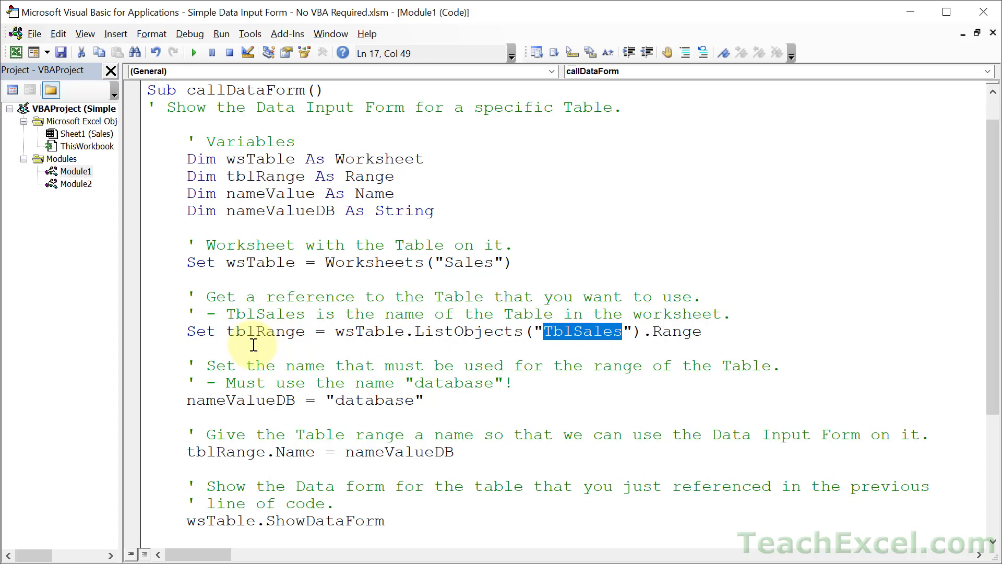
mouse_move(360, 301)
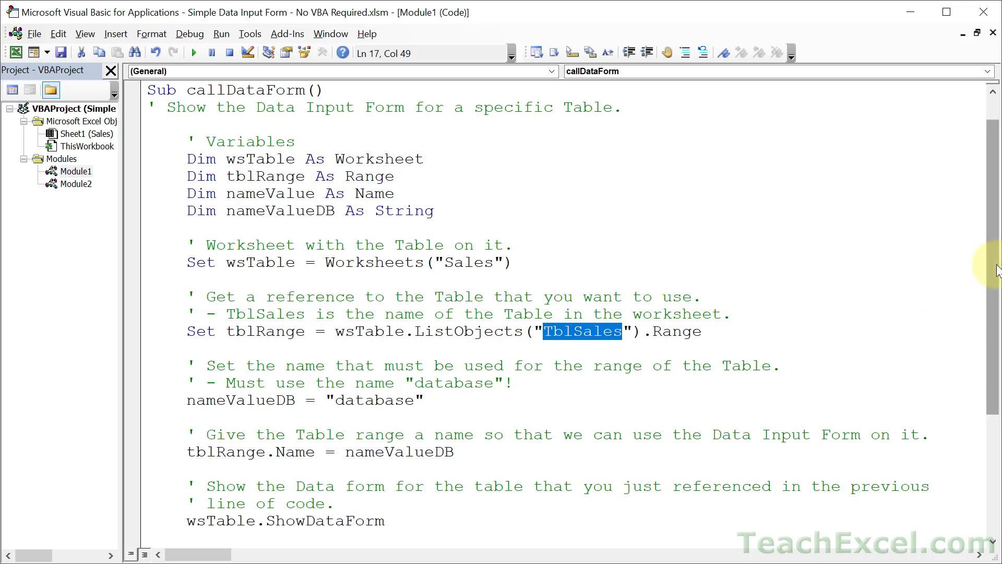
scroll(down, 3)
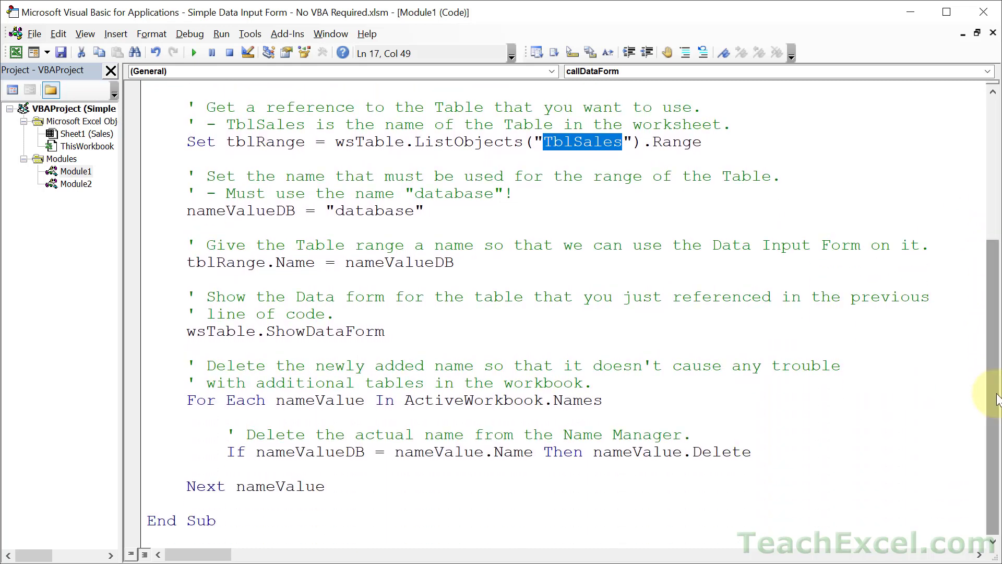
mouse_move(821, 205)
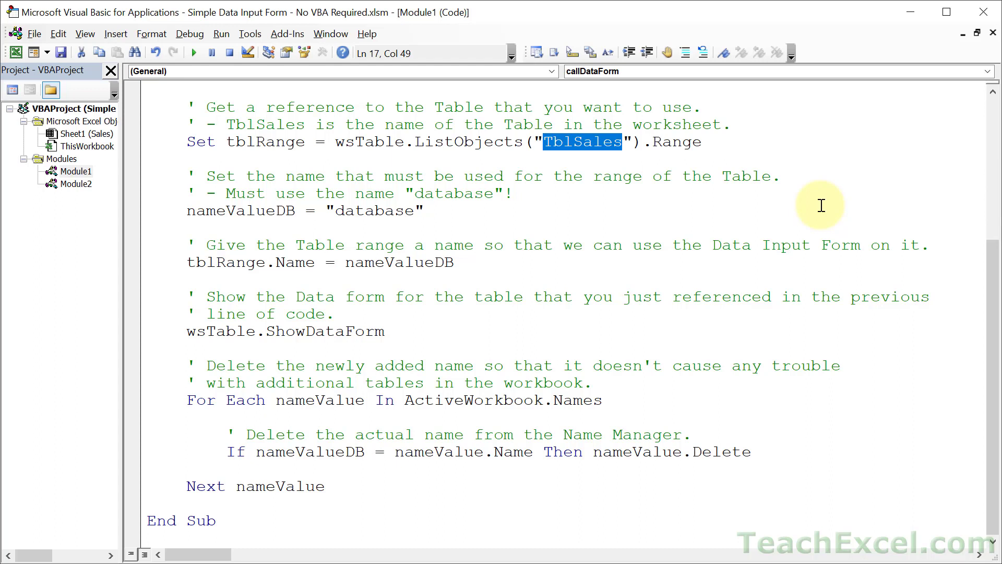
mouse_move(724, 231)
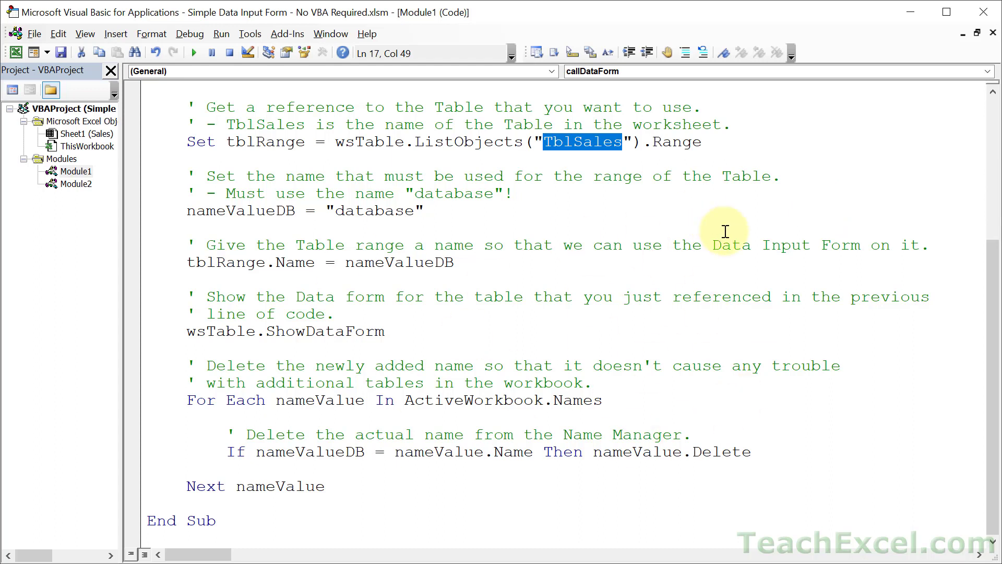
mouse_move(690, 219)
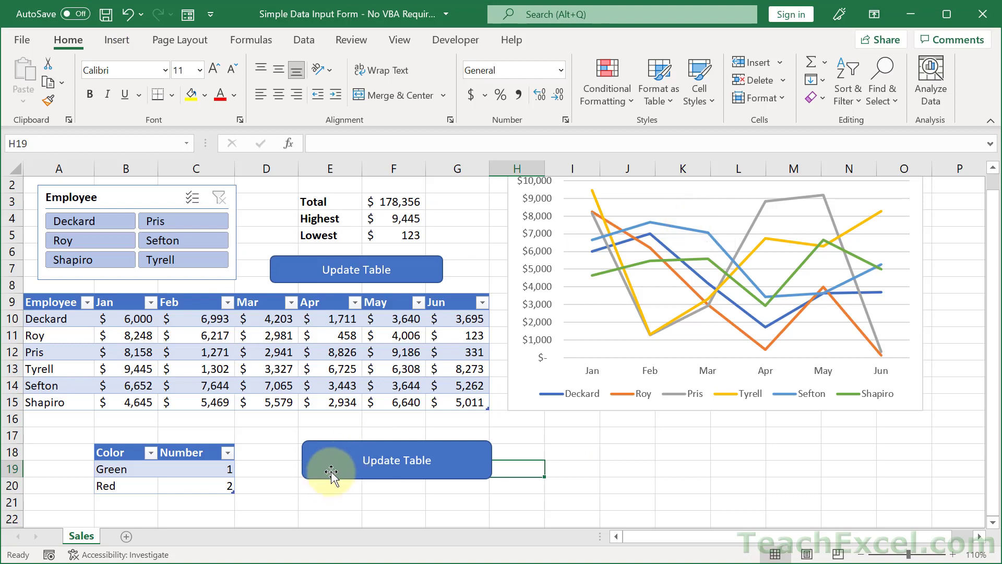
Step: Assign callDataForm to the lower Update Table button, test it, and close the form
right_click(332, 475)
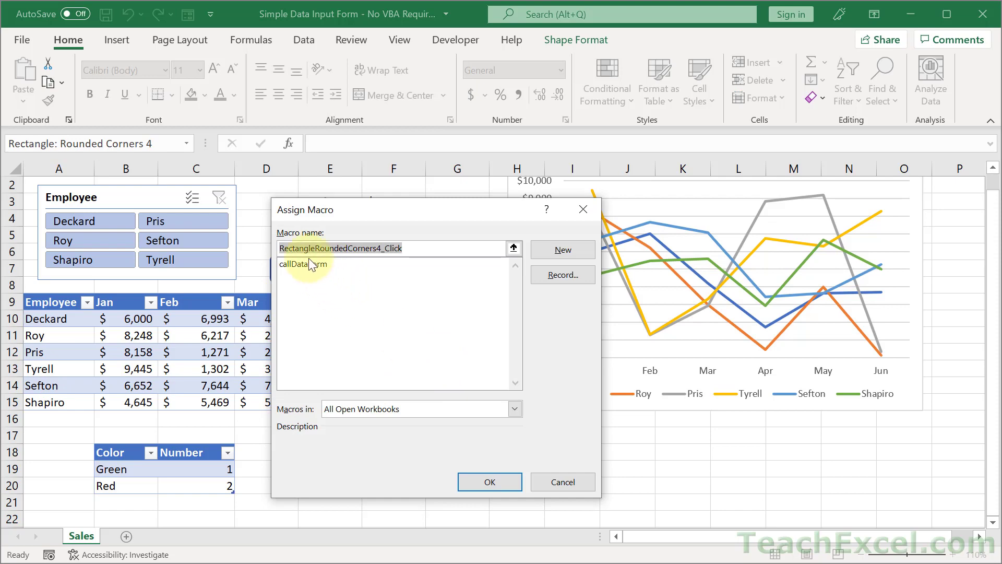
click(490, 482)
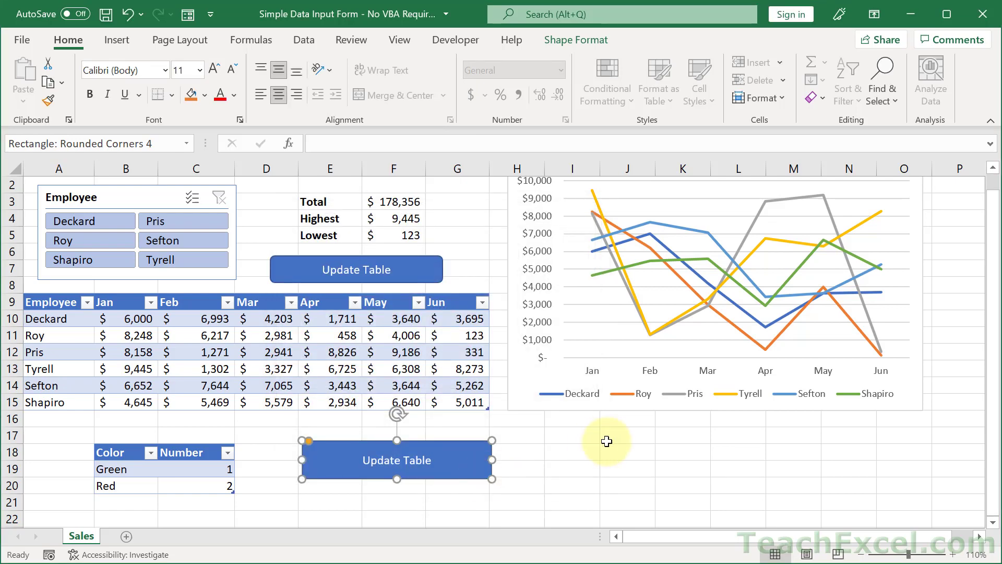
click(397, 459)
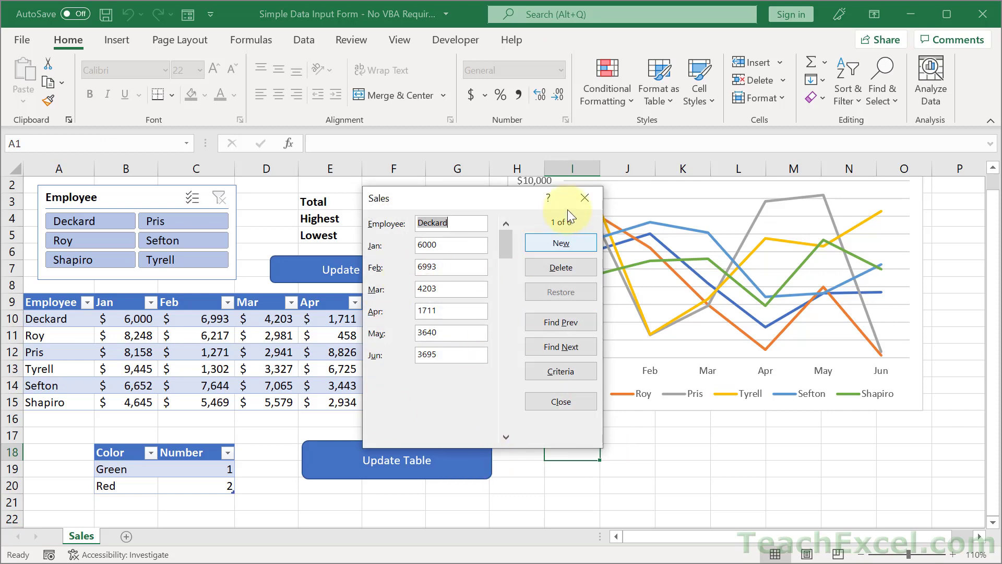
click(560, 401)
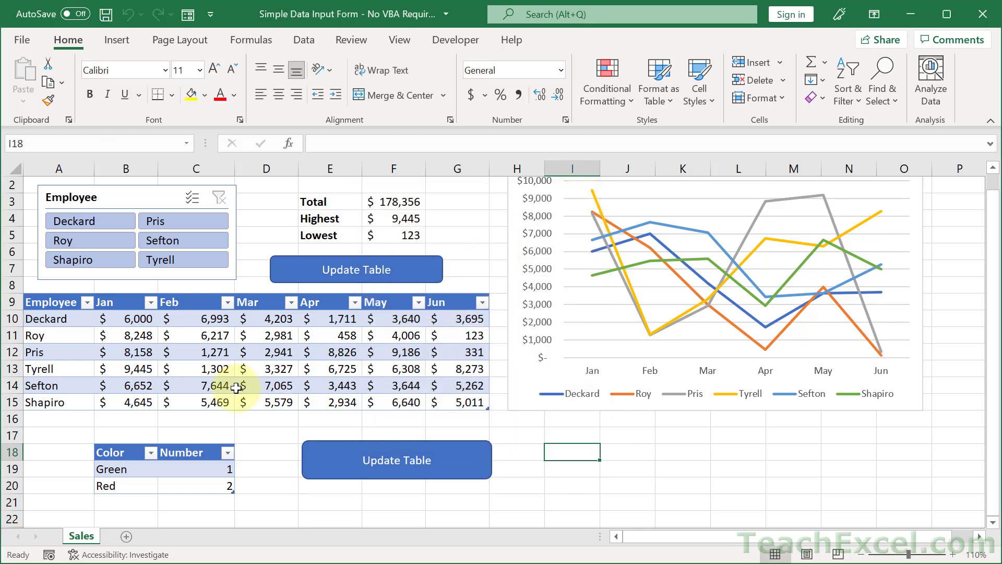
mouse_move(184, 470)
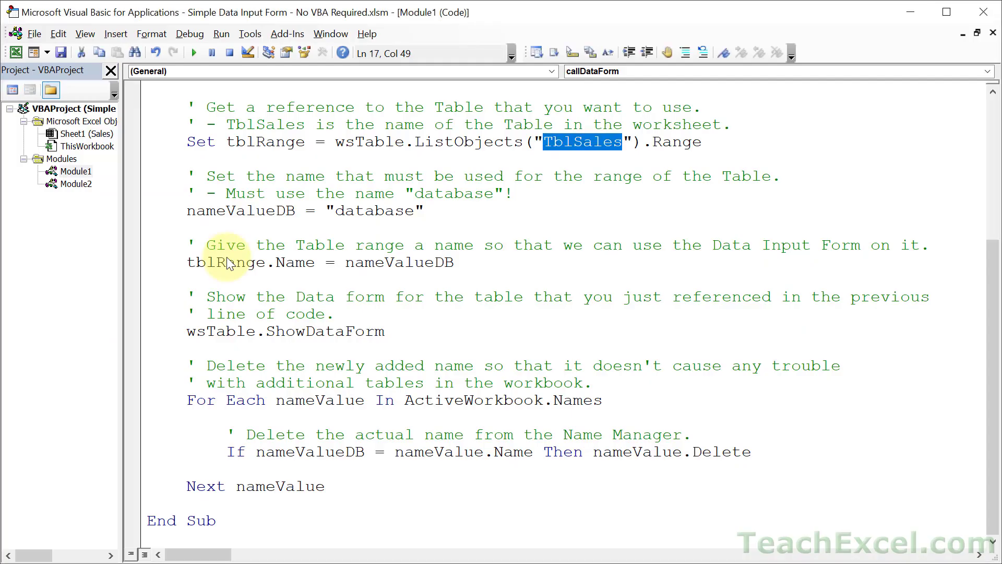
mouse_move(649, 176)
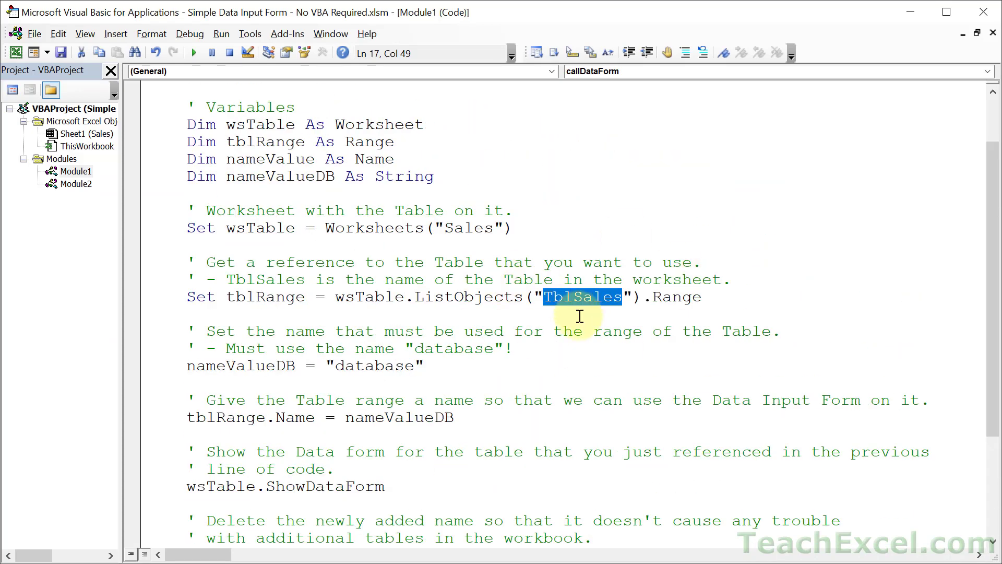
Step: Replace TblSales with "Table2" in the callDataForm ListObjects reference
text(Table2)
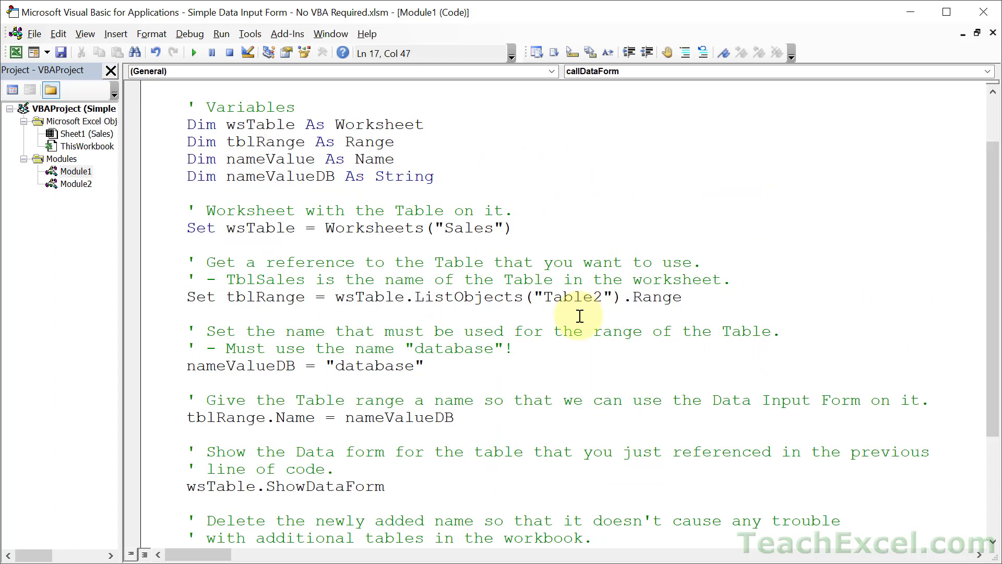
click(524, 331)
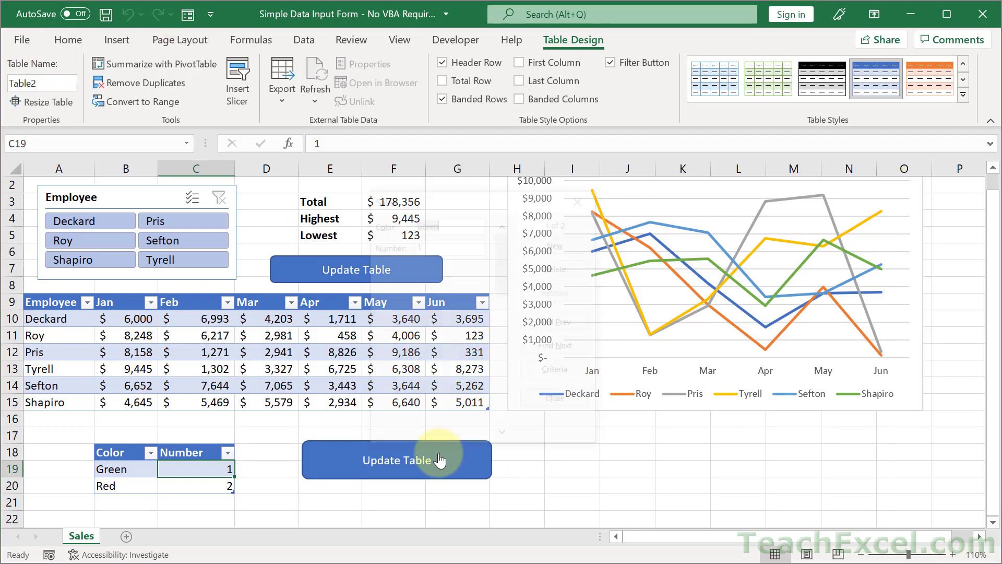
Step: Run the lower Update Table button to view the Color table's data form, then close it
click(396, 459)
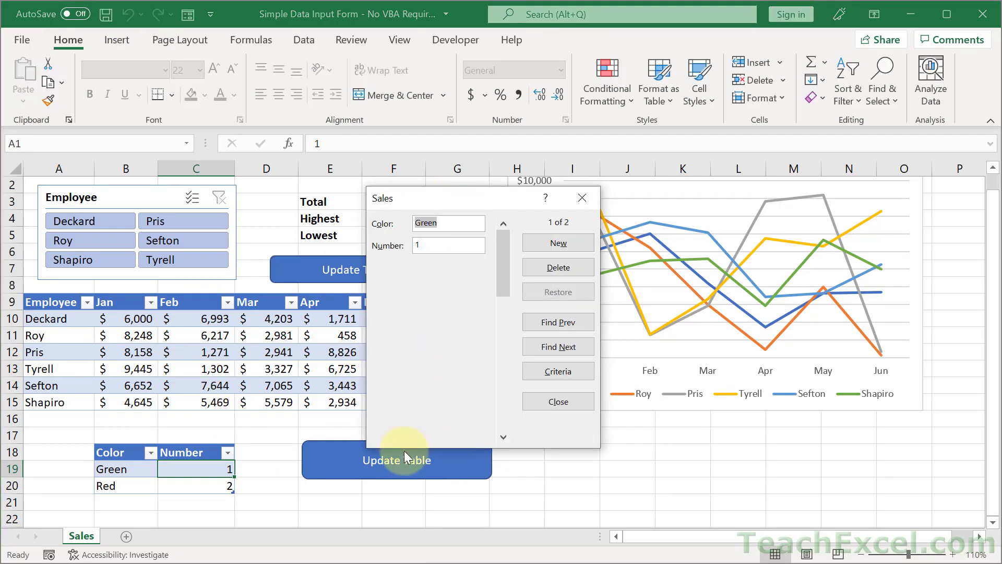
click(447, 223)
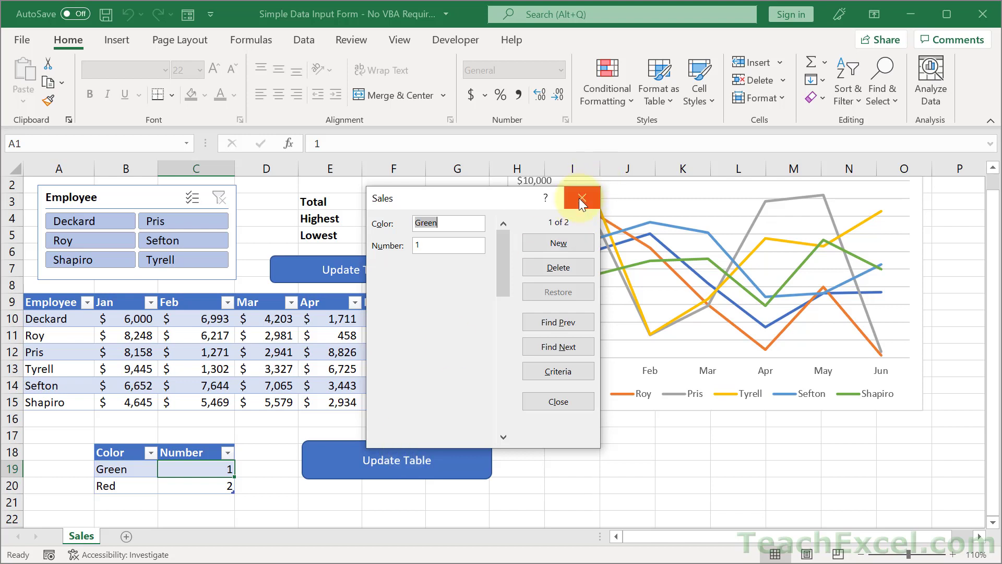
click(580, 197)
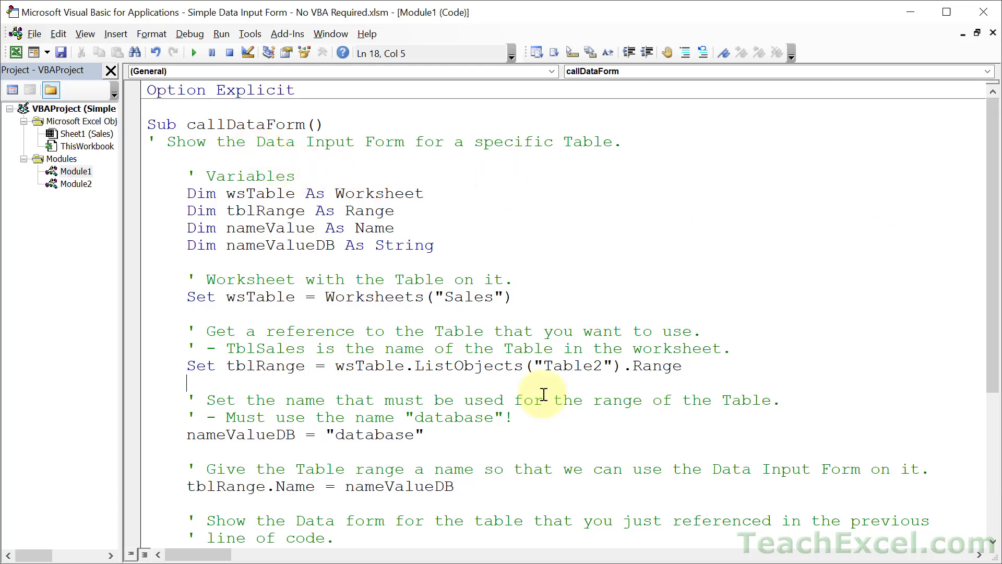
mouse_move(677, 392)
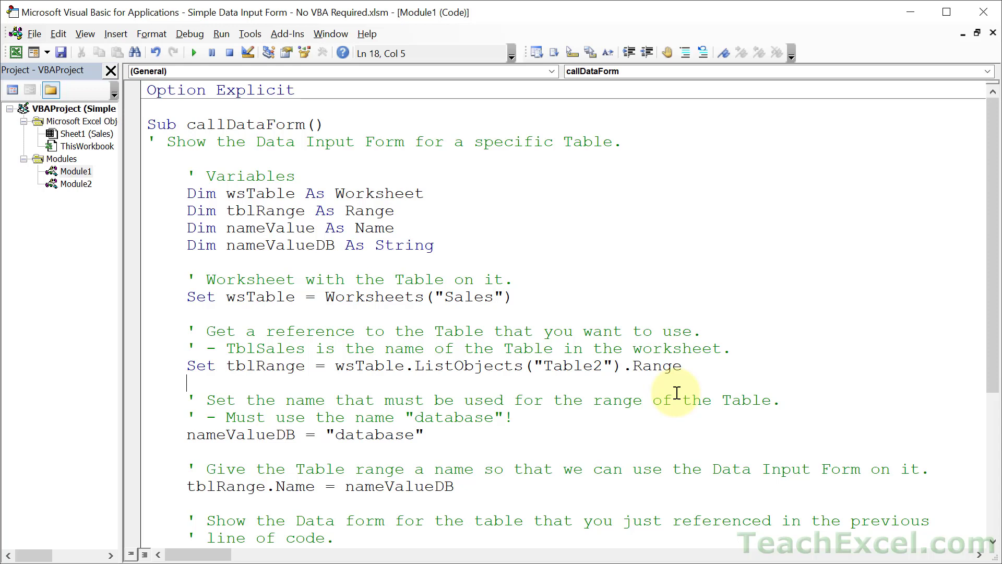
mouse_move(993, 216)
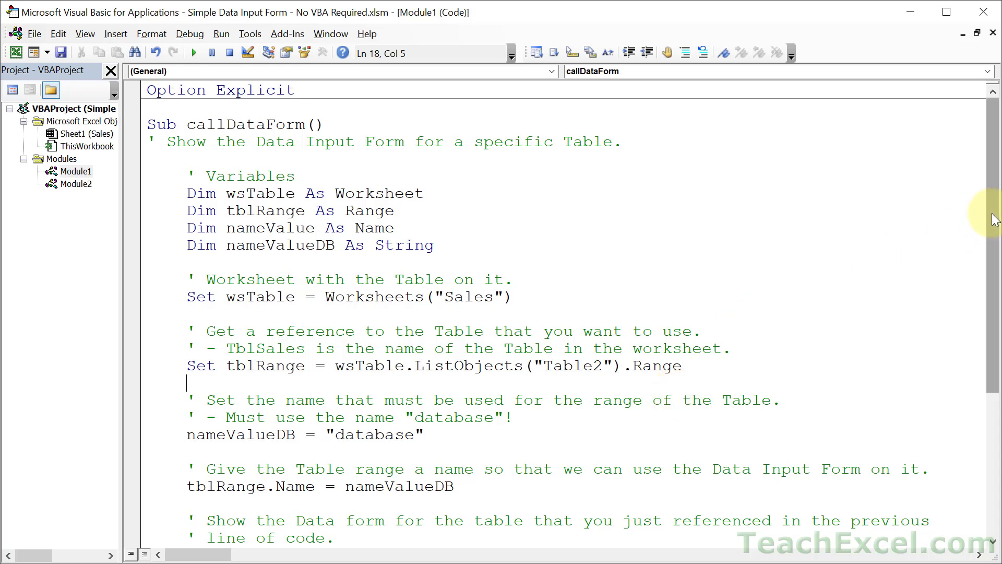
Step: Scroll the callDataForm code and highlight the "database" name in the nameValueDB line
scroll(down, 3)
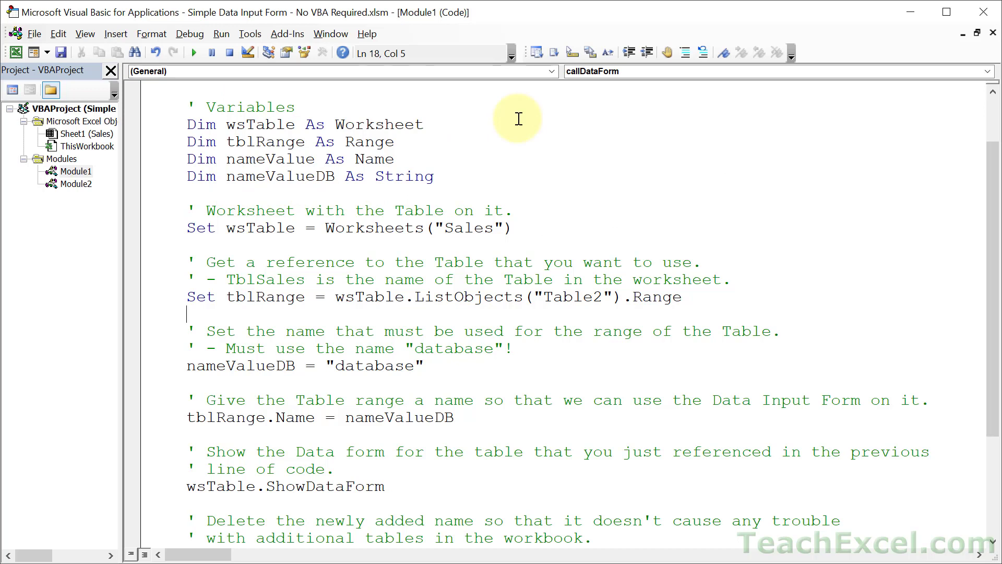
double_click(373, 159)
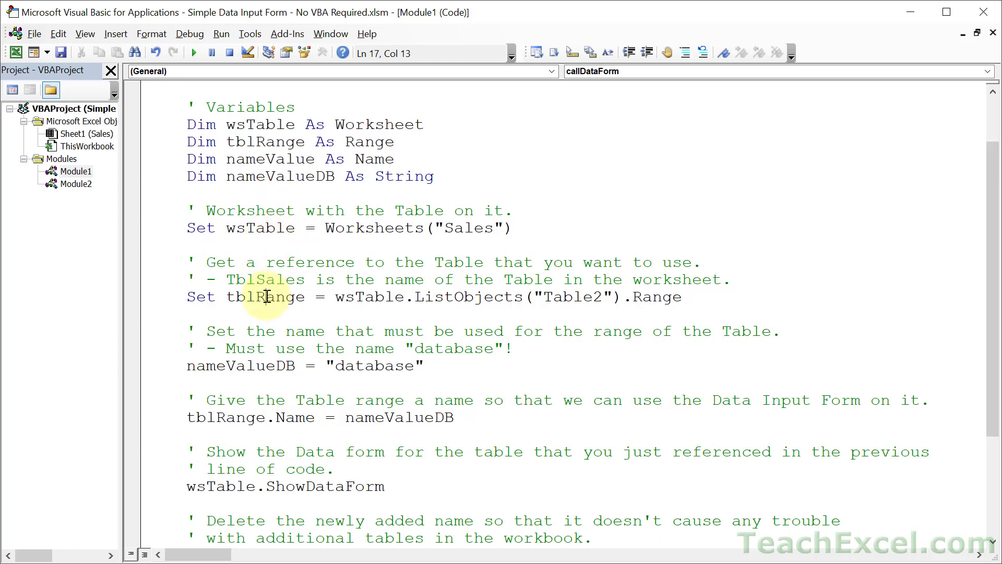
mouse_move(588, 225)
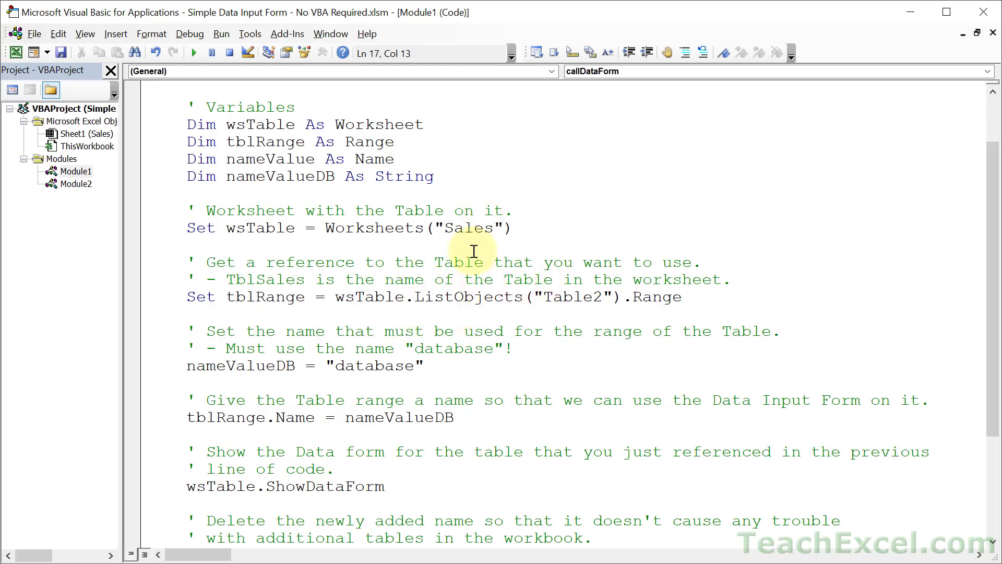
mouse_move(274, 307)
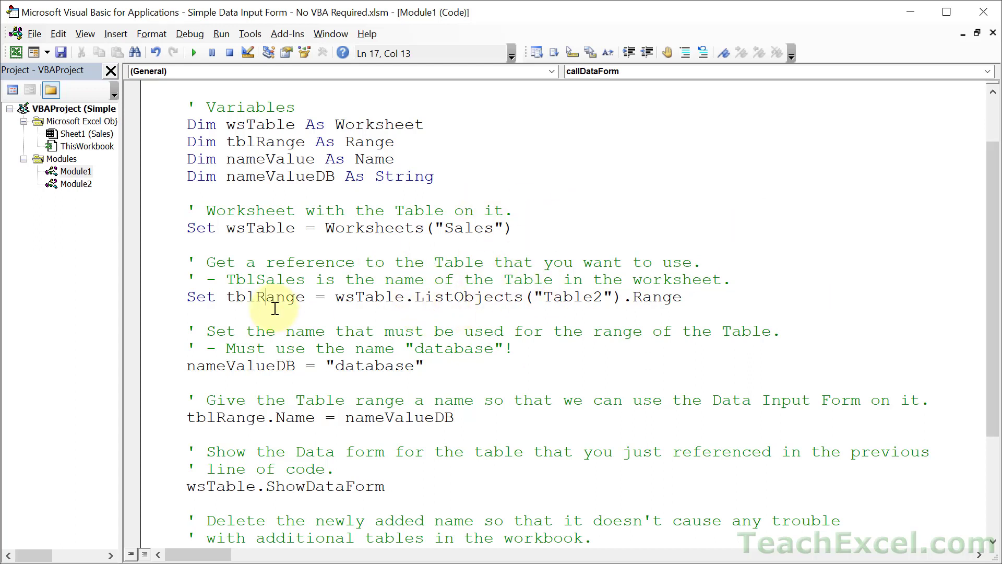
click(217, 365)
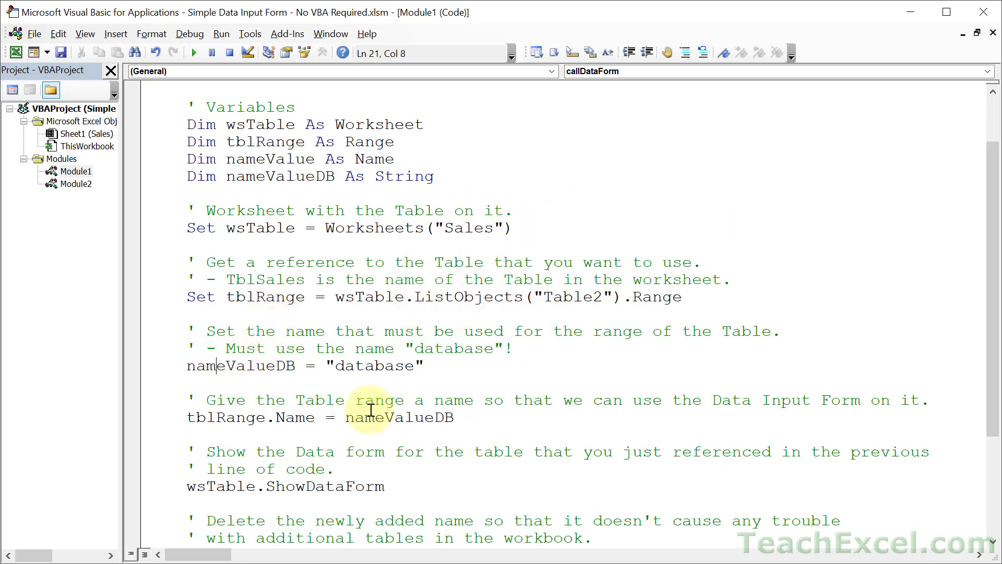
double_click(375, 365)
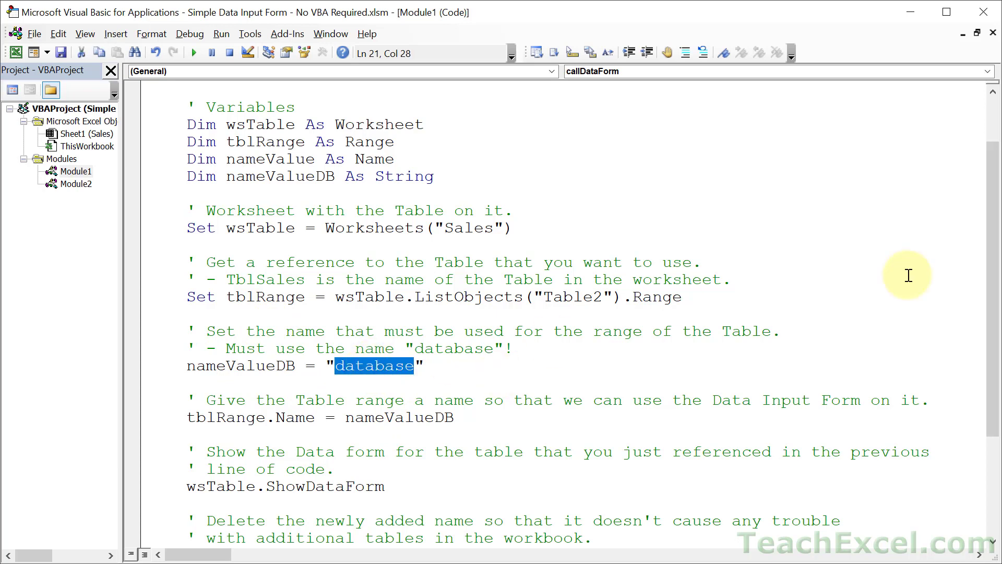
scroll(down, 3)
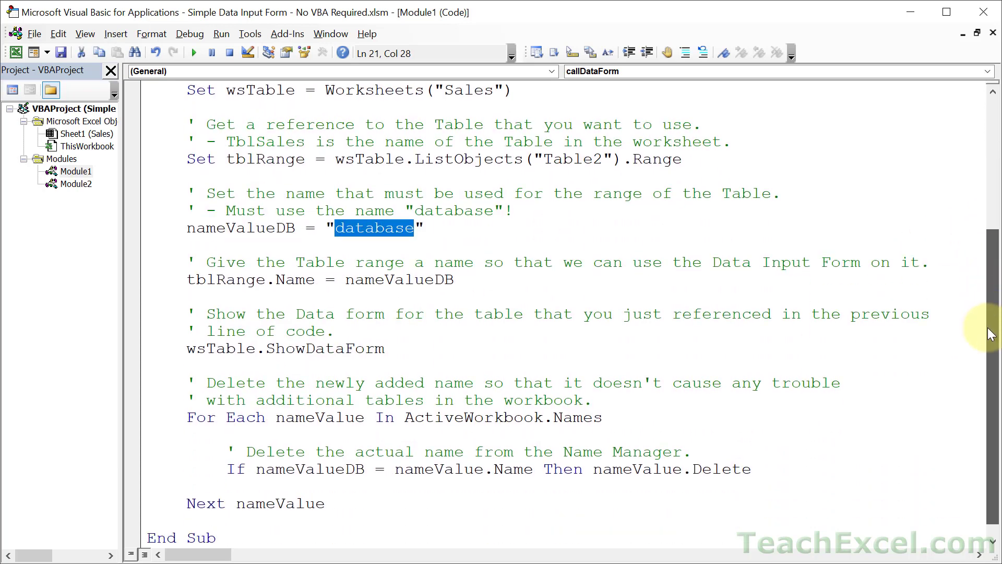
scroll(down, 3)
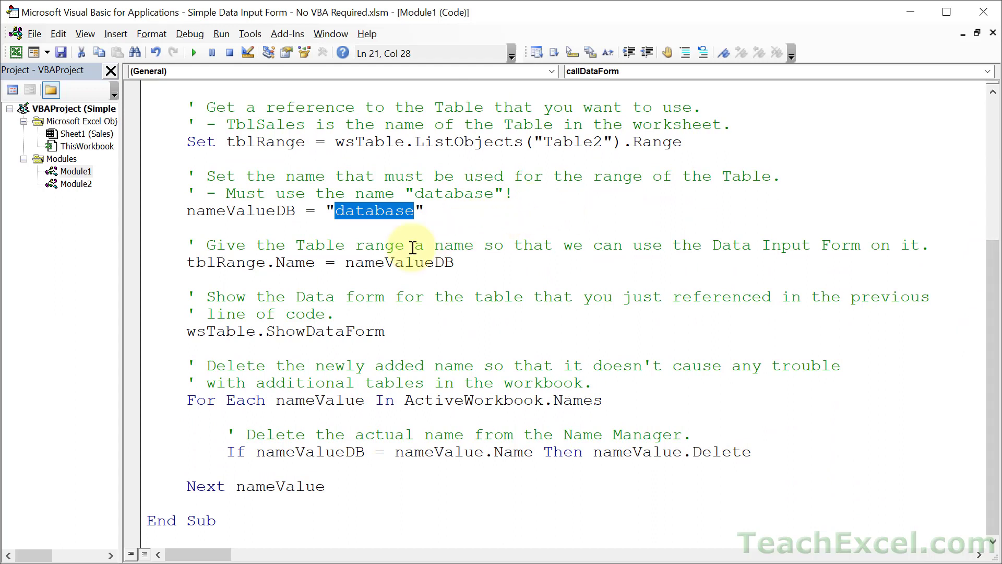
mouse_move(461, 224)
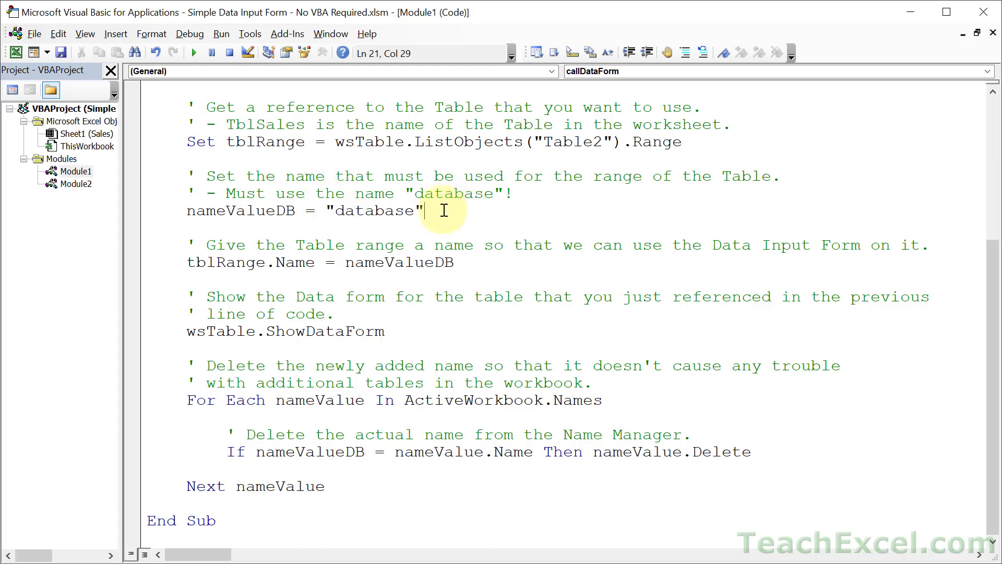
double_click(255, 262)
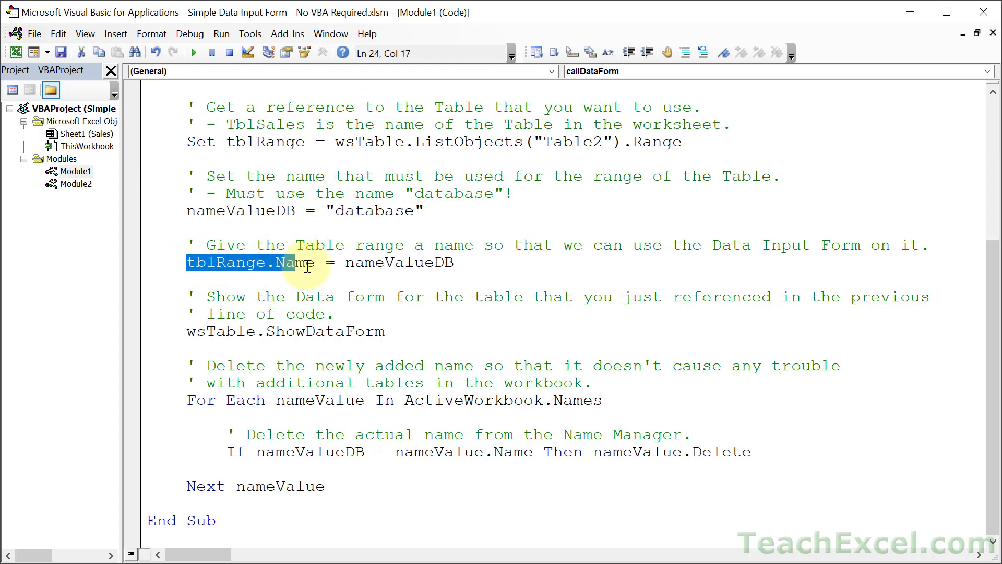
mouse_move(348, 269)
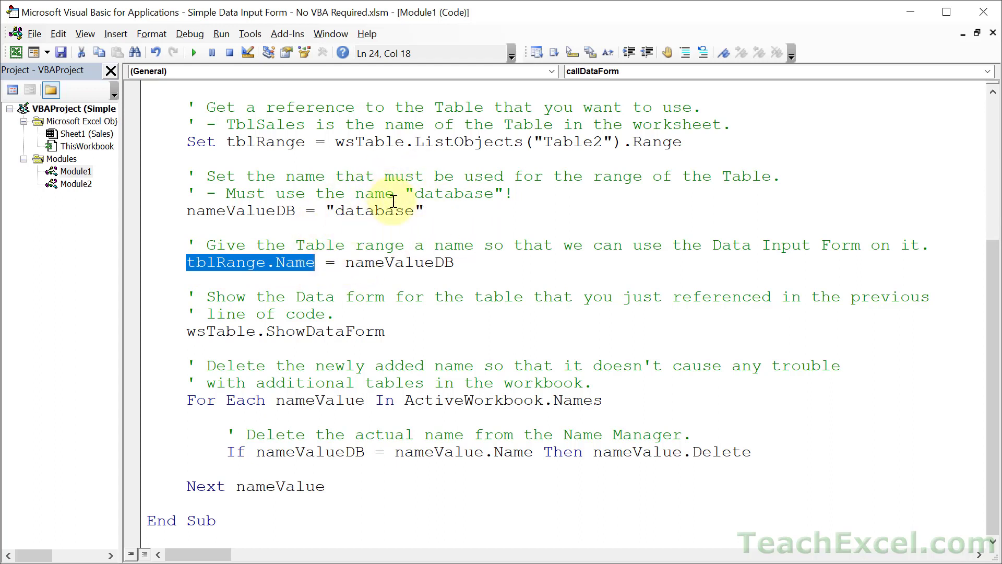
mouse_move(271, 331)
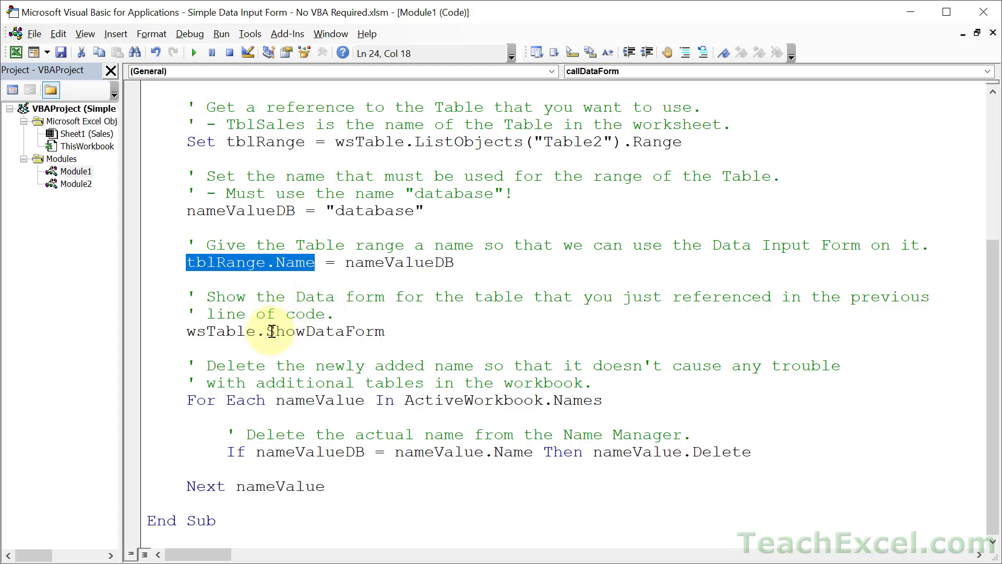
mouse_move(315, 361)
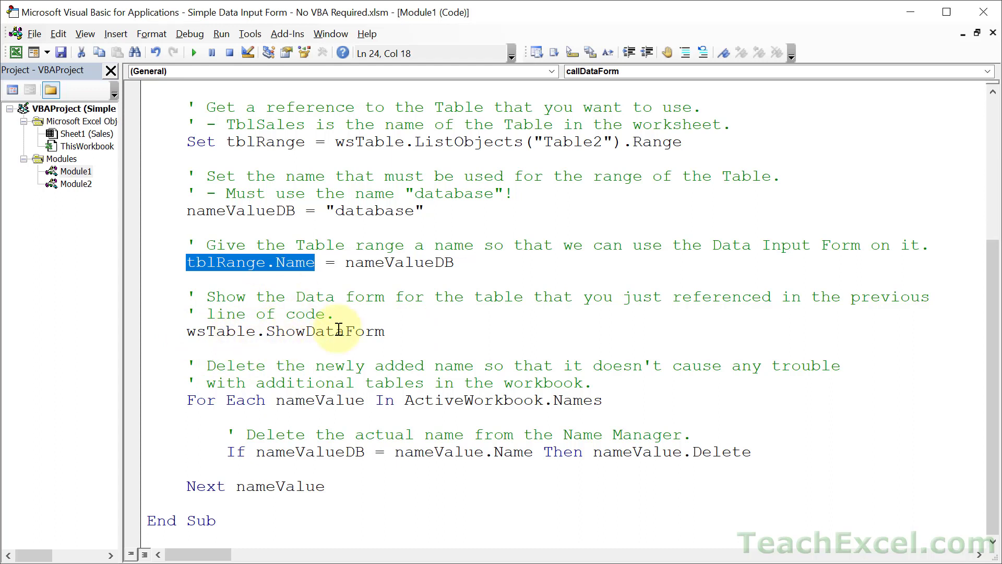
mouse_move(376, 339)
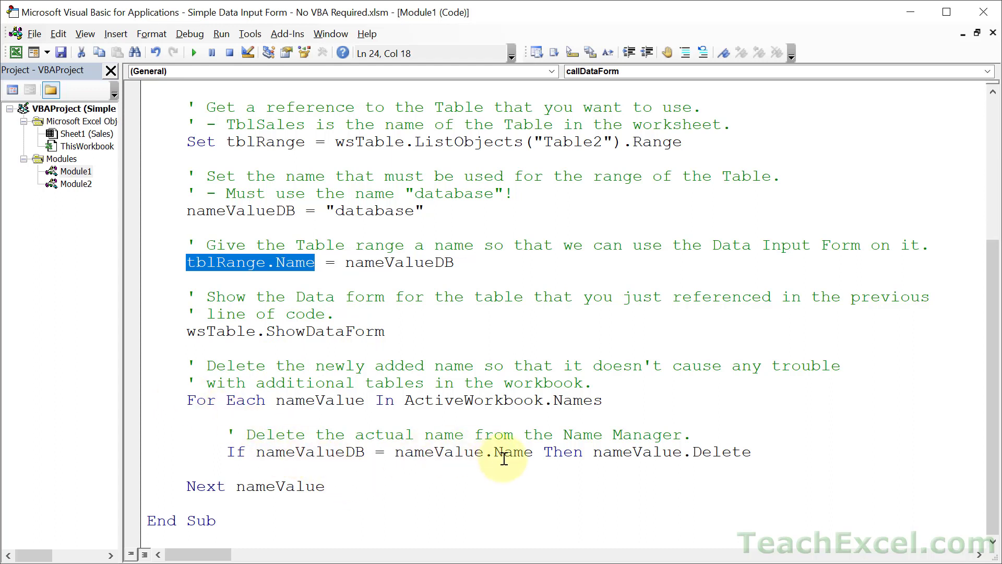
double_click(375, 211)
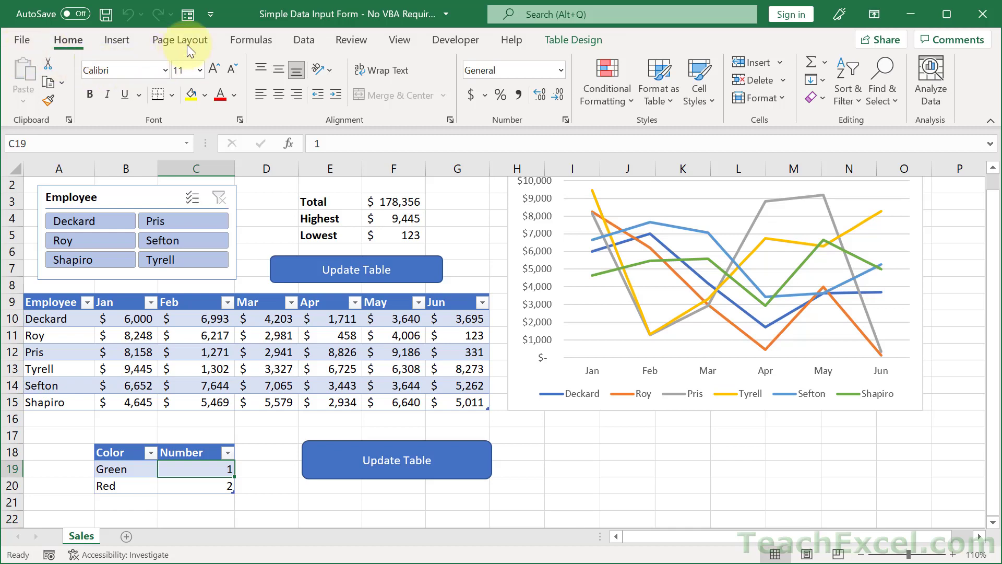
mouse_move(188, 14)
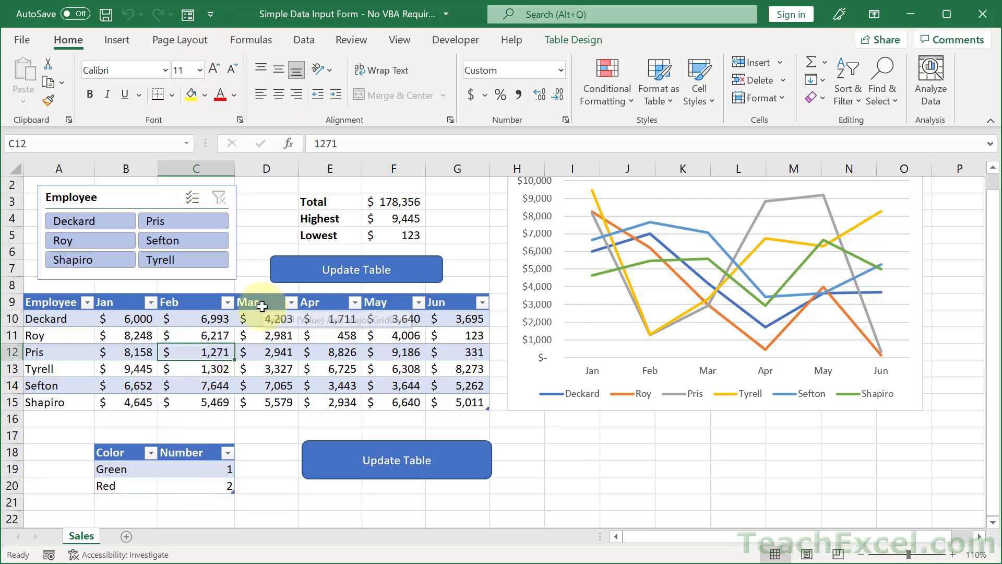
mouse_move(255, 429)
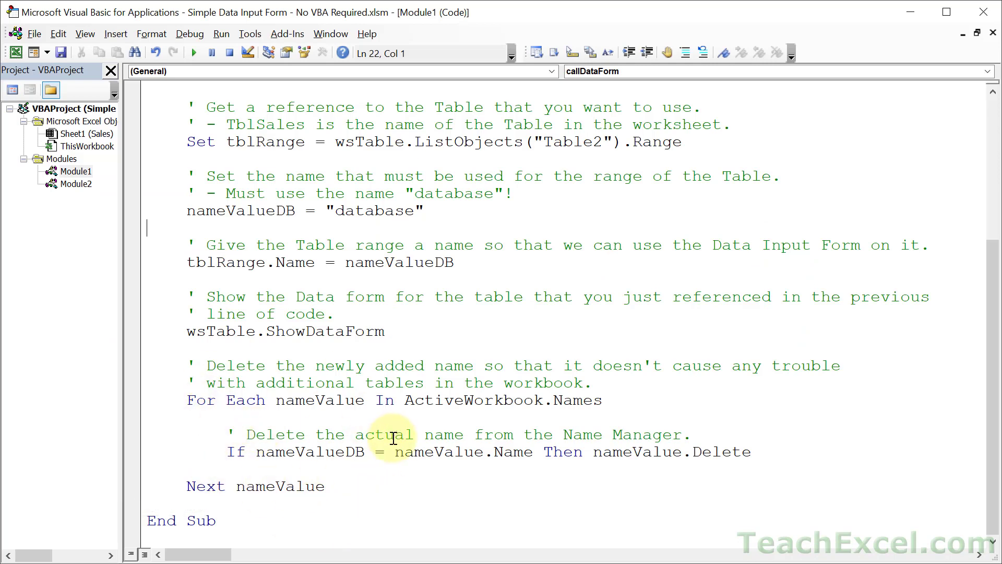
mouse_move(392, 422)
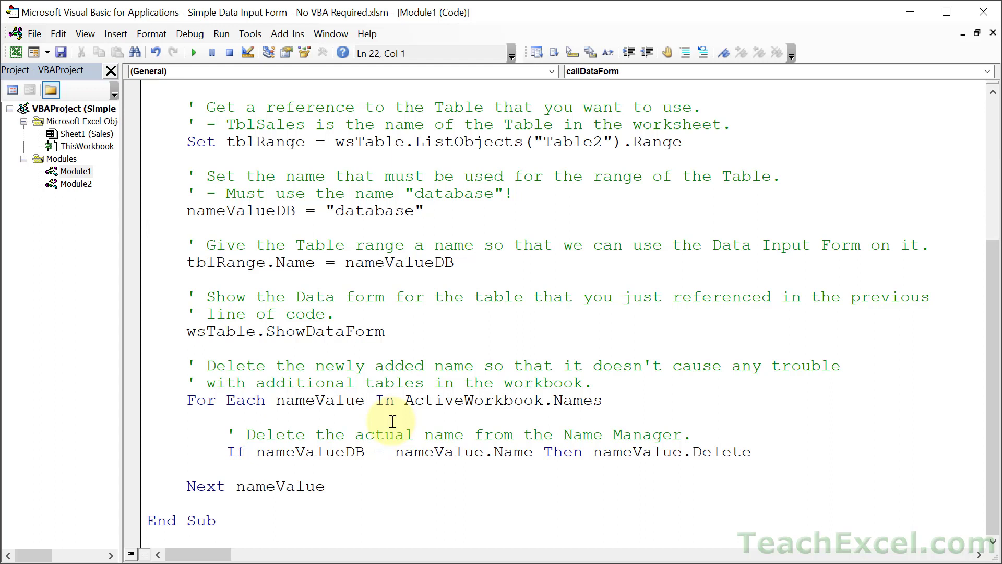
mouse_move(164, 389)
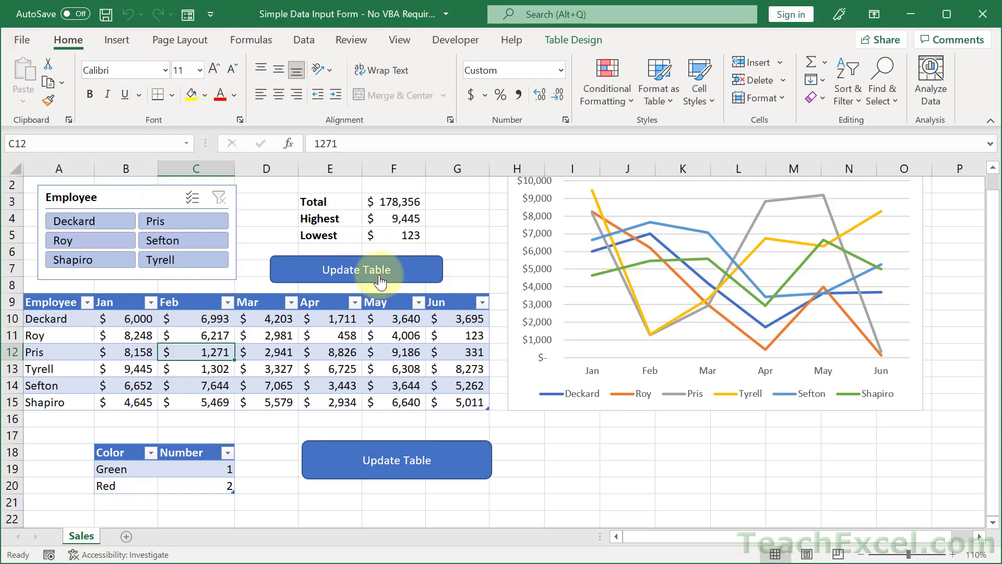
Step: Run callDataForm from the upper Update Table shape to open the Sales data form on Color/Number
click(356, 269)
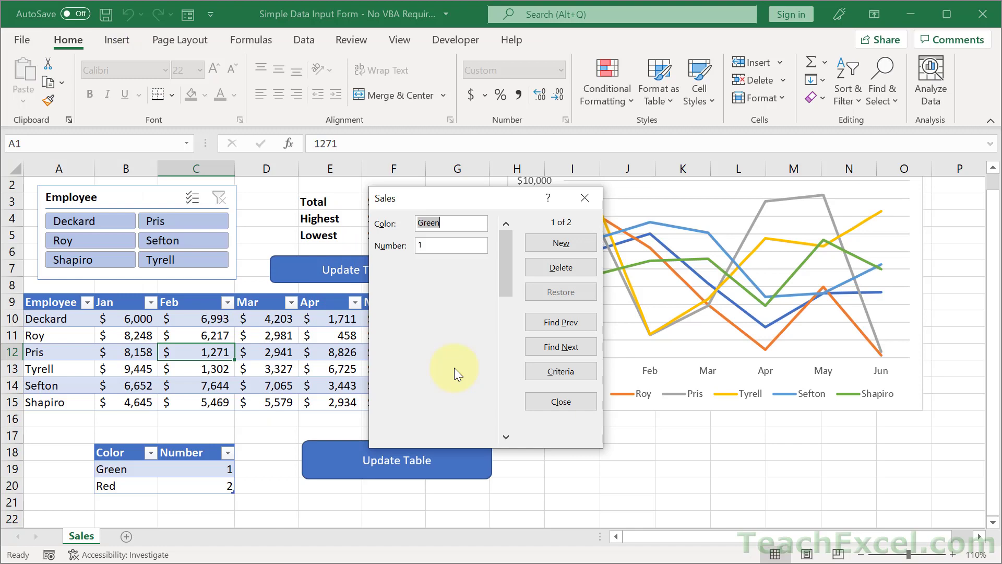